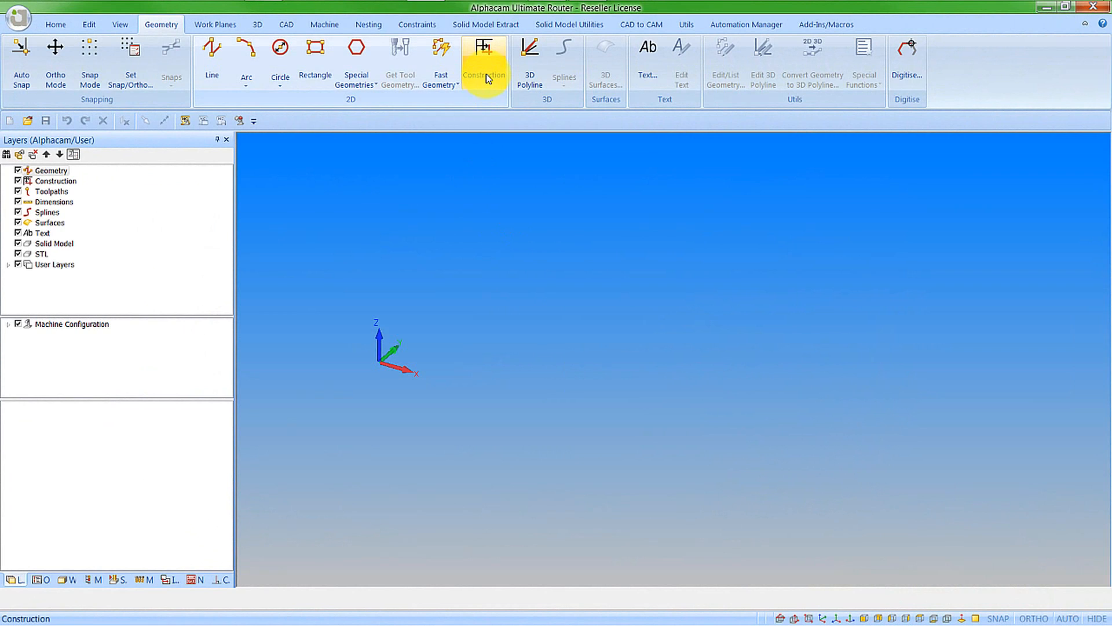
mouse_move(485, 57)
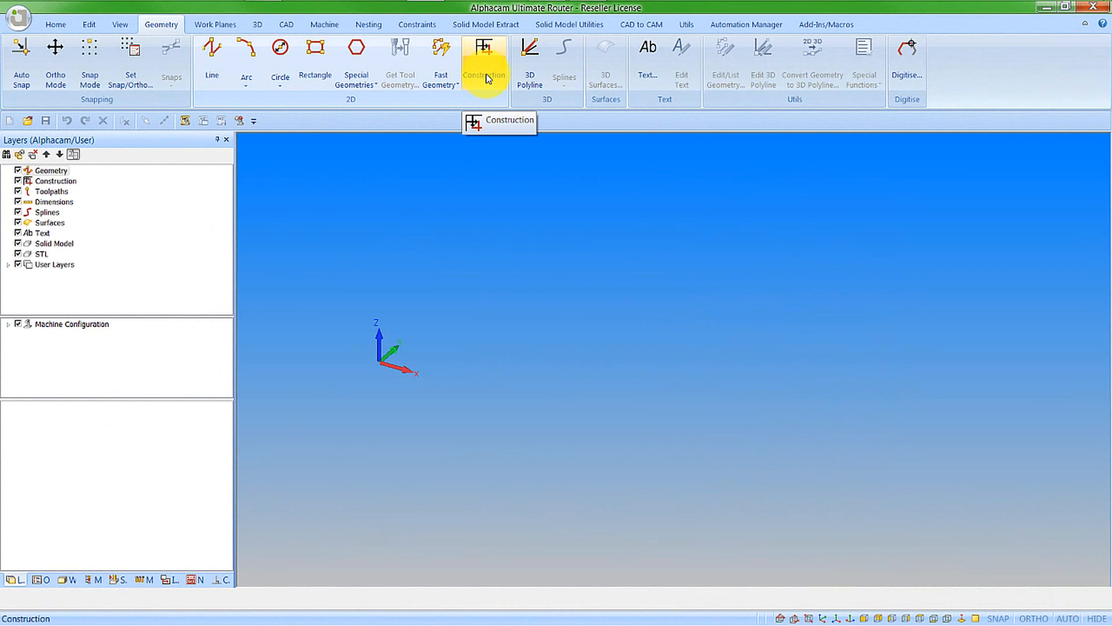
- Bring up the Customise Ribbon settings from the ribbon's right-click menu
right_click(484, 57)
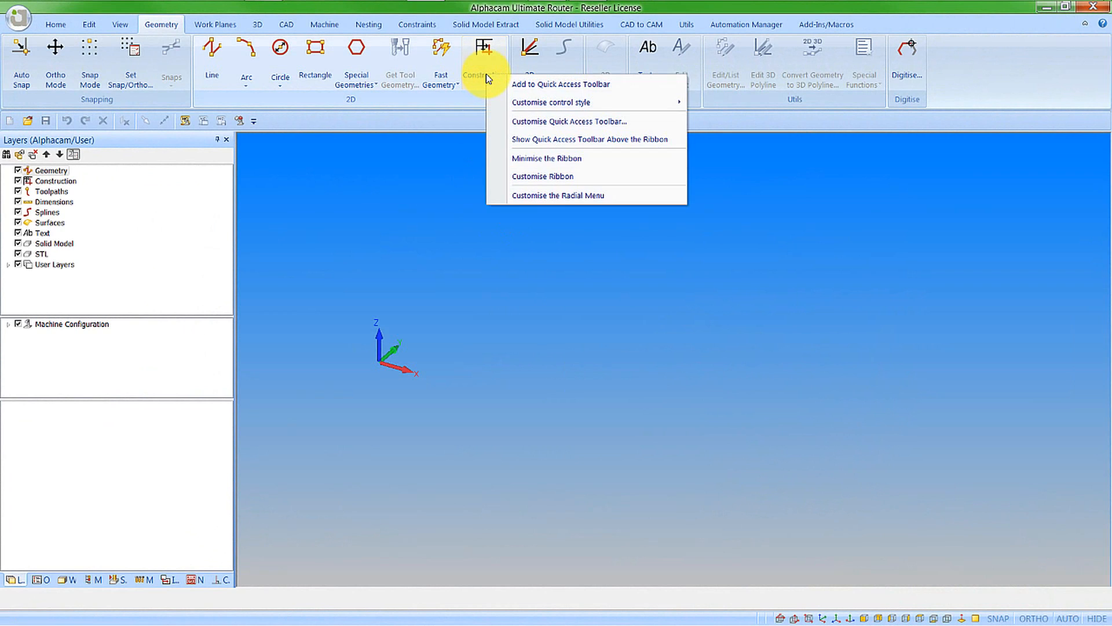
left_click(542, 176)
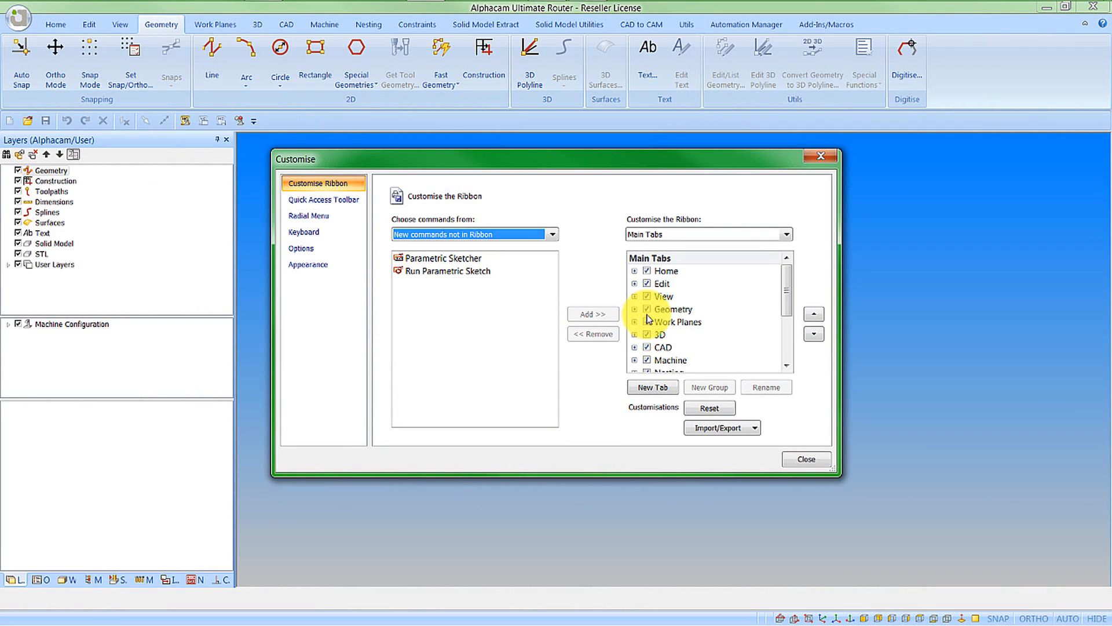
- Create a new group under Geometry named Parametric Sketcher
left_click(672, 308)
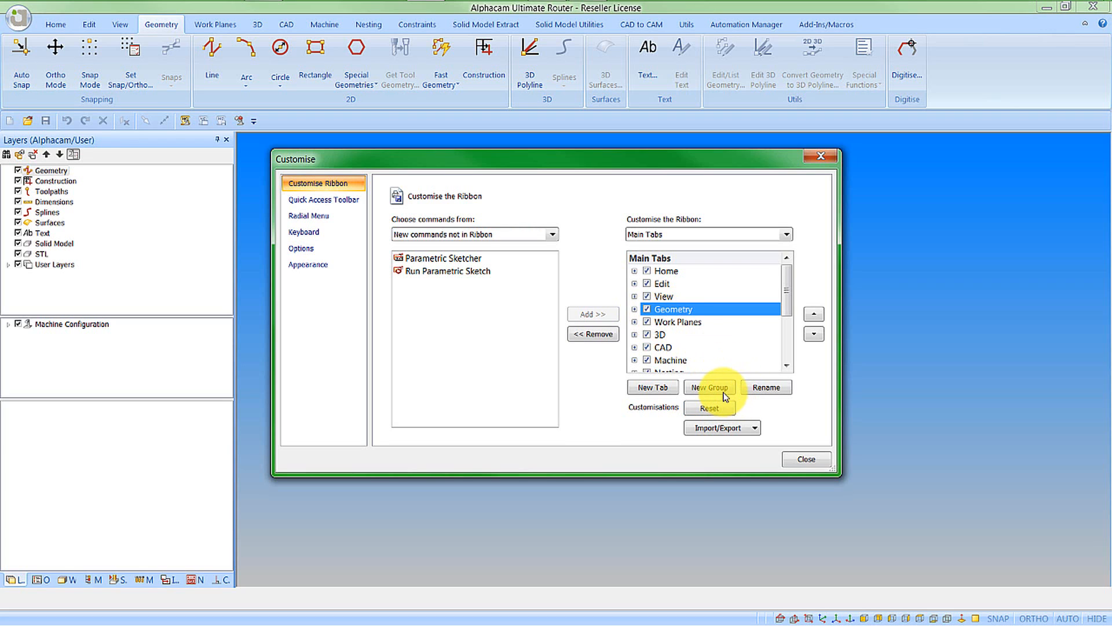
left_click(709, 387)
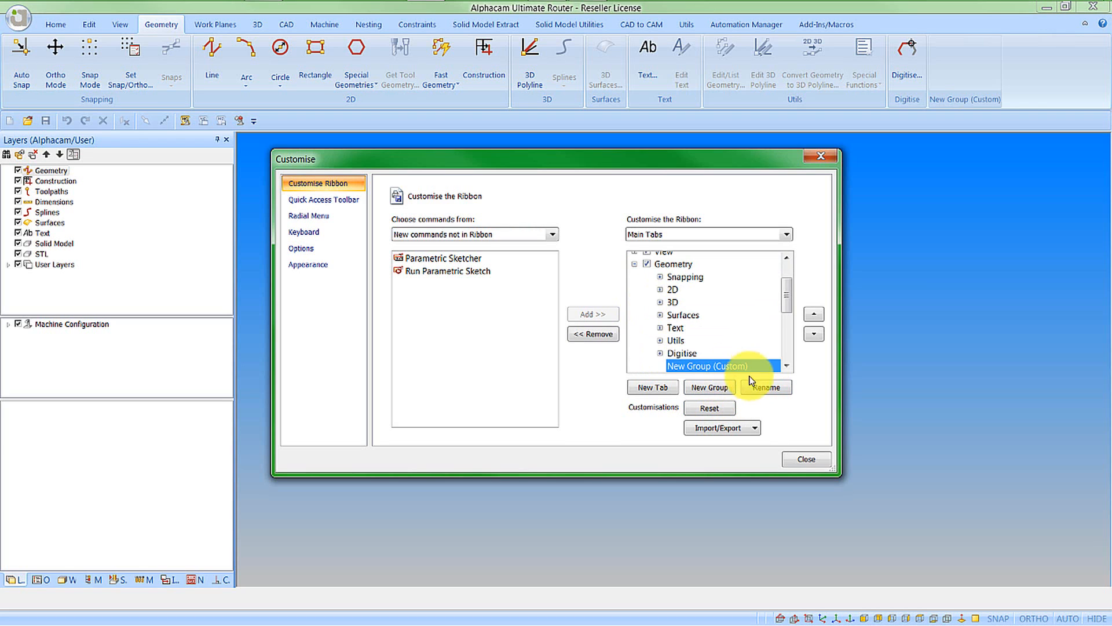
left_click(766, 387)
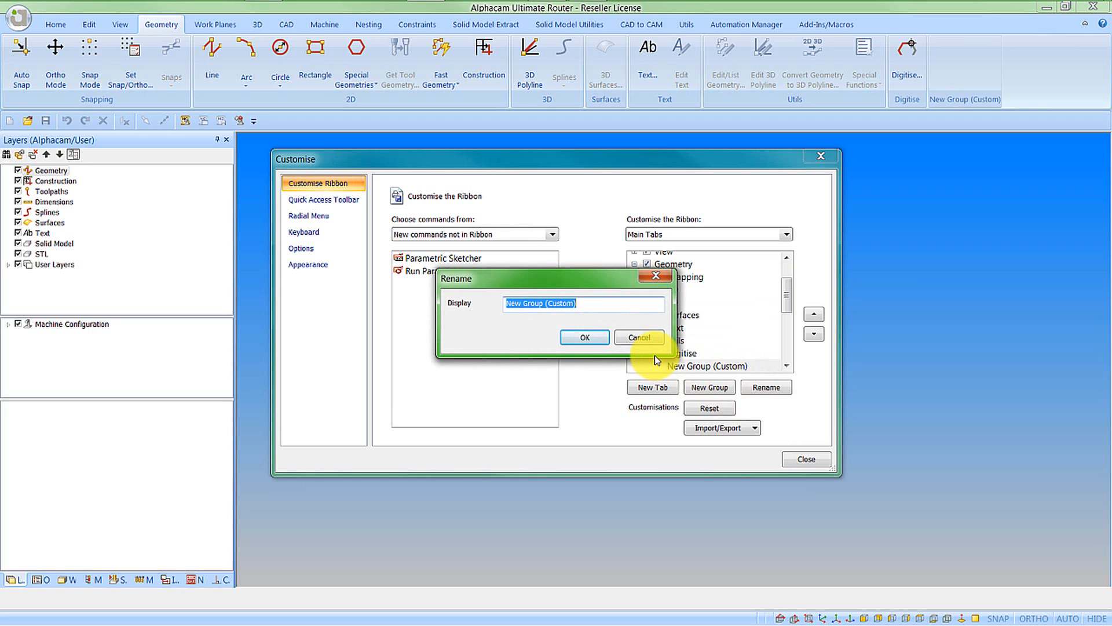
type("Parametric Sketcher")
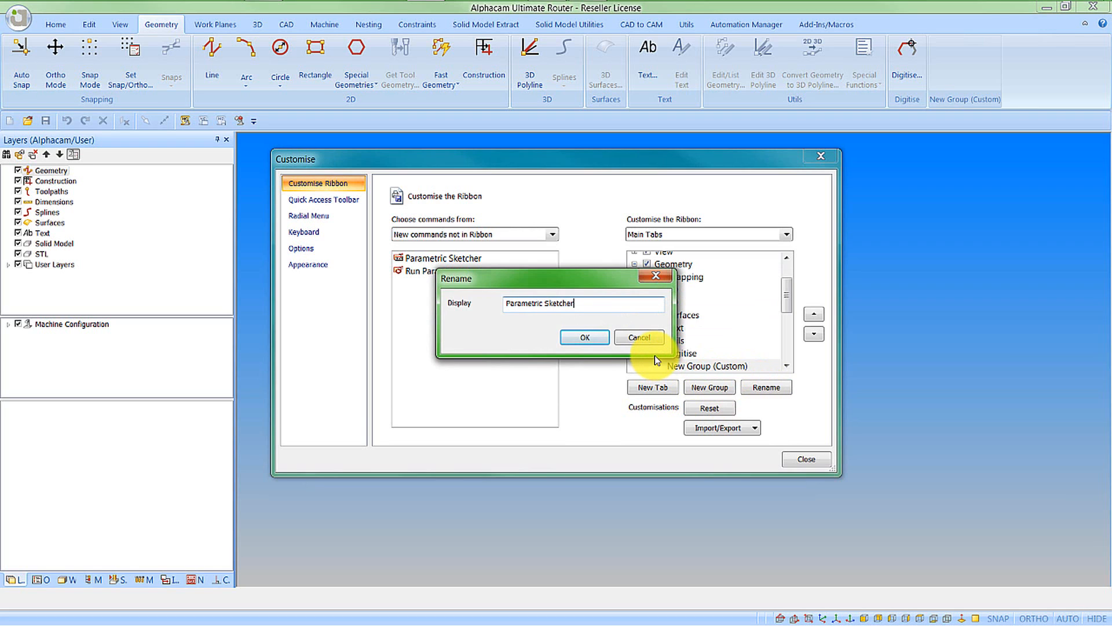
left_click(584, 337)
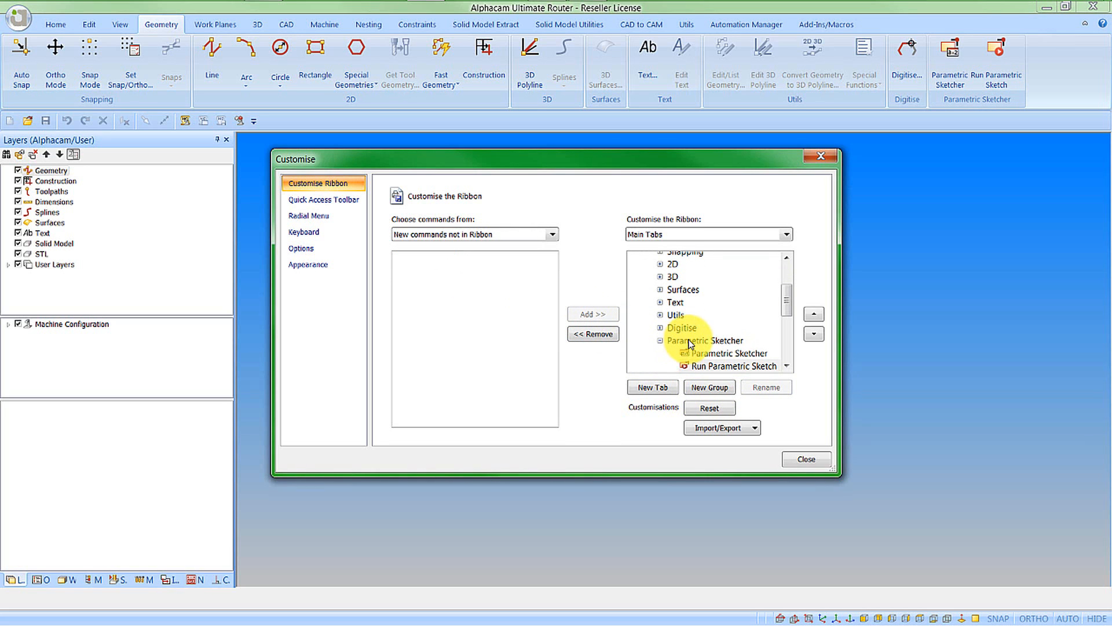
- Reposition the Parametric Sketcher group after 2D and close the customisation settings
left_click(813, 314)
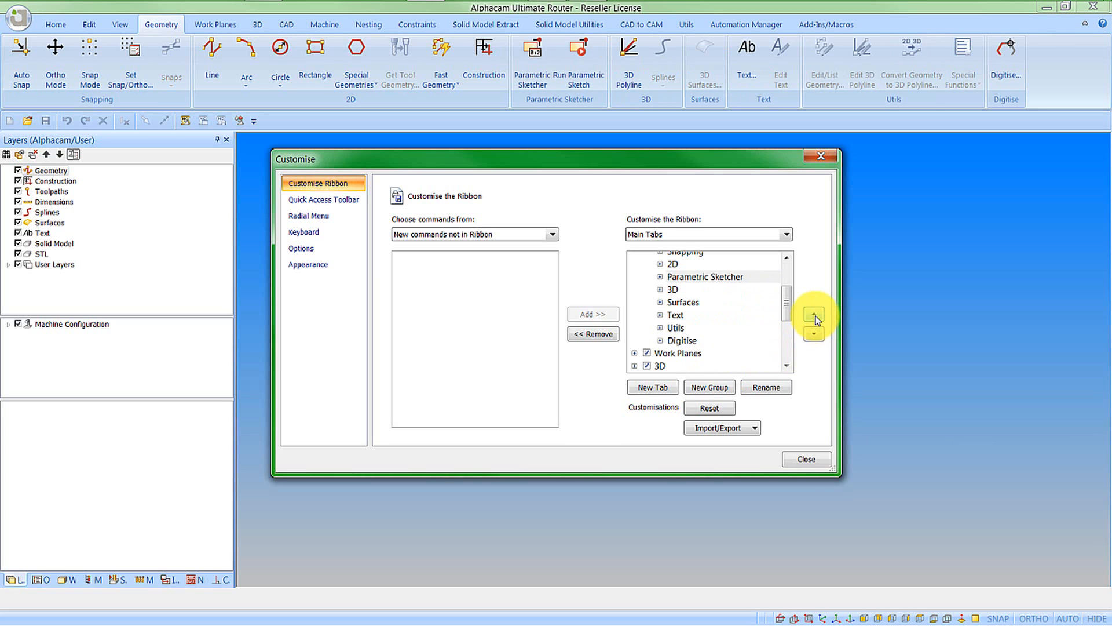
left_click(805, 459)
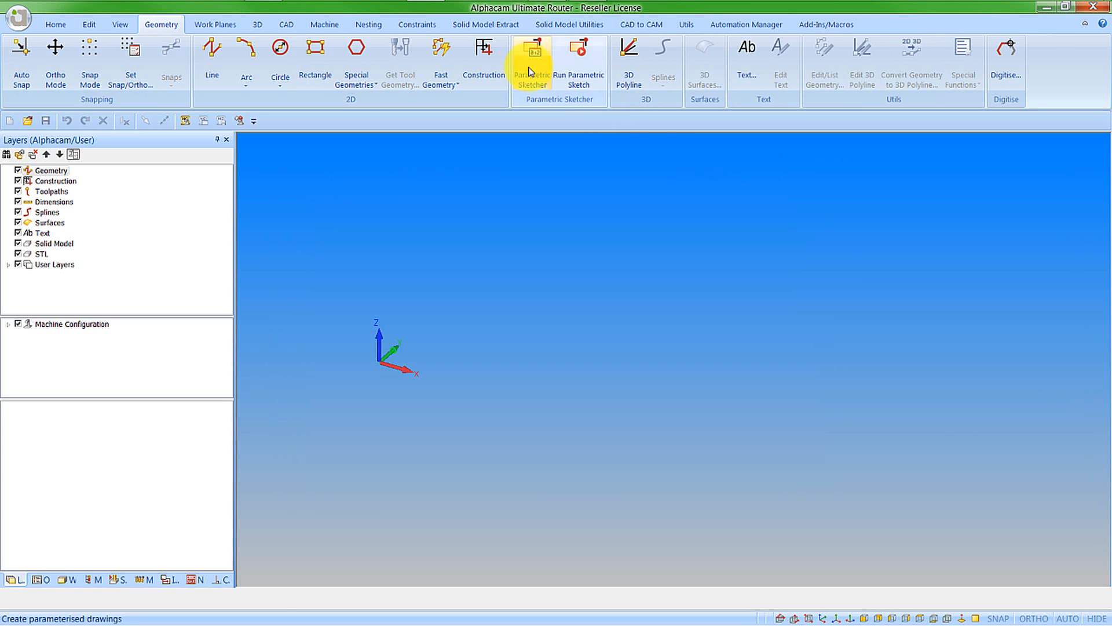
mouse_move(532, 64)
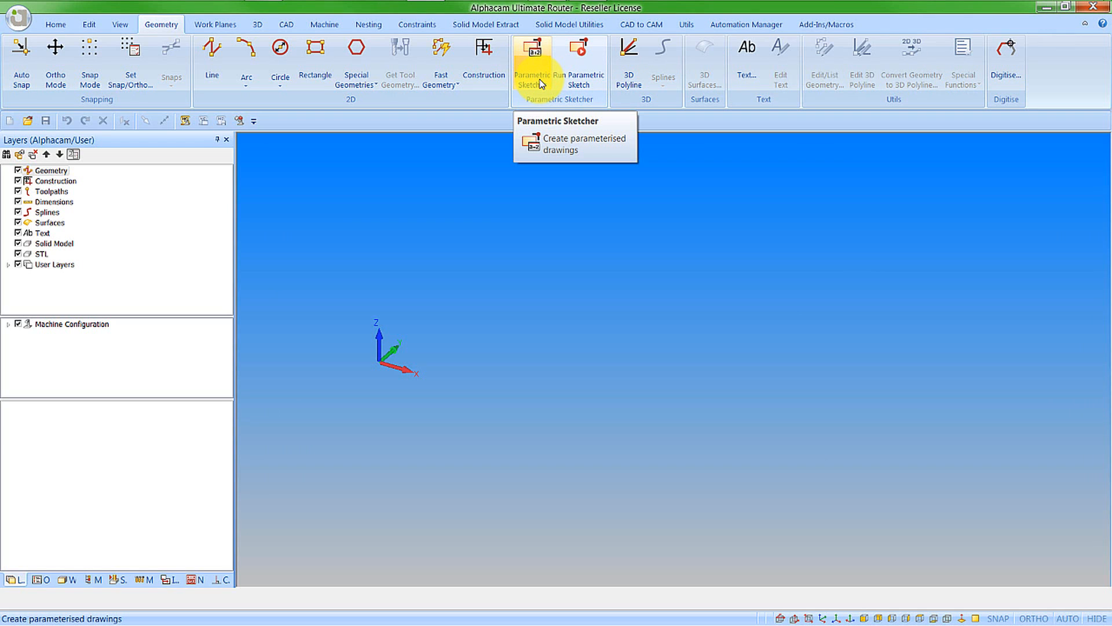
mouse_move(579, 60)
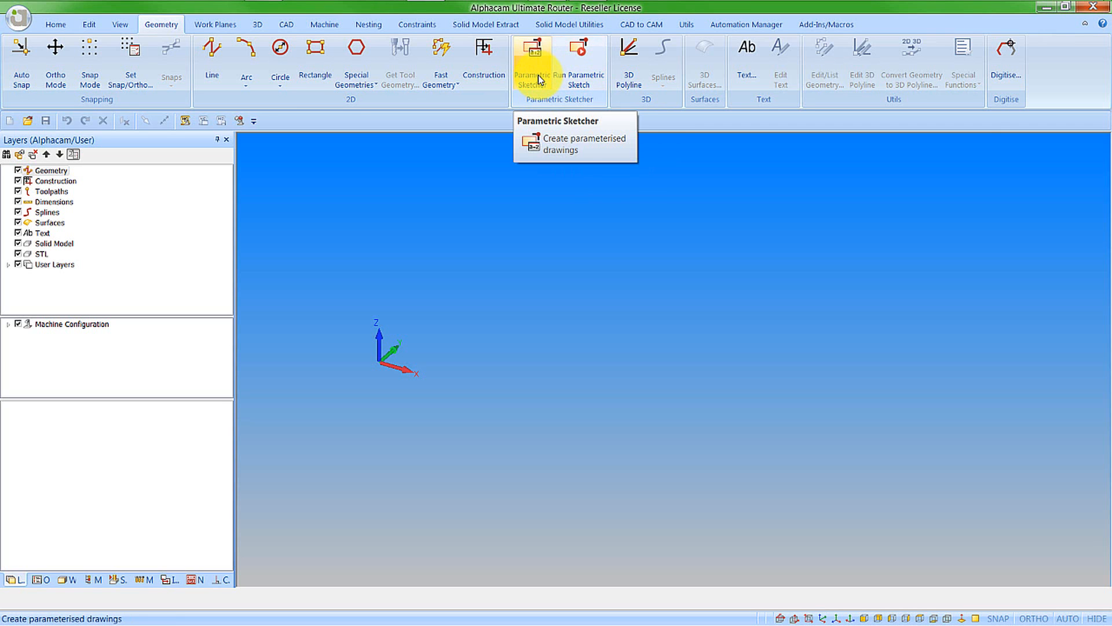
- Launch the Parametric Sketcher with Length 1200, Width 600 and Thickness 12 loaded
left_click(528, 53)
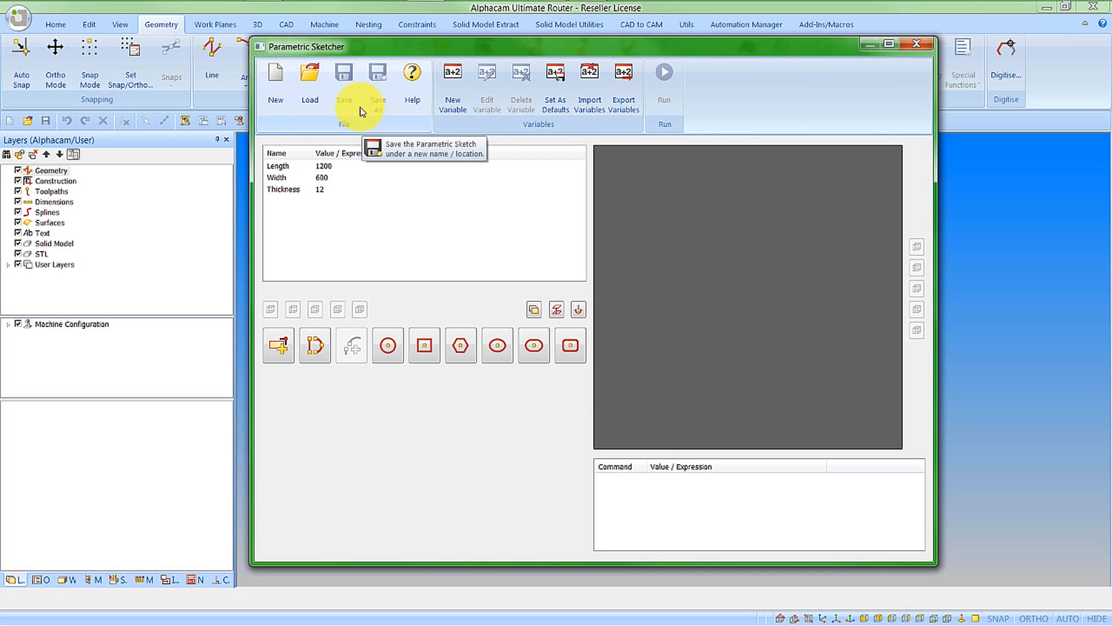
mouse_move(412, 71)
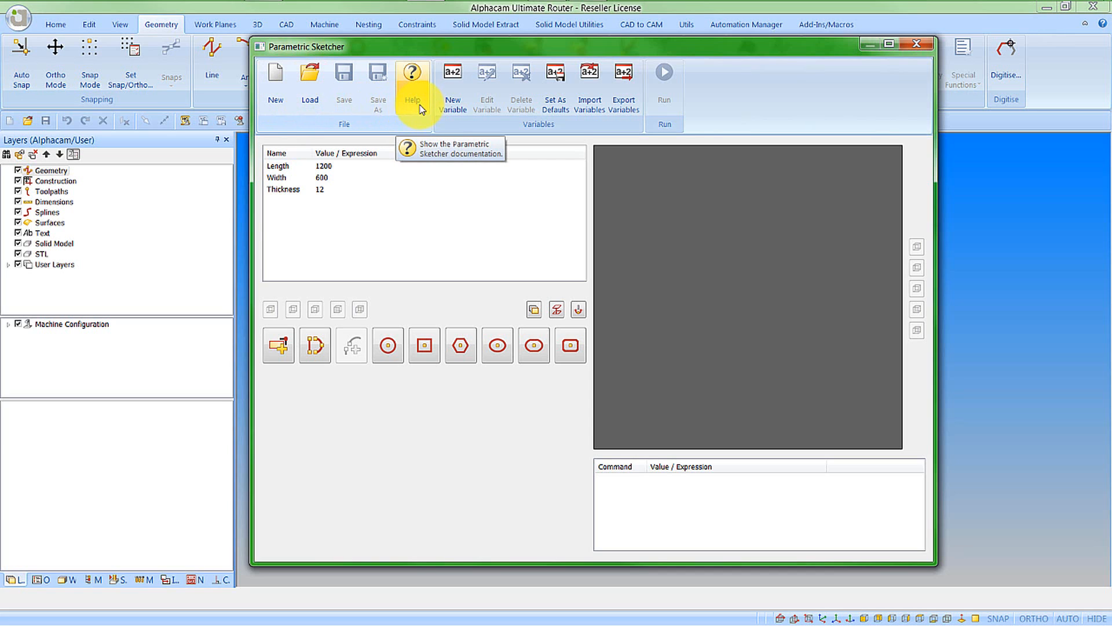
mouse_move(487, 70)
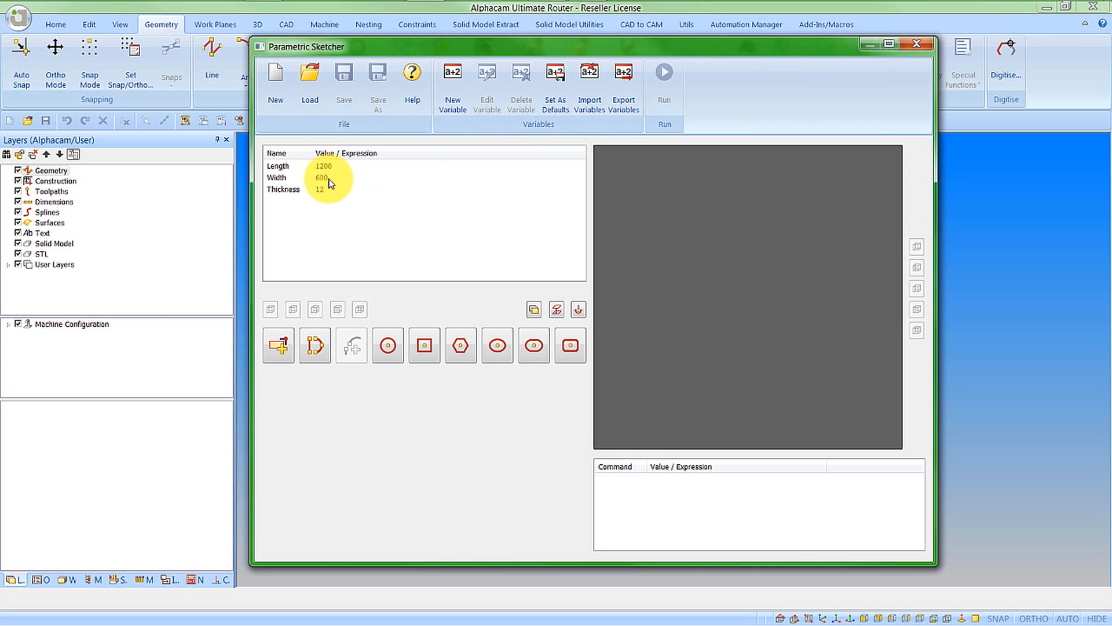
- Set the Length variable to 2000 and the Width variable to 800
double_click(323, 166)
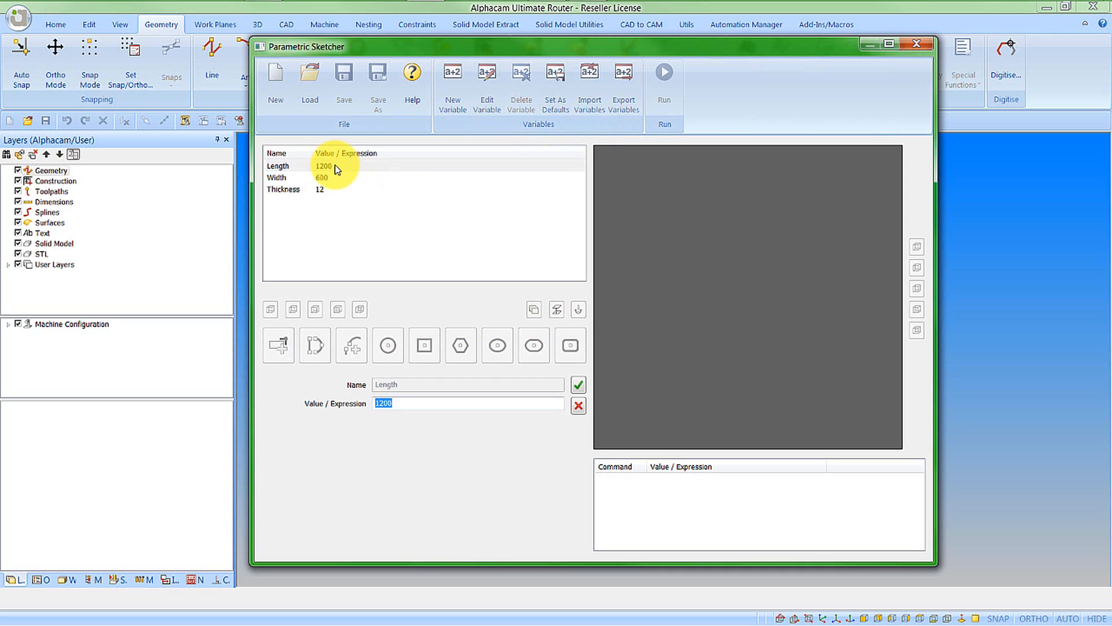
type("2000")
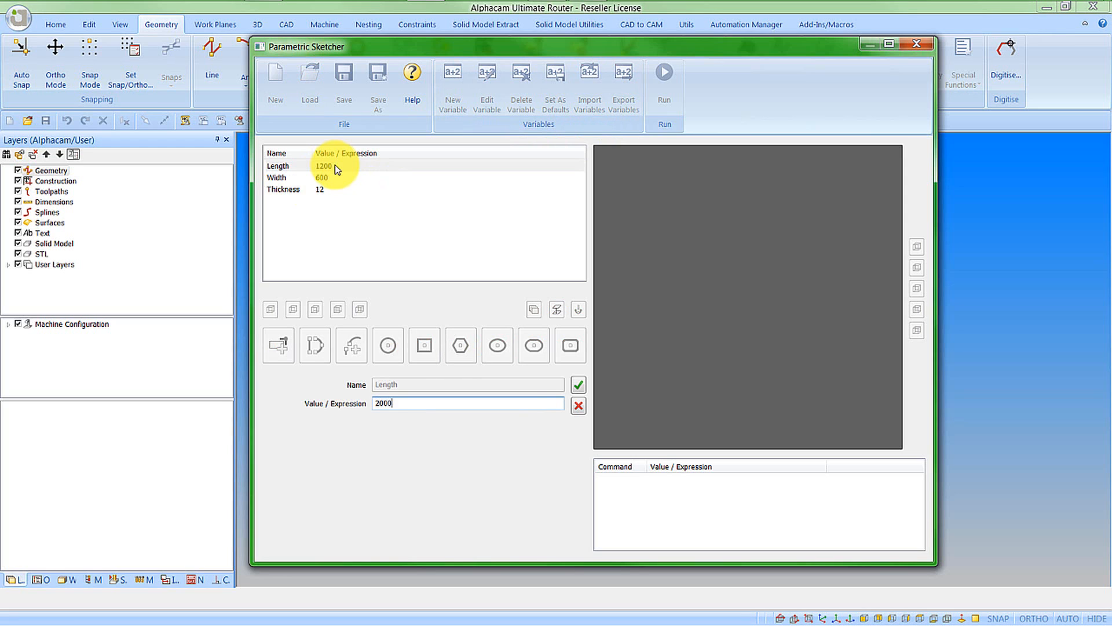
left_click(298, 177)
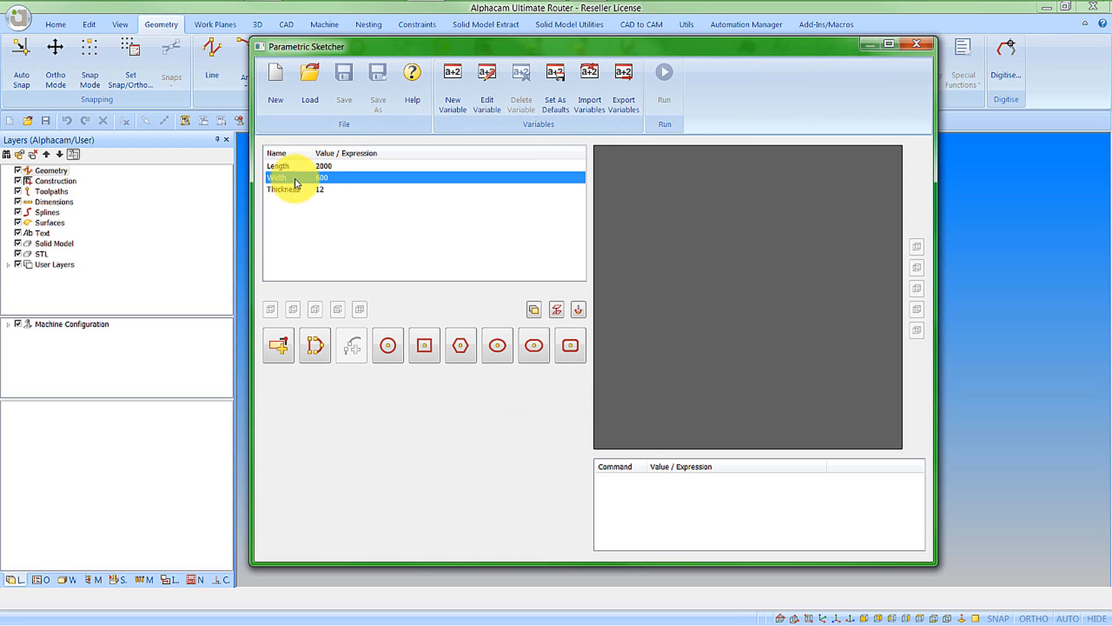
left_click(486, 70)
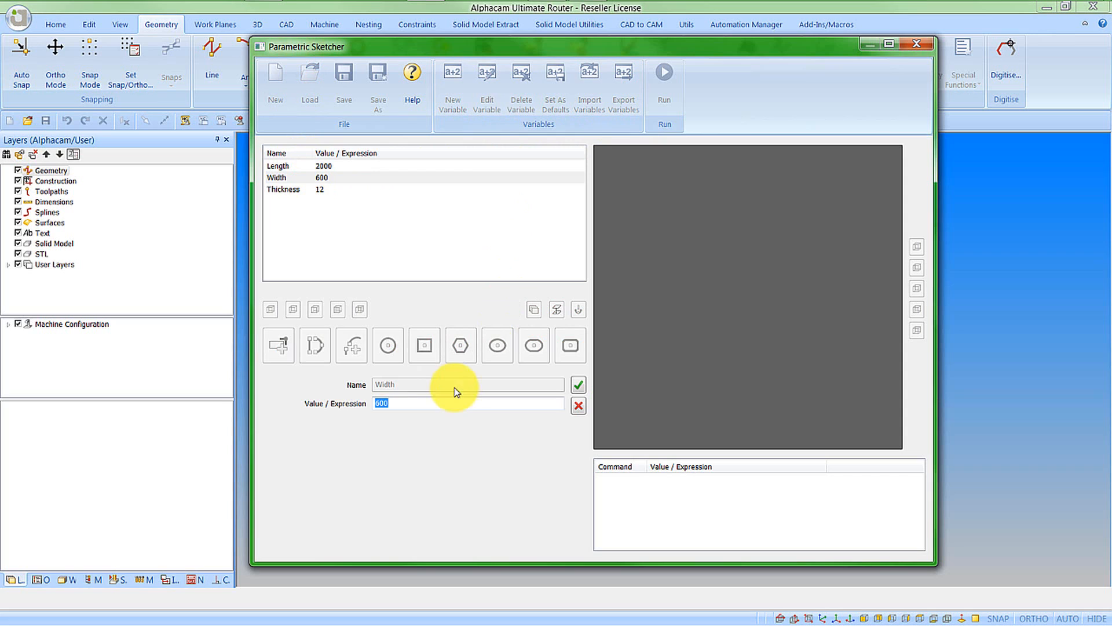
type("800")
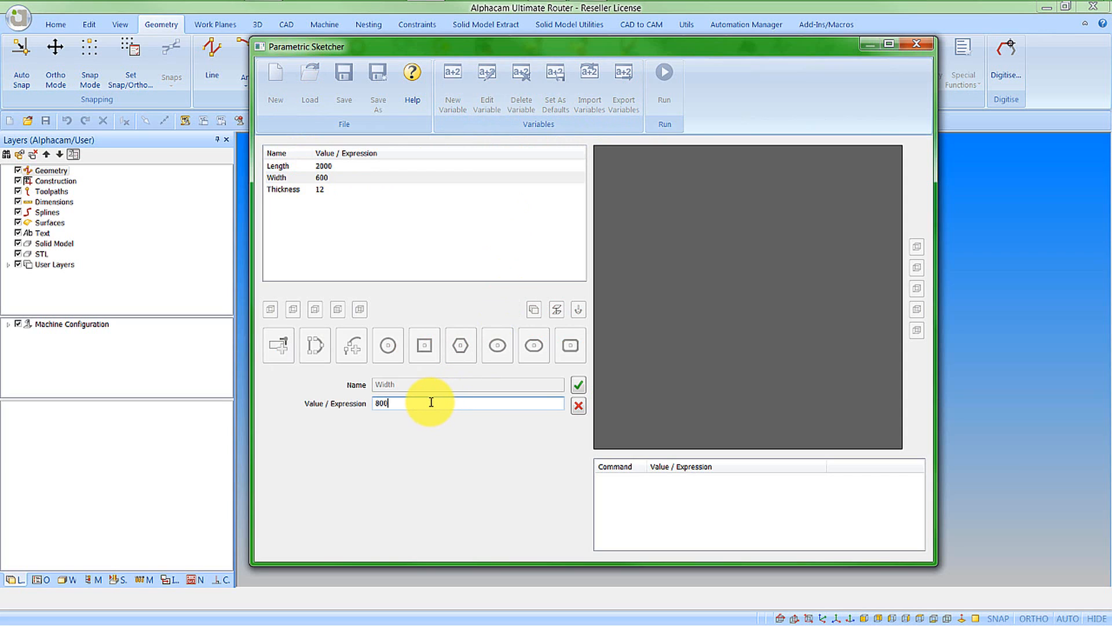
left_click(577, 384)
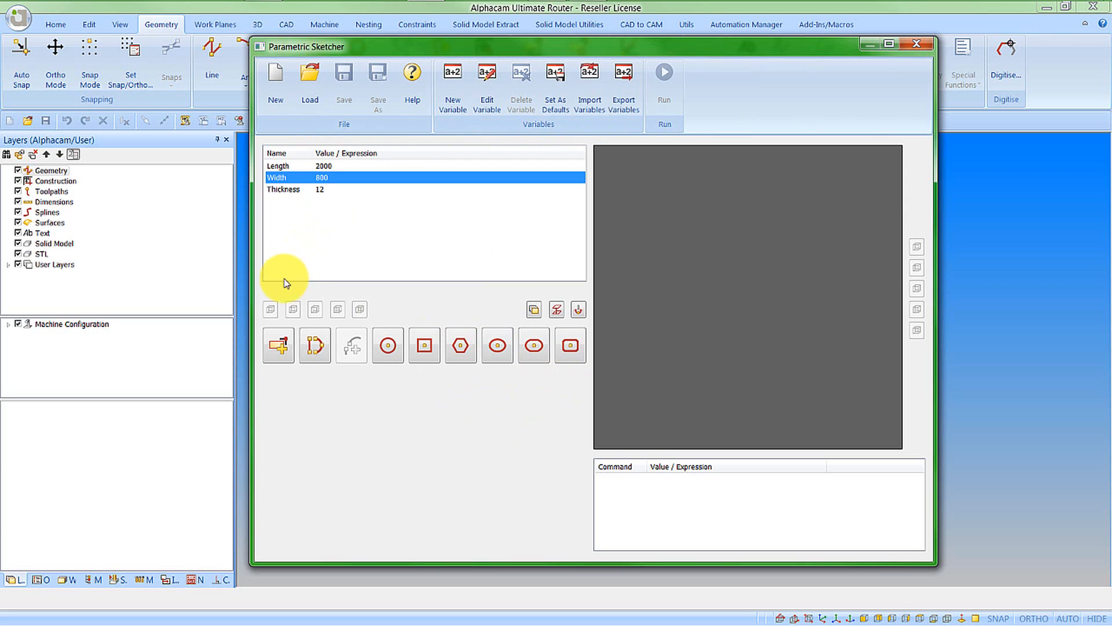
mouse_move(359, 308)
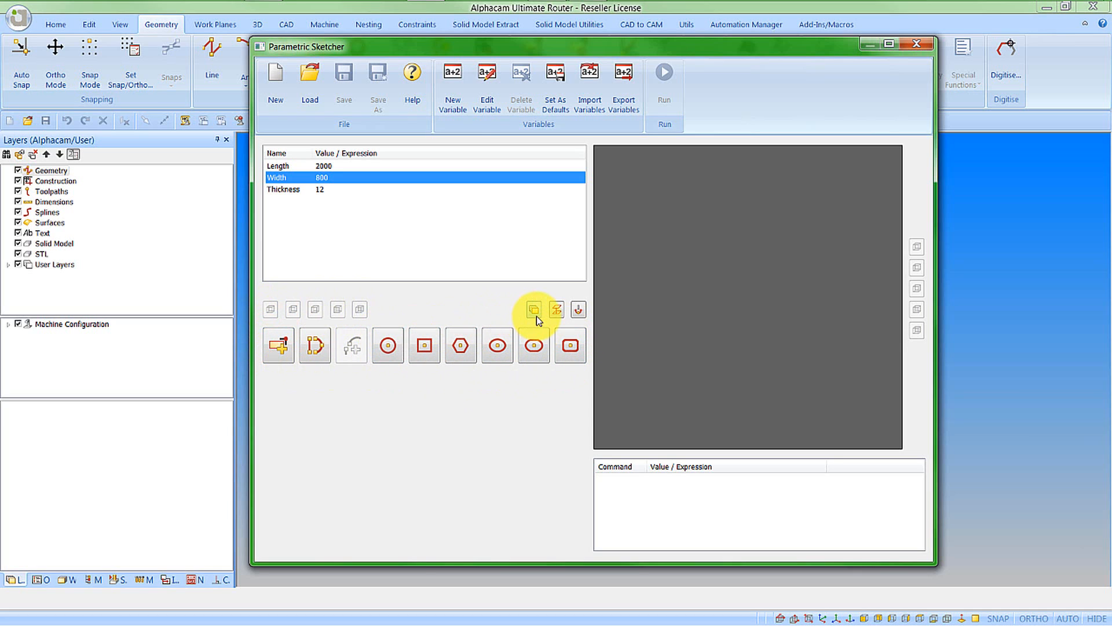
mouse_move(533, 310)
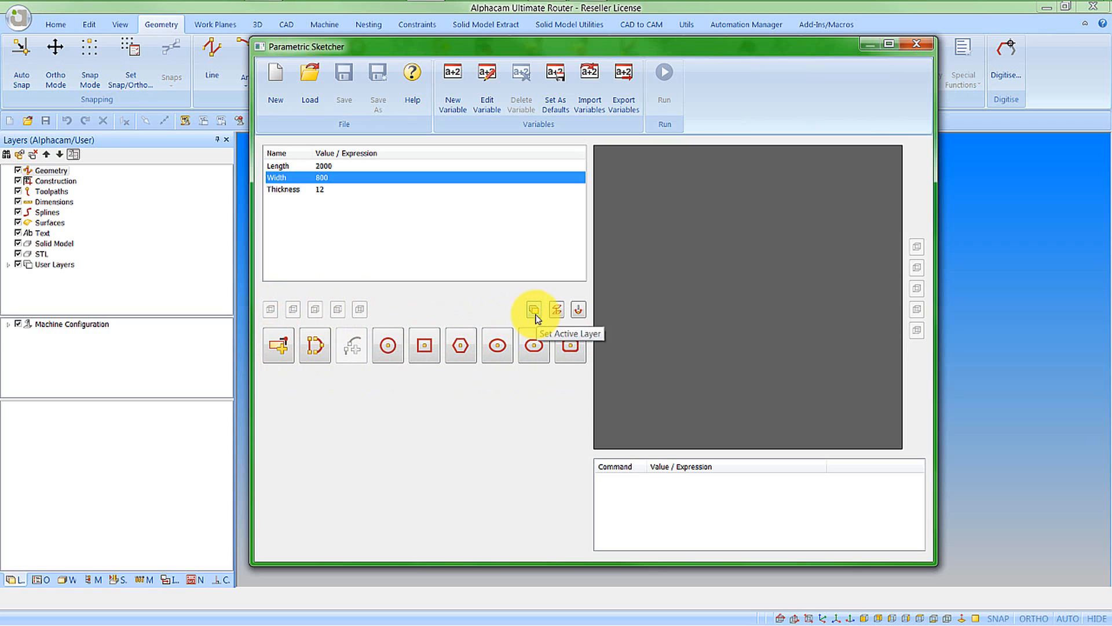
mouse_move(557, 311)
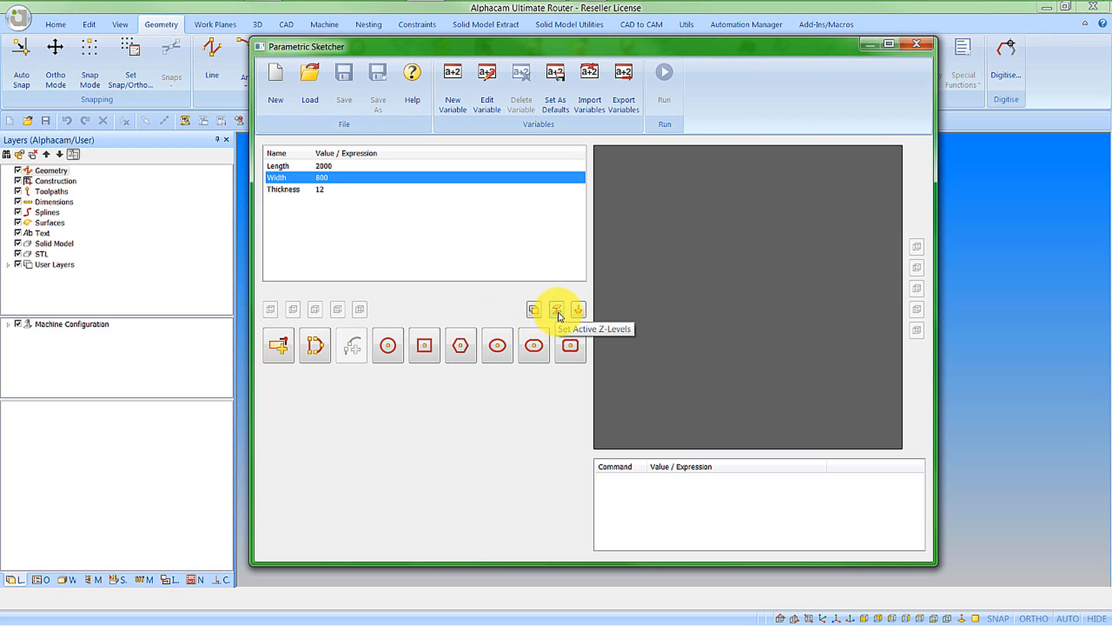
mouse_move(577, 310)
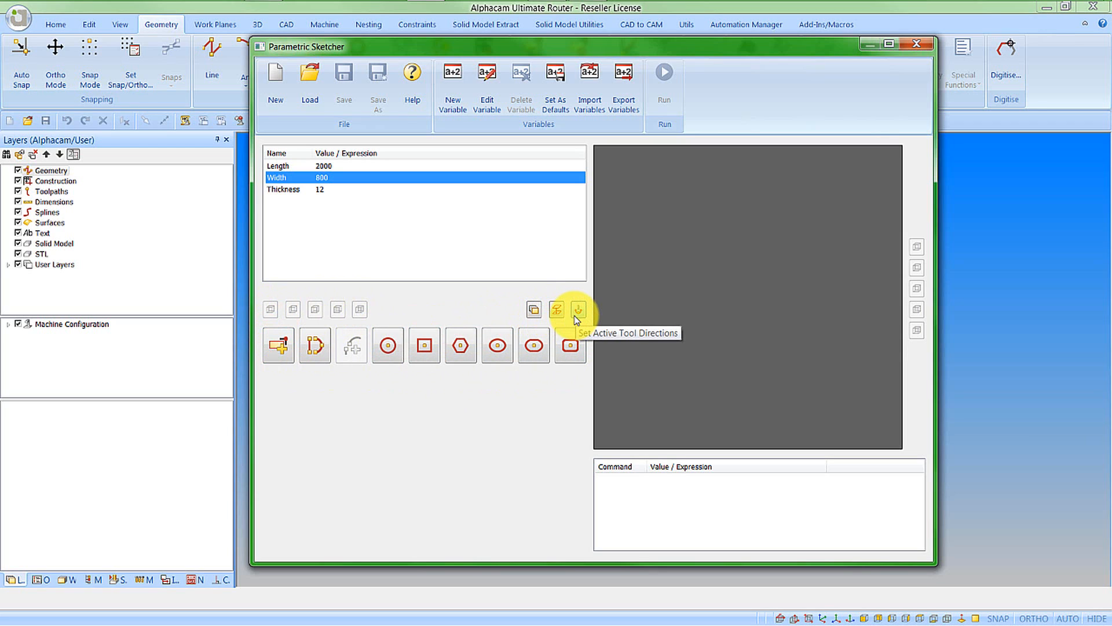
mouse_move(919, 251)
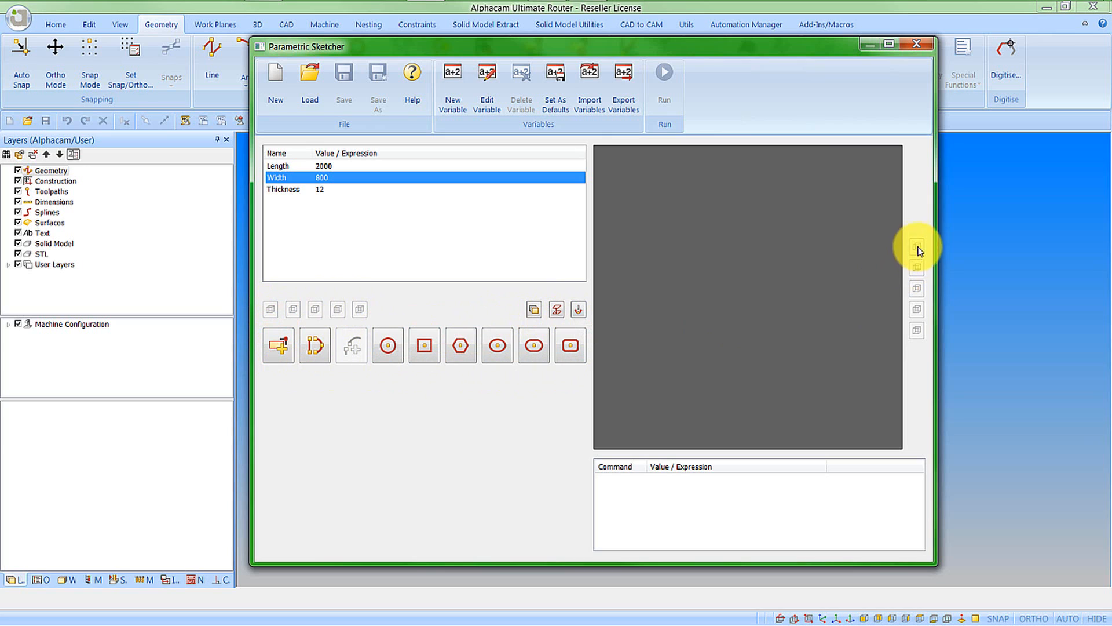
mouse_move(920, 249)
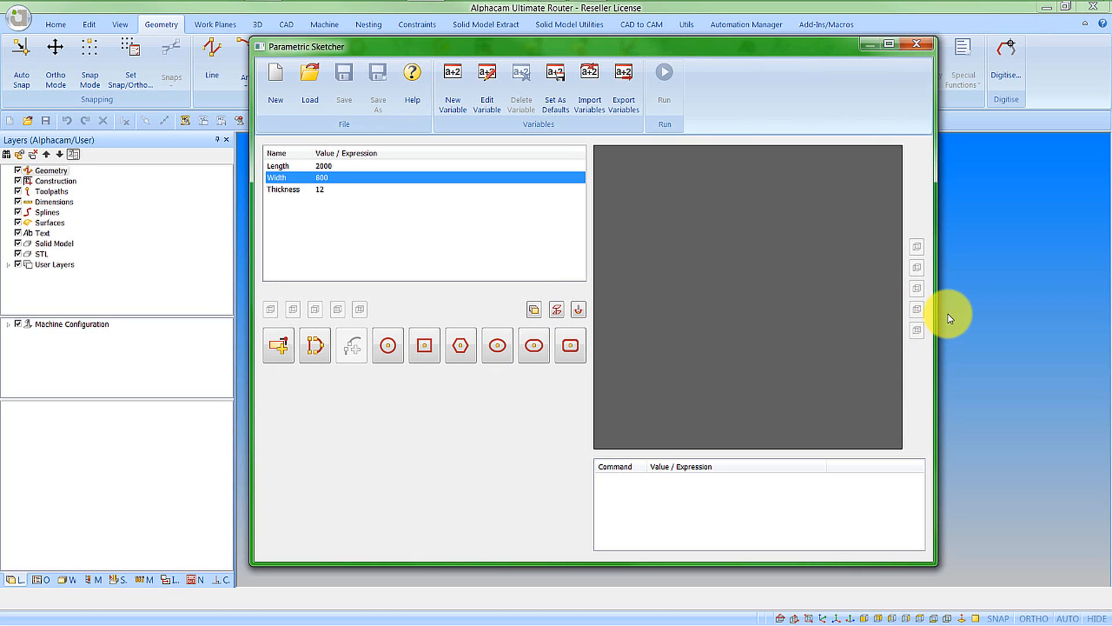
mouse_move(881, 364)
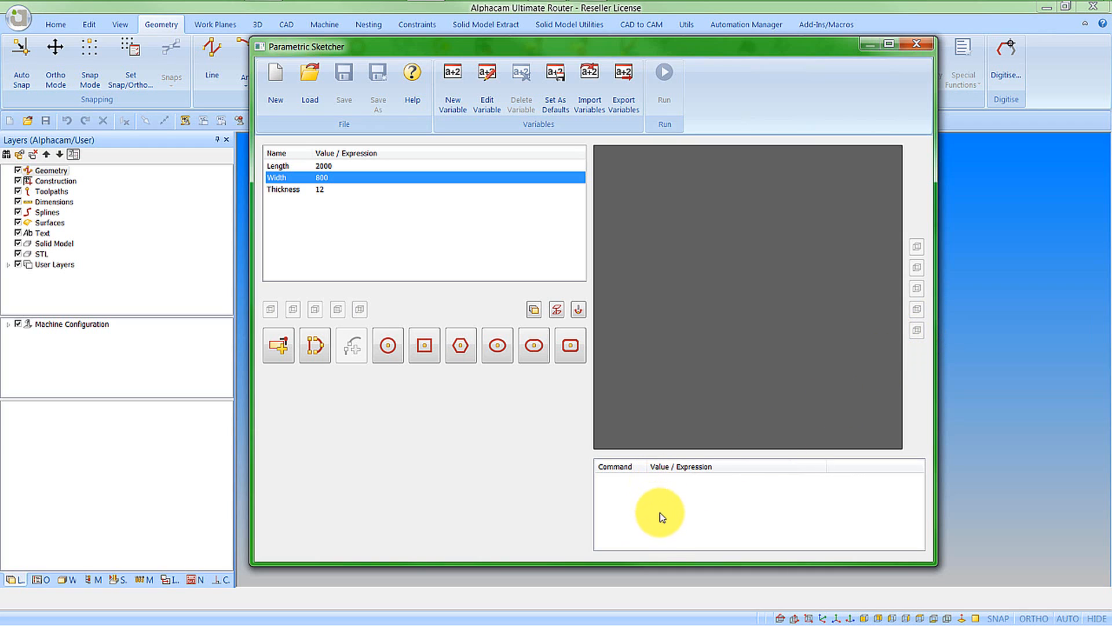
mouse_move(665, 546)
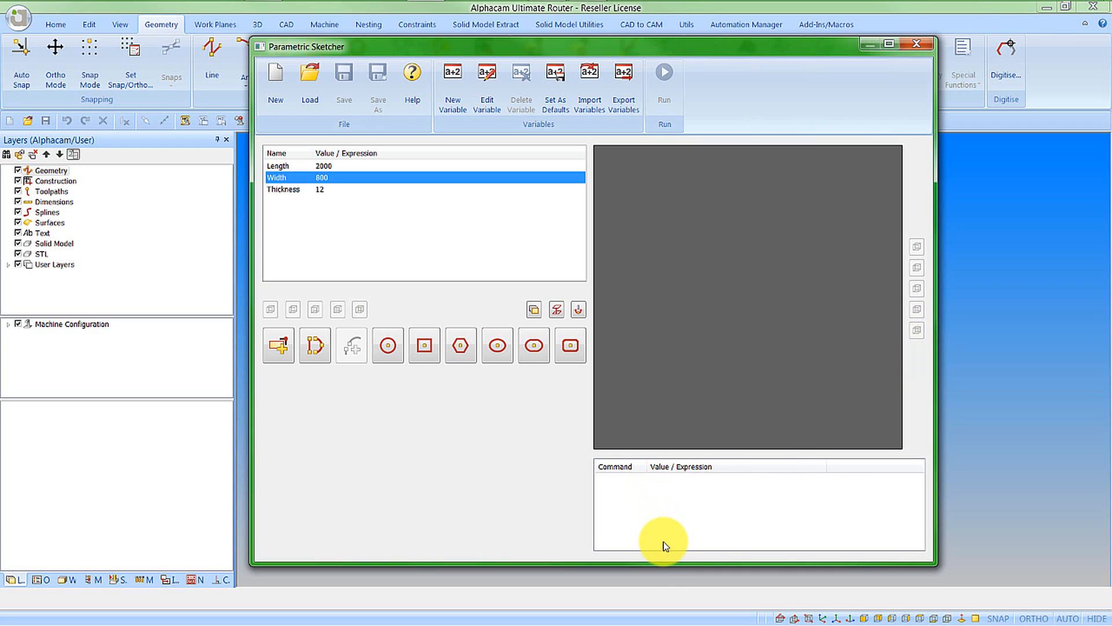
mouse_move(495, 478)
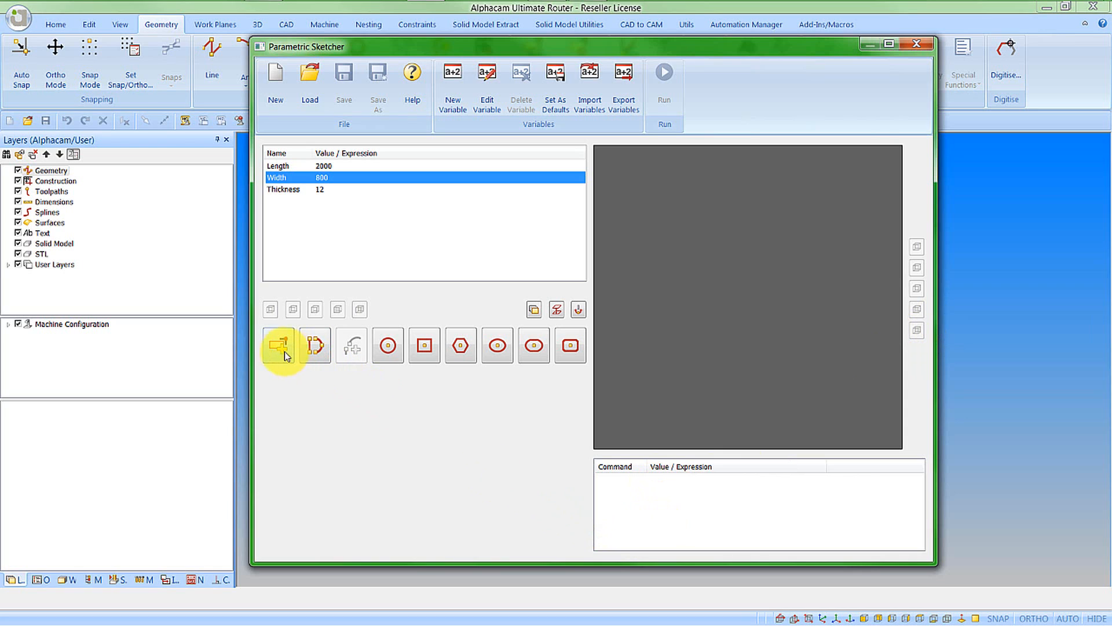
mouse_move(278, 345)
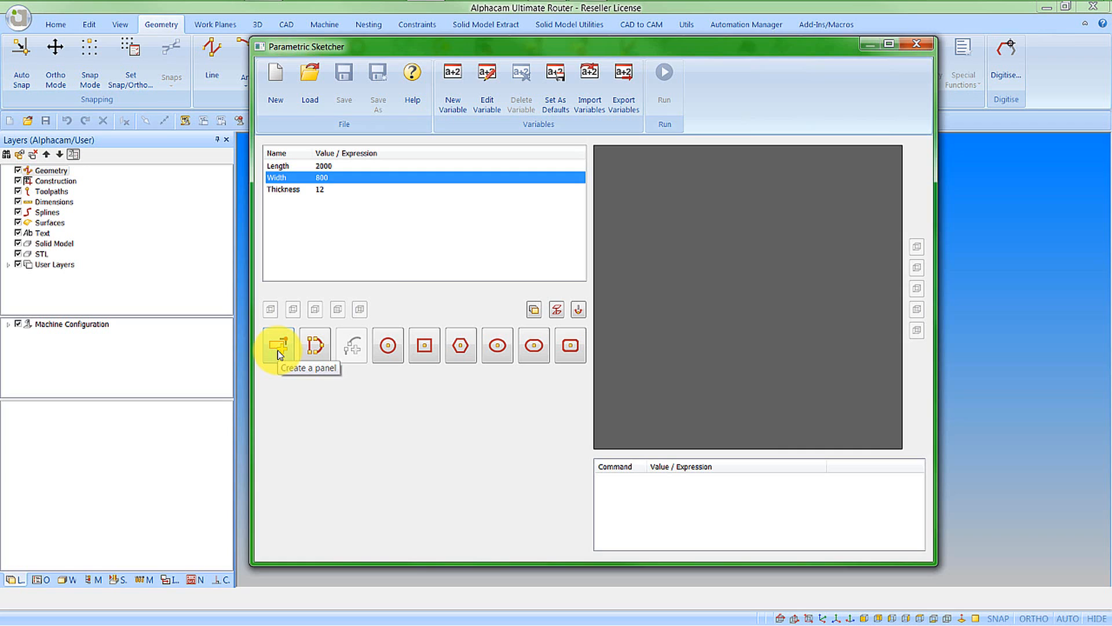
- Create a 2000 × 800 panel with Thickness 44 as the first sketch command
left_click(277, 345)
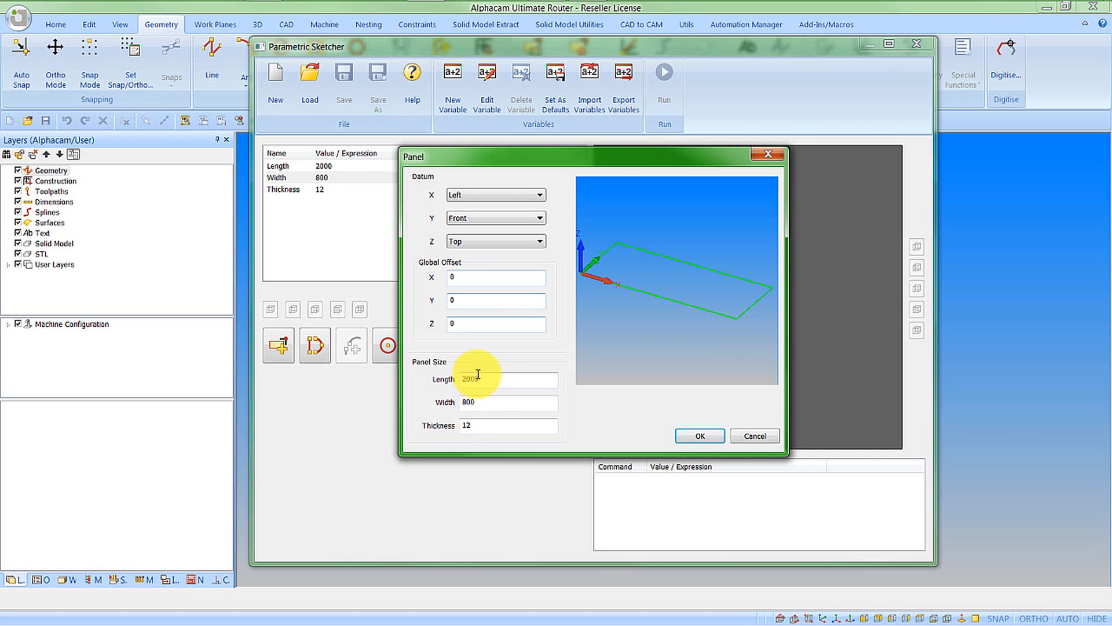
left_click(508, 425)
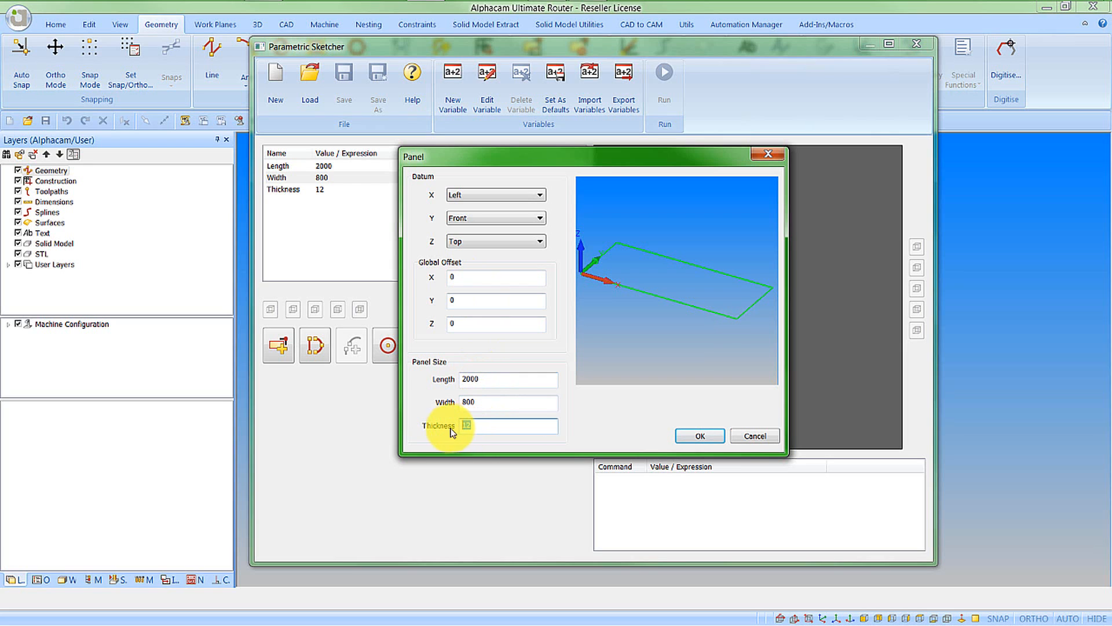
type("44")
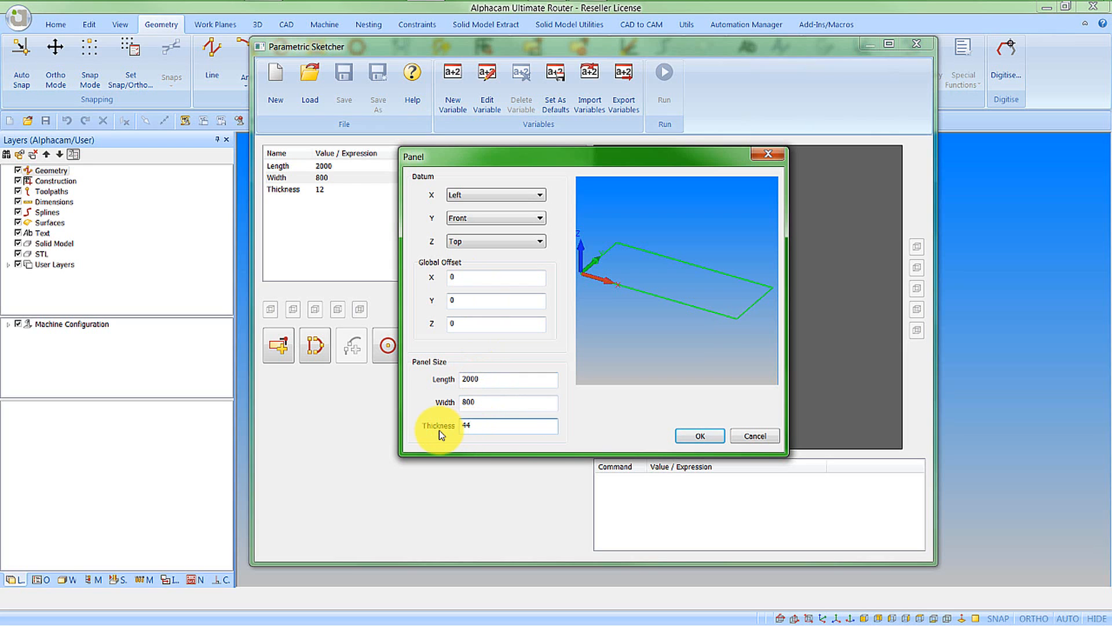
left_click(697, 435)
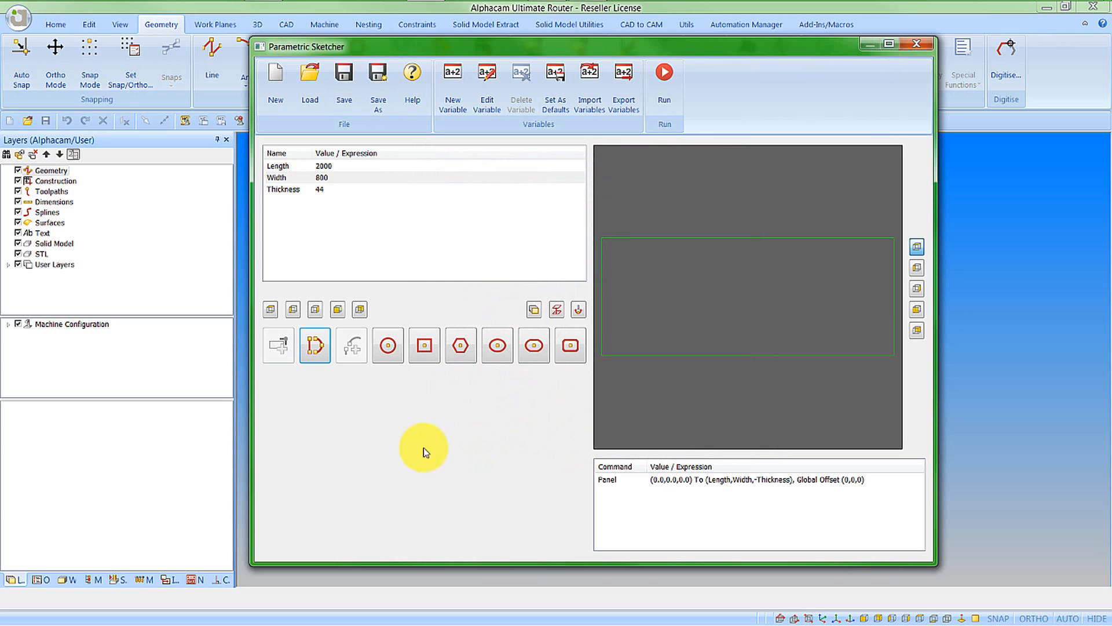
mouse_move(628, 258)
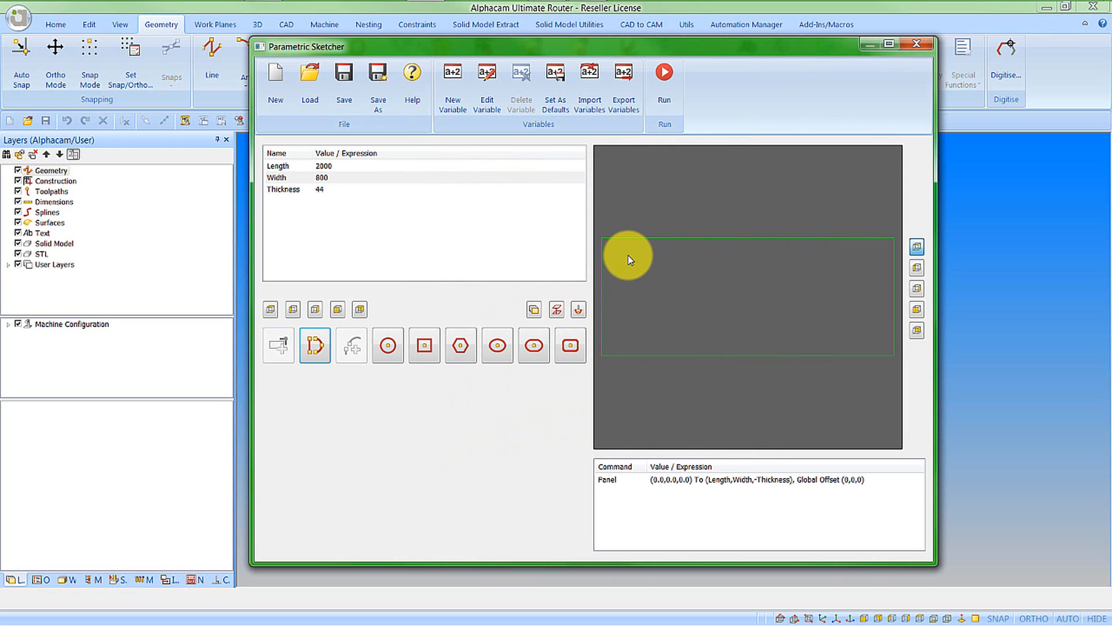
mouse_move(633, 336)
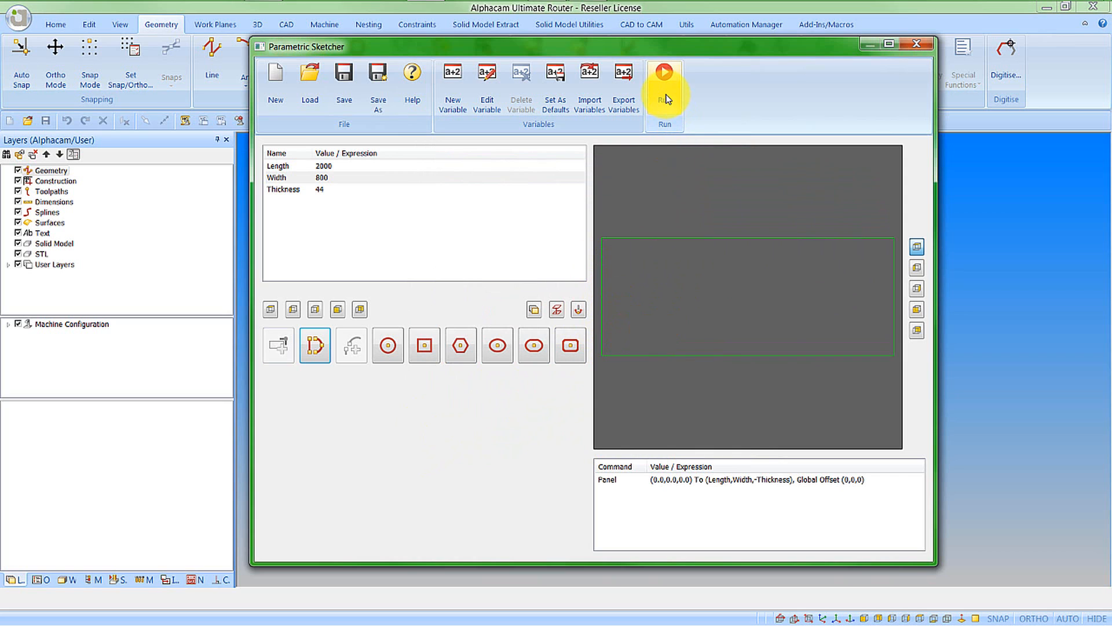
- Run the sketch to generate the 3D panel in the drawing area
left_click(664, 71)
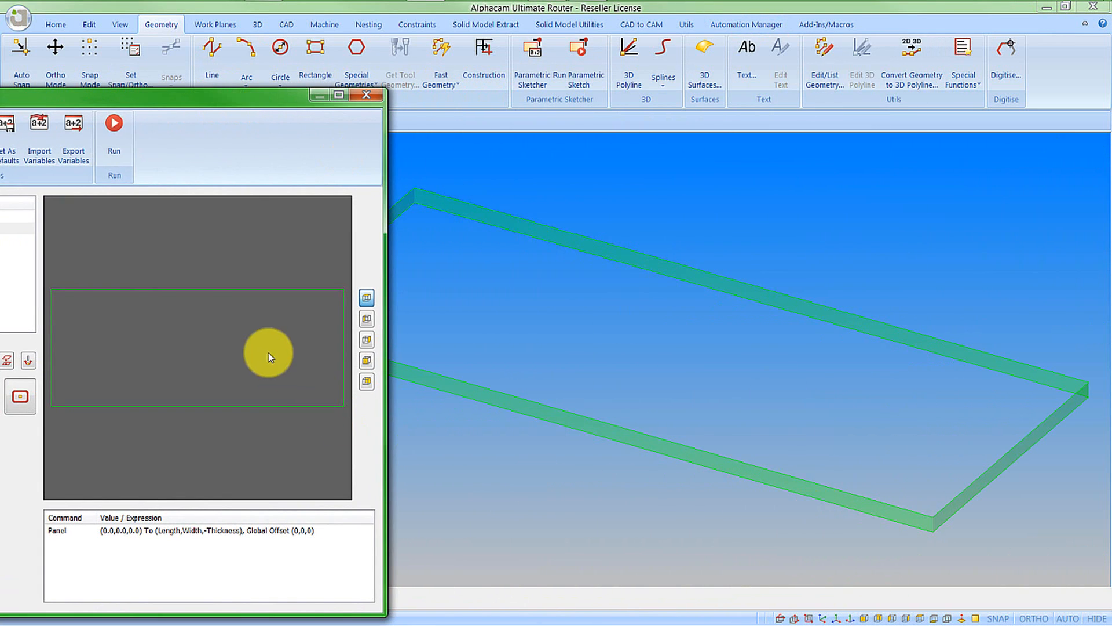
mouse_move(451, 207)
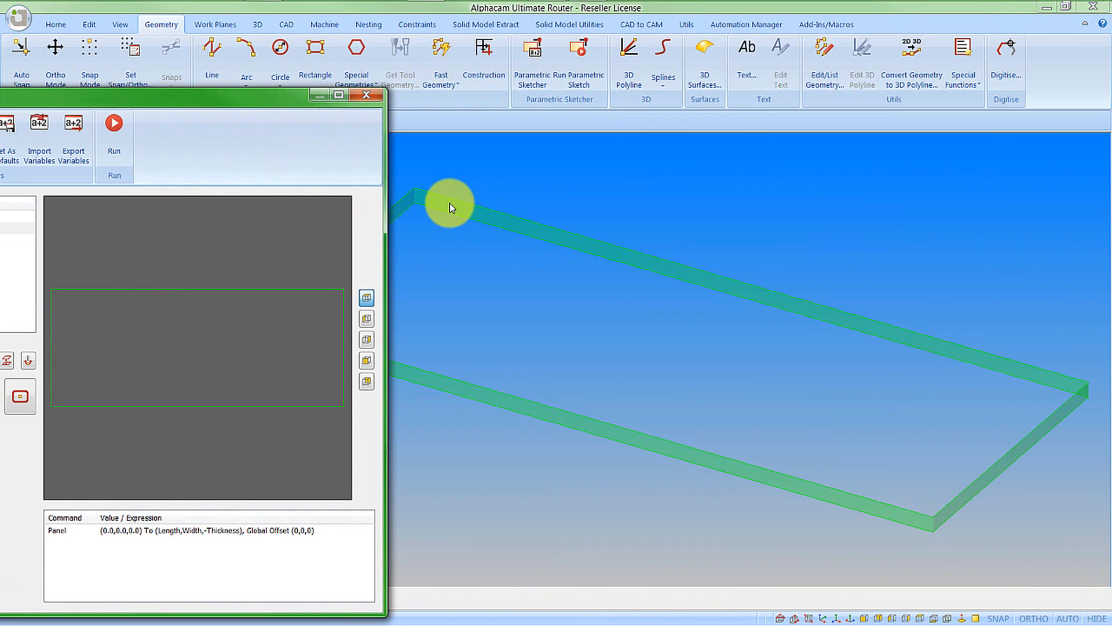
mouse_move(238, 103)
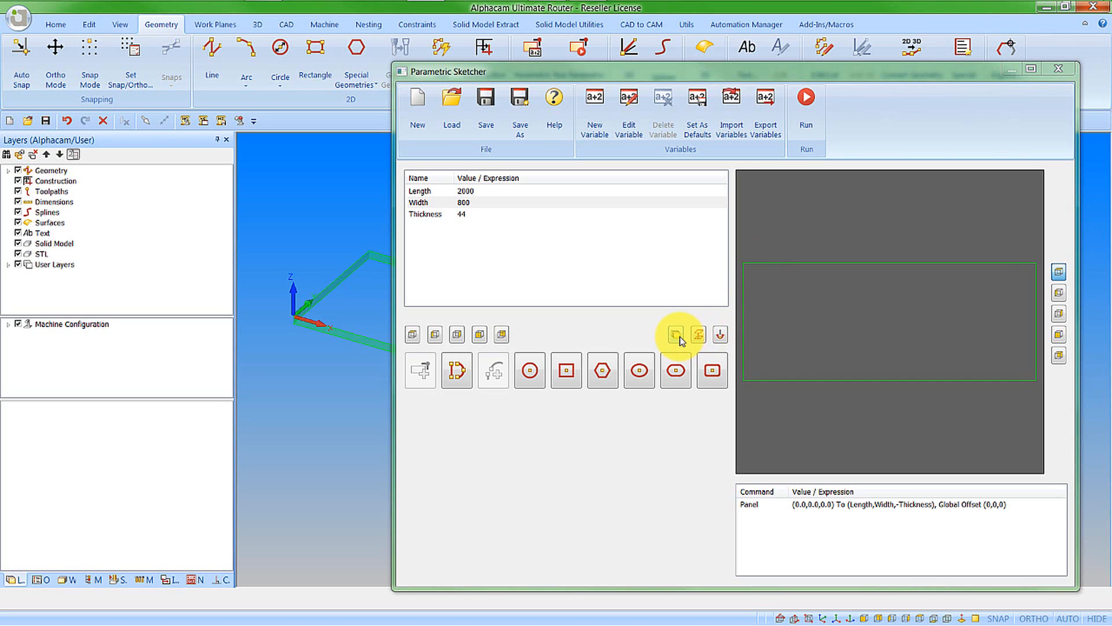
mouse_move(675, 333)
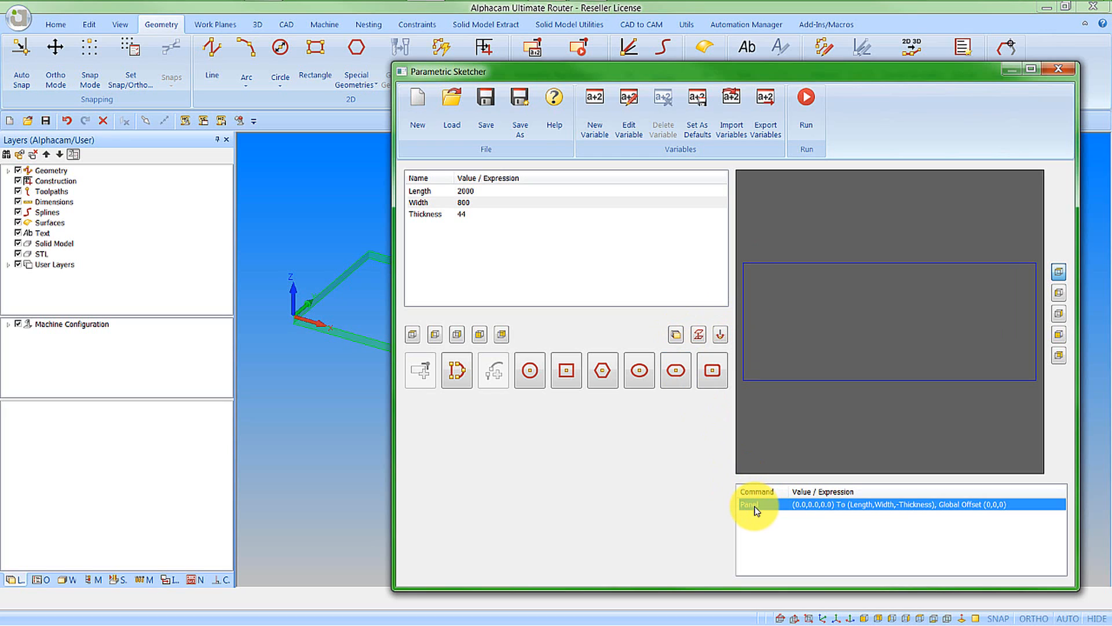
- Insert a Set Layer command above Panel, leaving its layer name at default
right_click(755, 504)
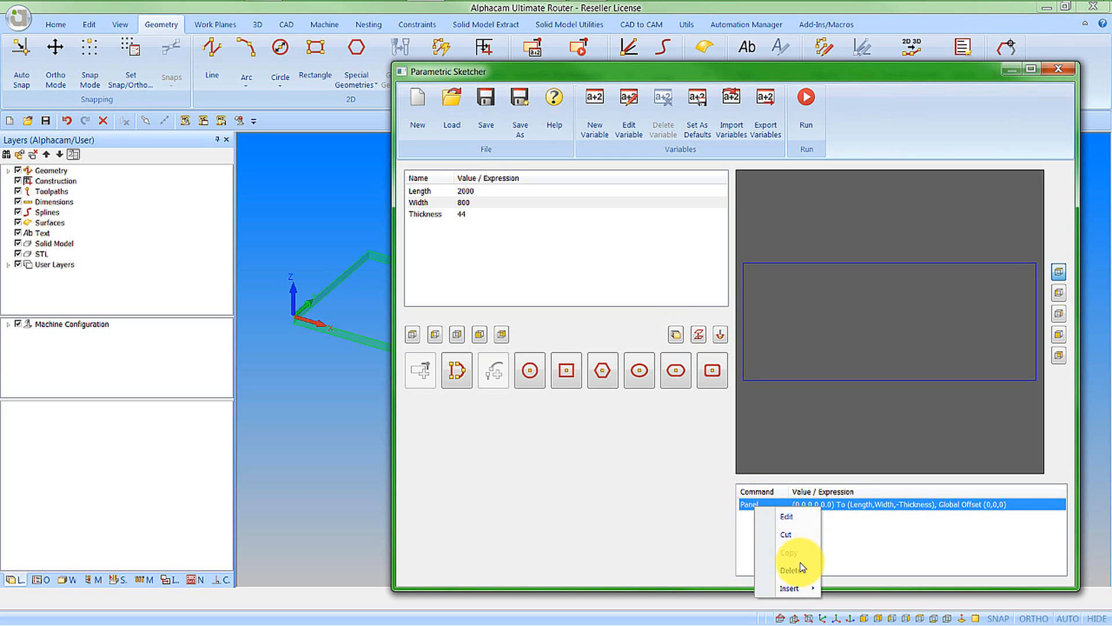
mouse_move(789, 570)
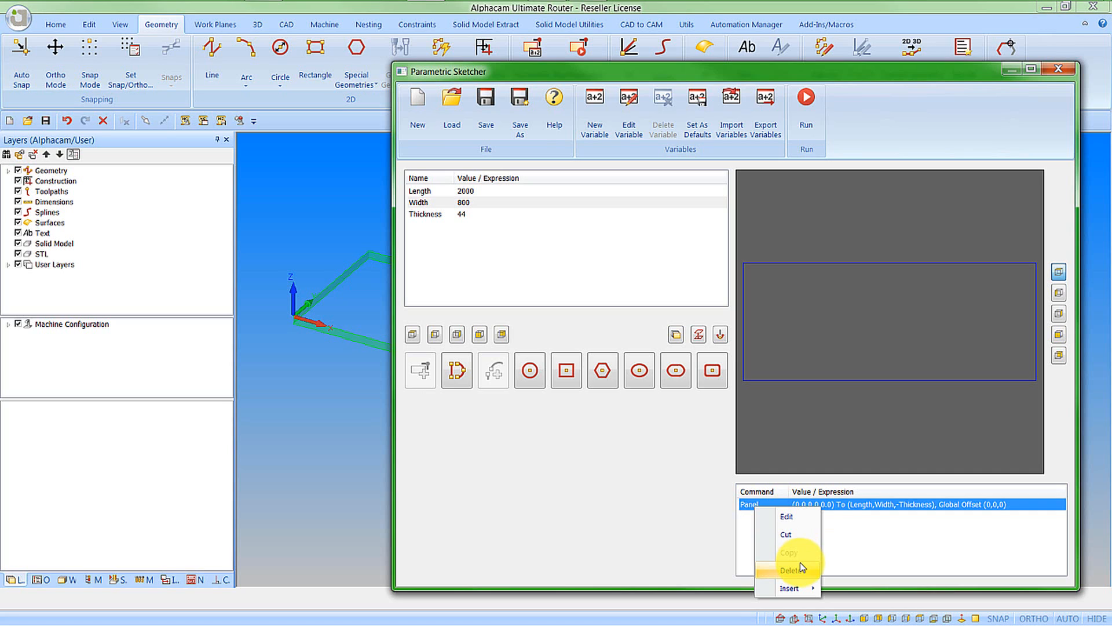
mouse_move(802, 571)
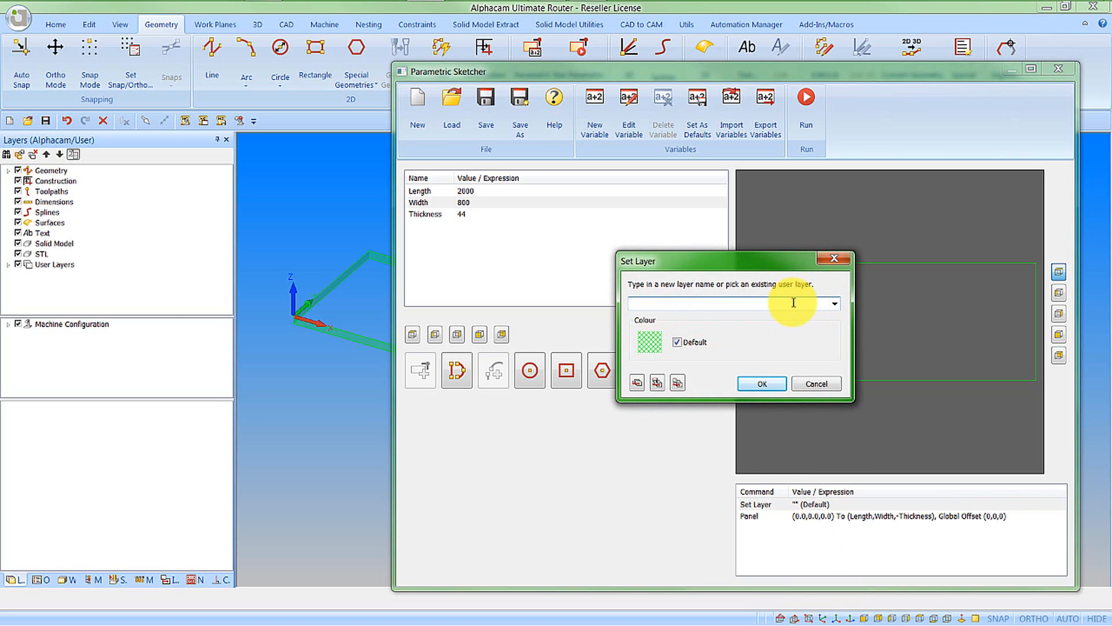
left_click(719, 302)
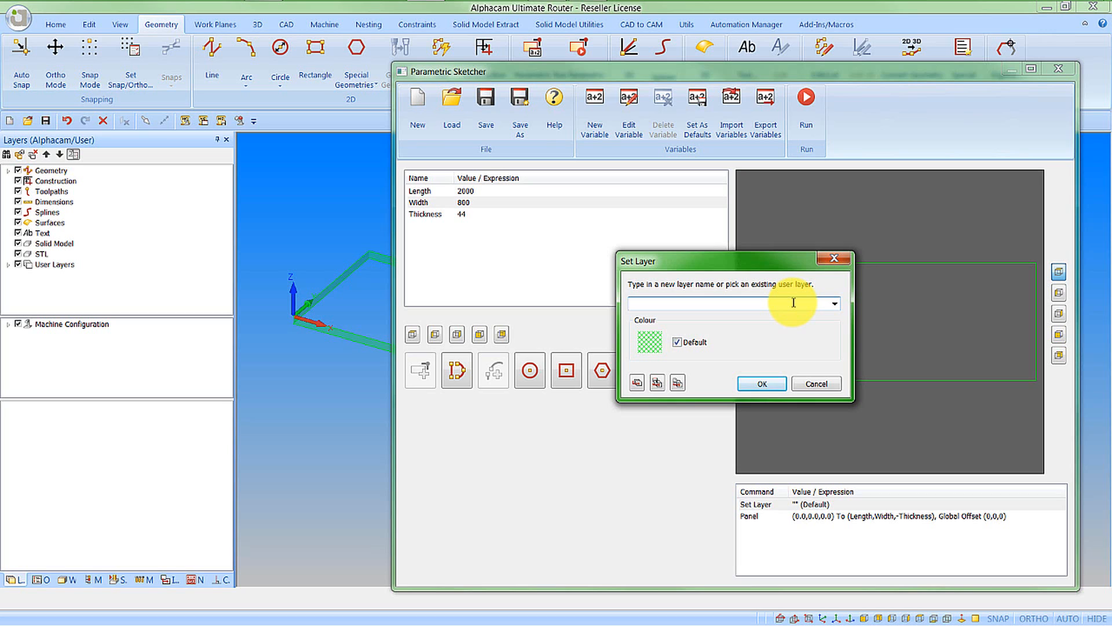
mouse_move(644, 385)
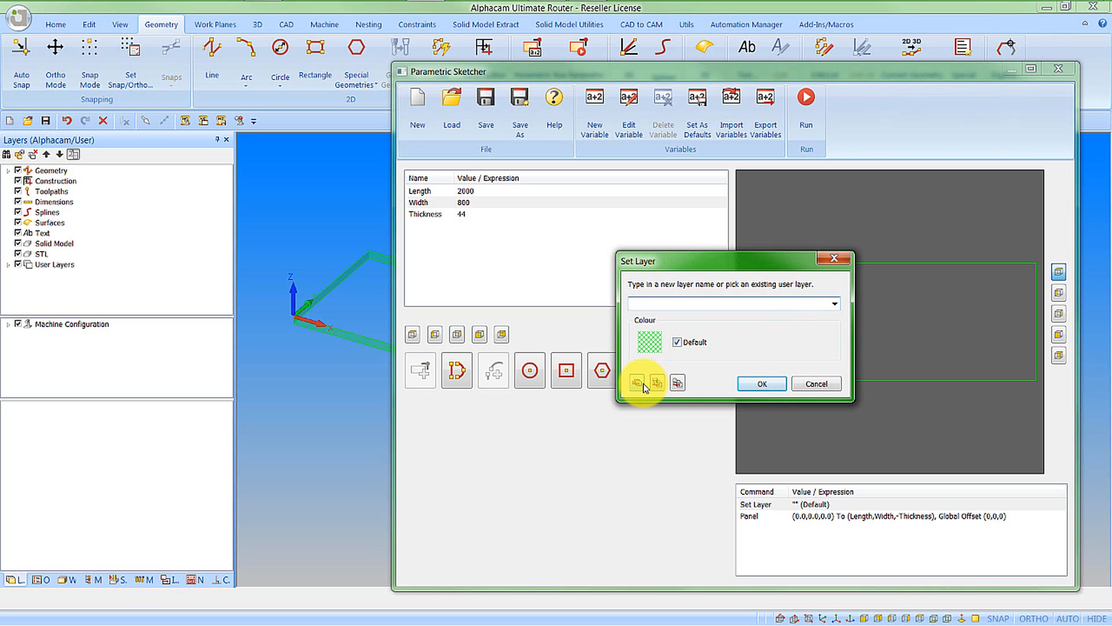
mouse_move(640, 384)
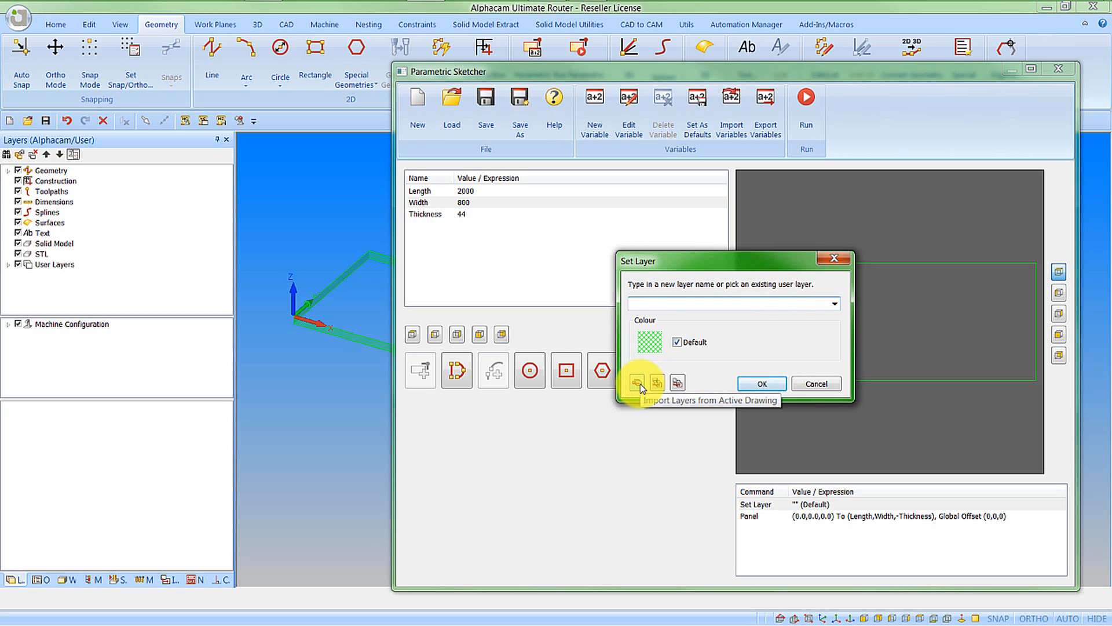
mouse_move(656, 384)
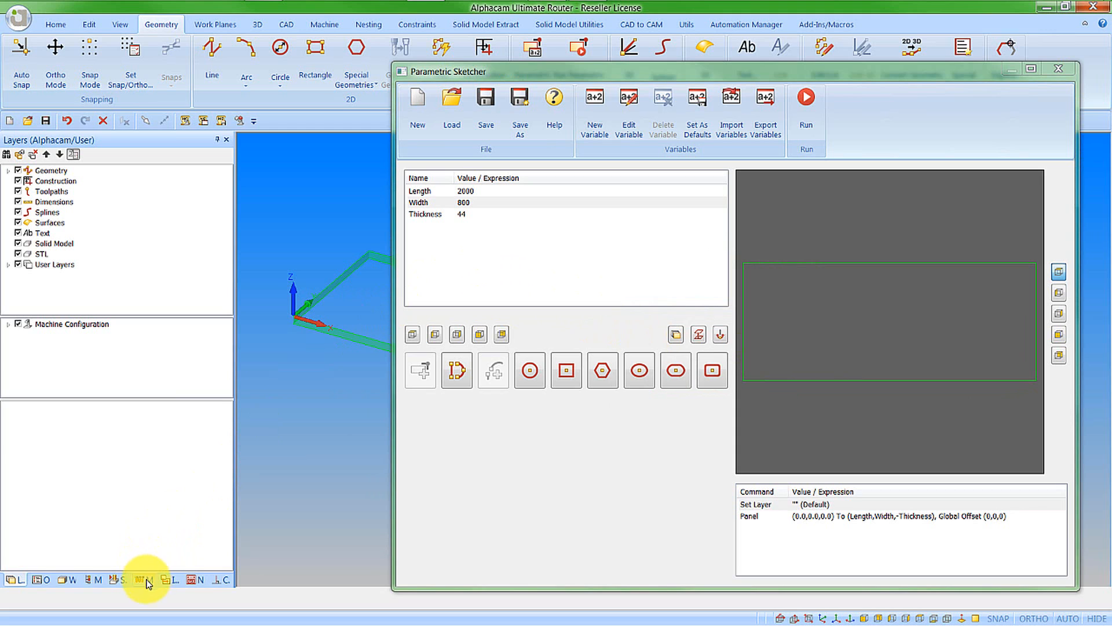
- Create the layers for the Machine Door machining style
left_click(143, 579)
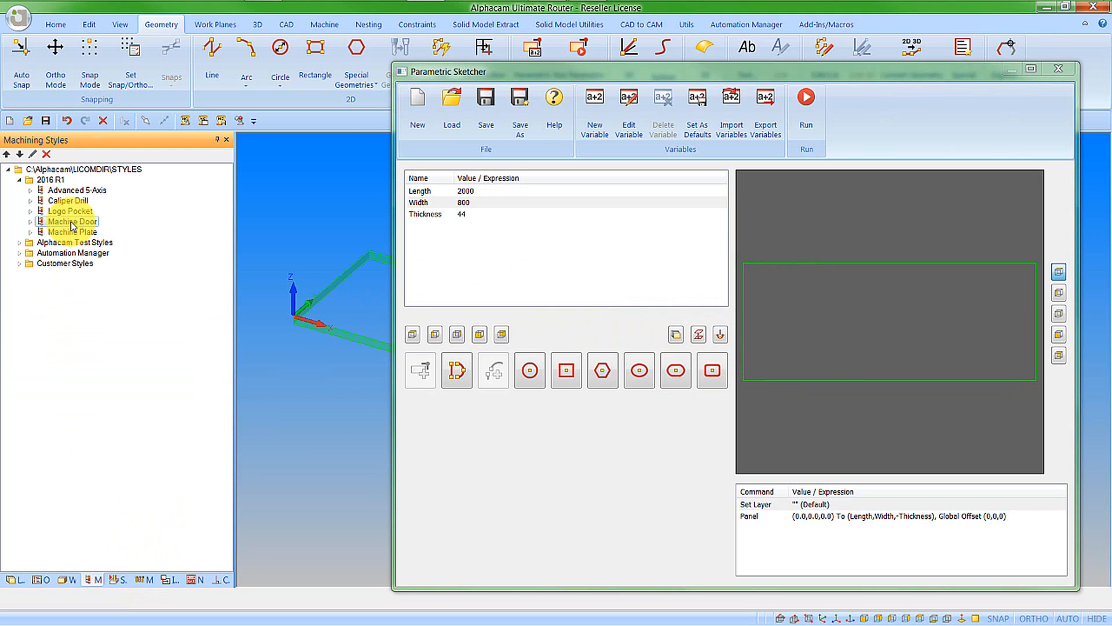
right_click(71, 223)
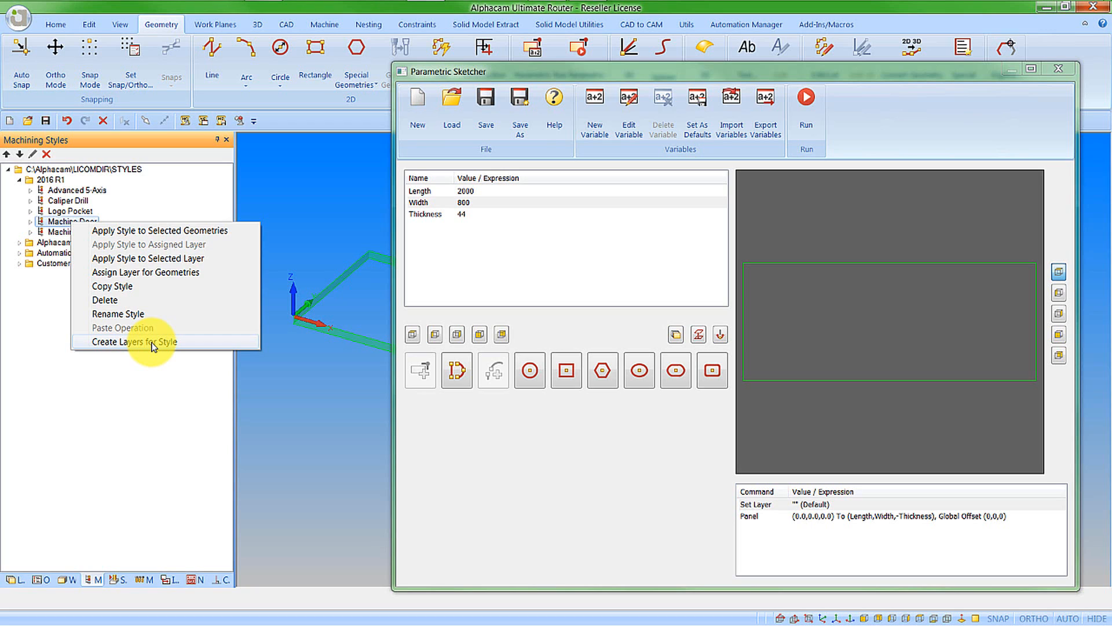
left_click(134, 341)
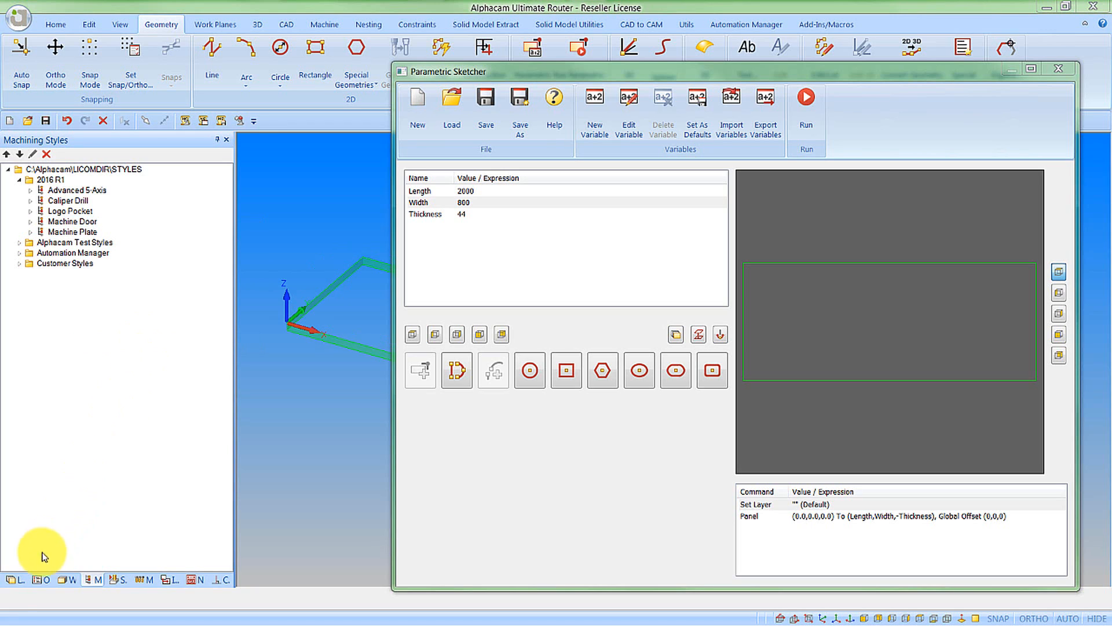
- Expand User Layers to view the new layers and reopen the Set Layer command
left_click(13, 580)
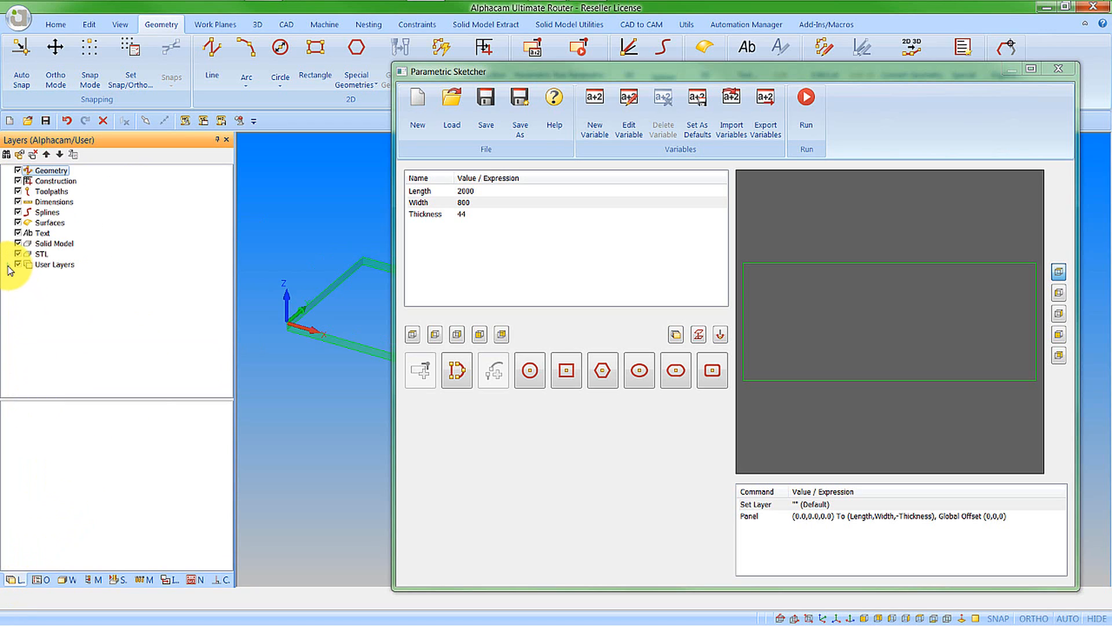
left_click(8, 264)
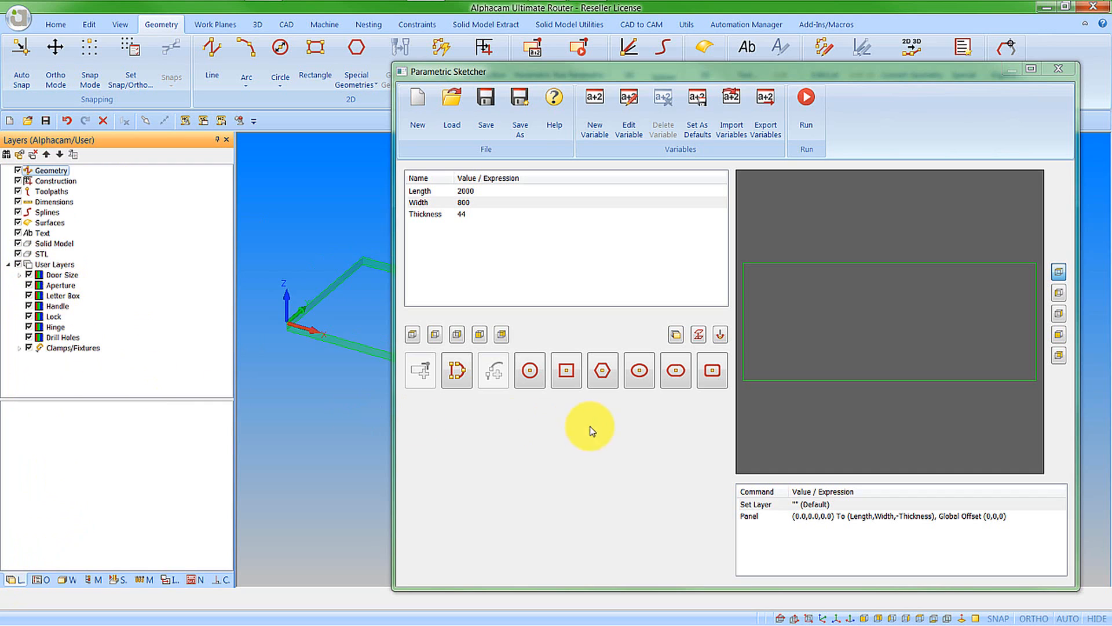
left_click(780, 503)
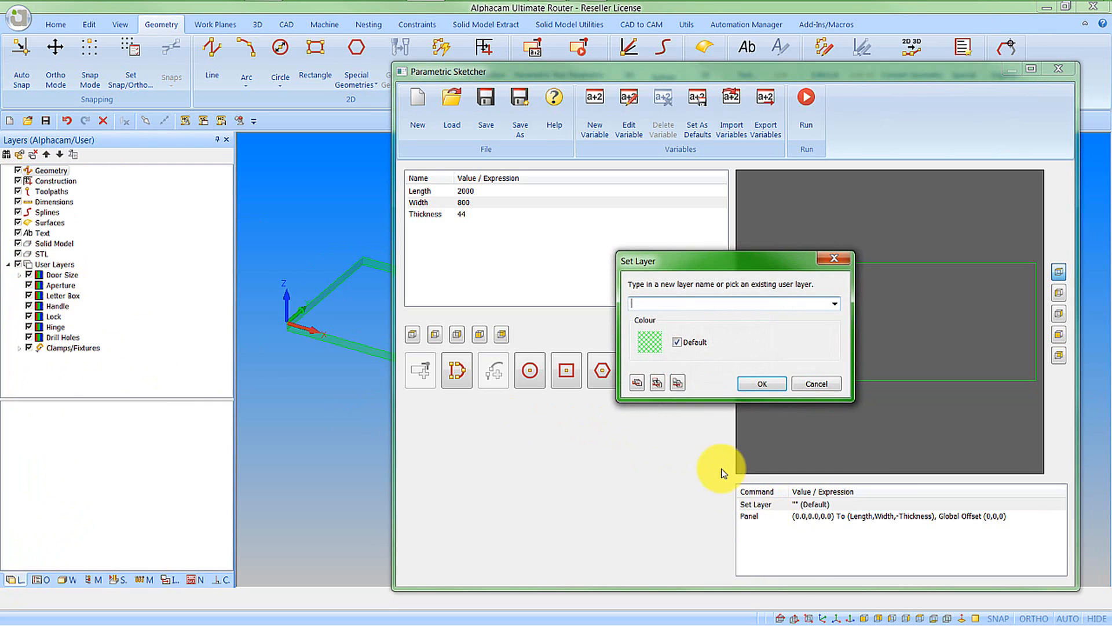
mouse_move(715, 358)
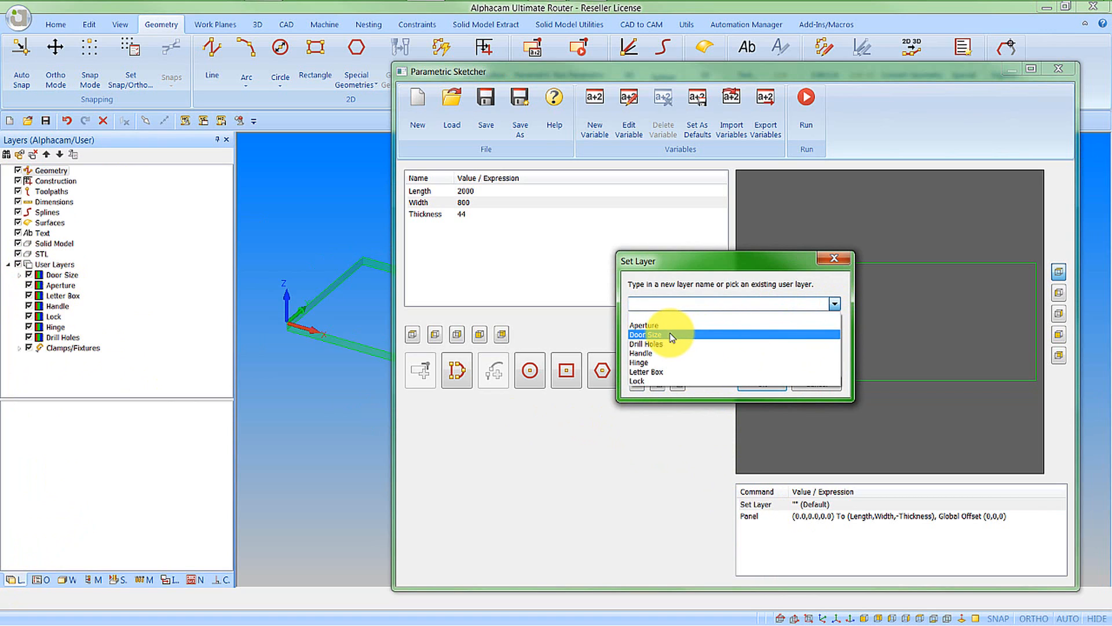
left_click(645, 335)
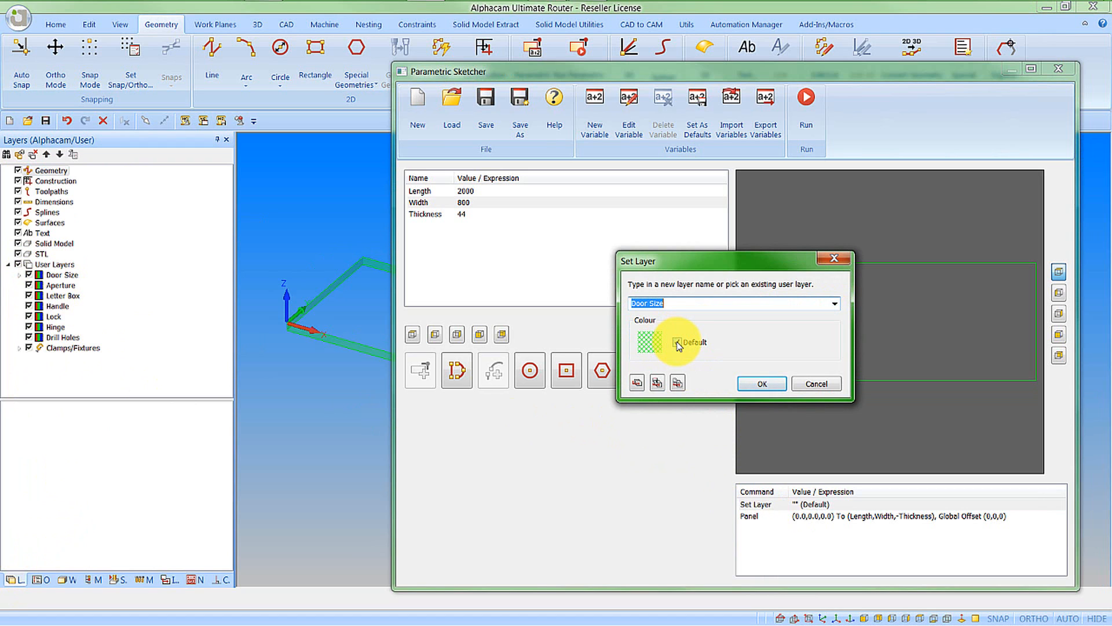
left_click(647, 341)
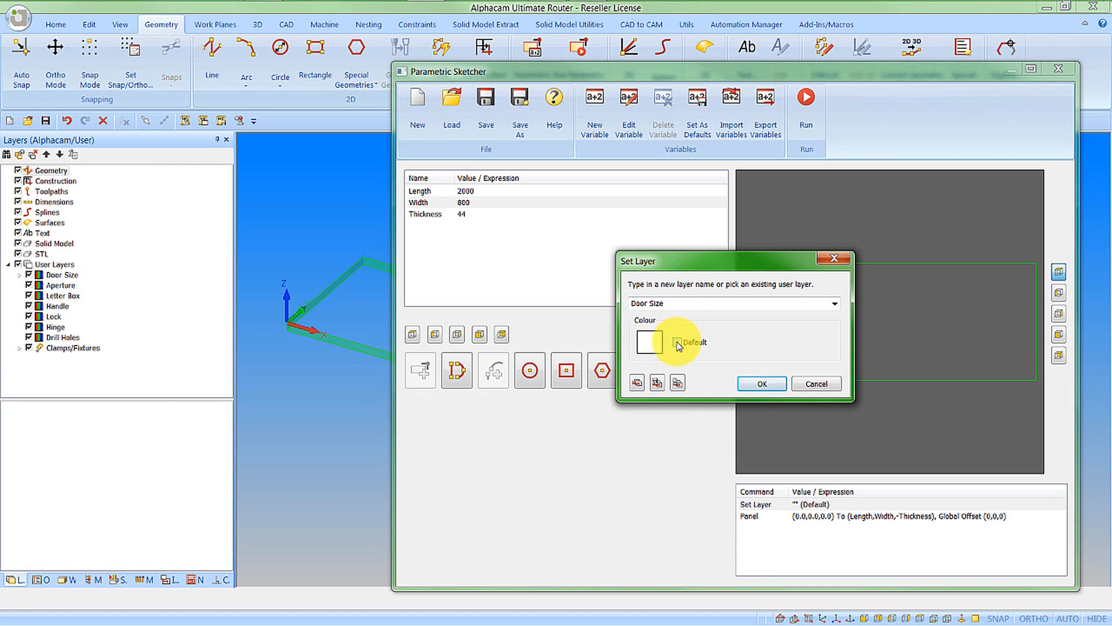
left_click(649, 341)
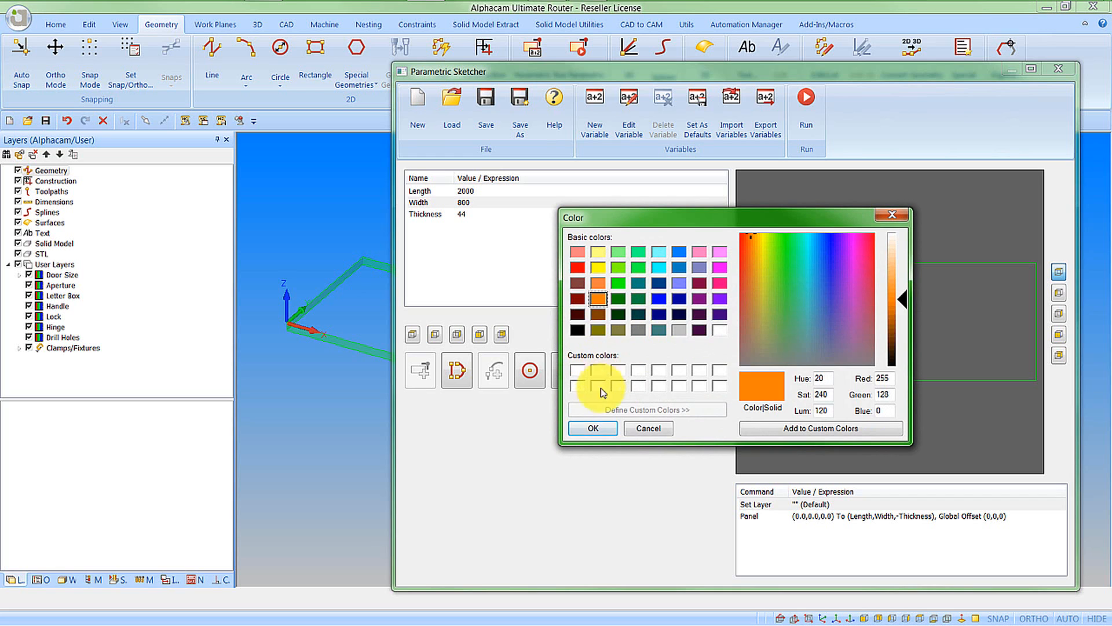
left_click(592, 427)
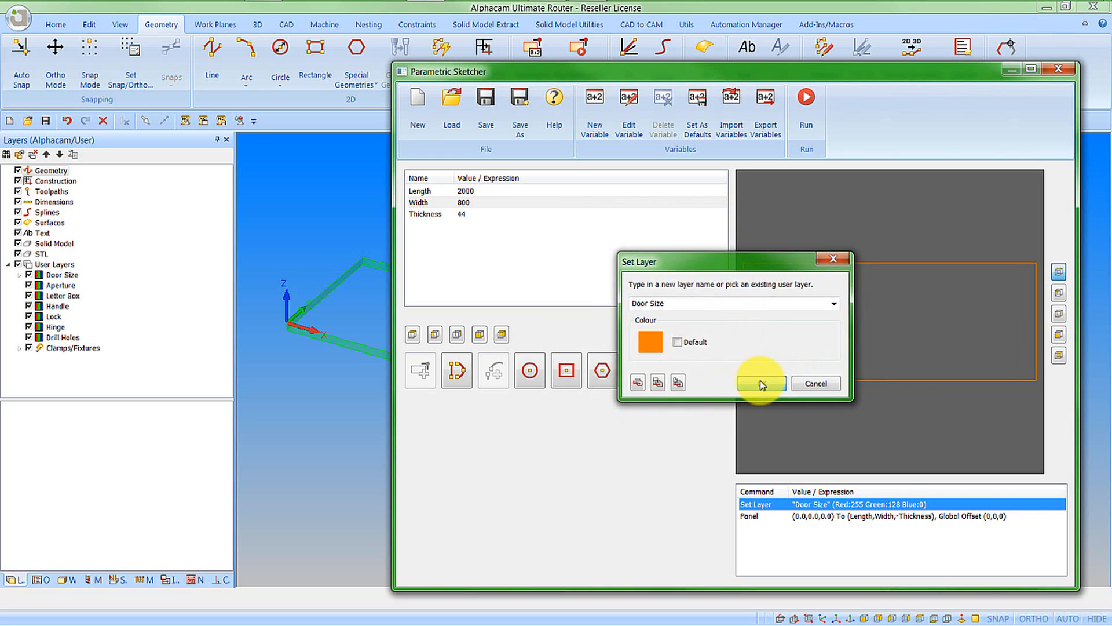
left_click(761, 383)
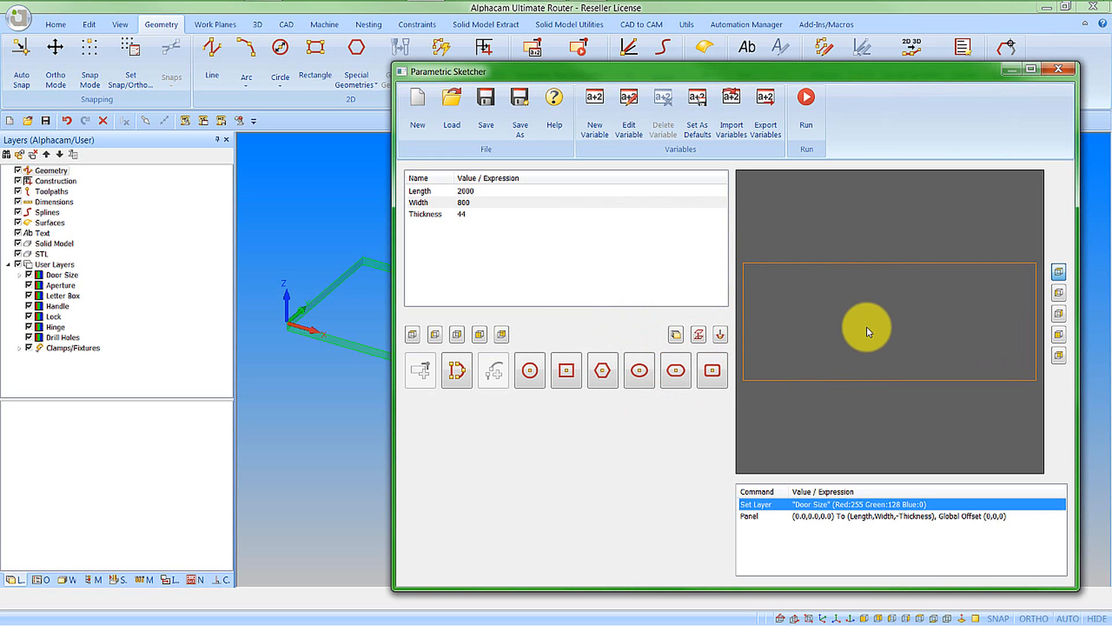
mouse_move(749, 398)
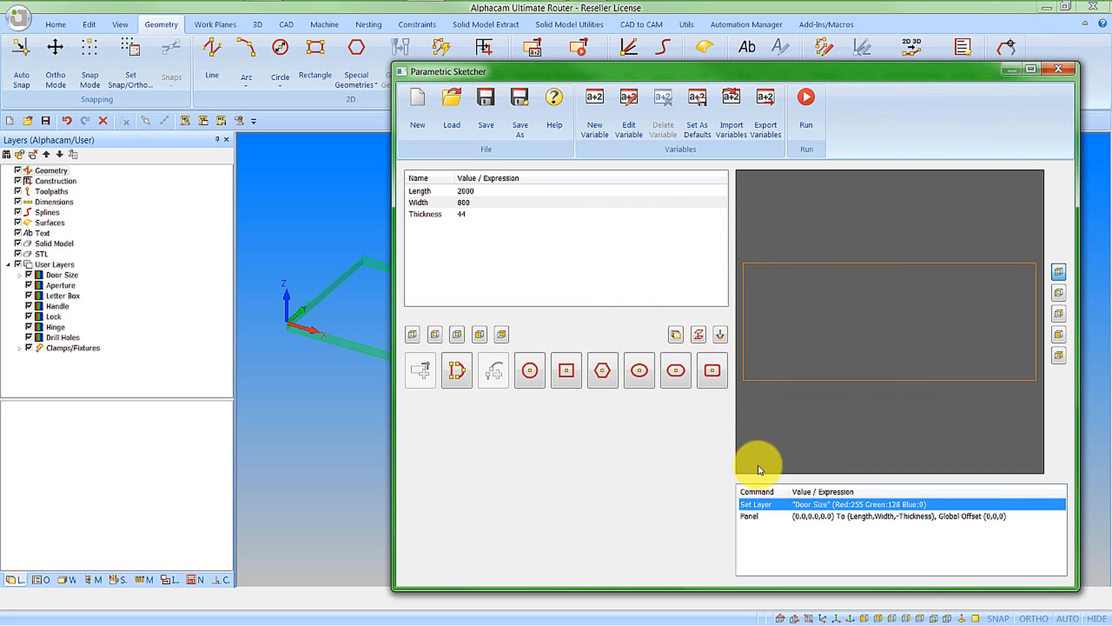
- Insert Tool Directions before Panel with closed geometries cut Outside, CW
left_click(752, 516)
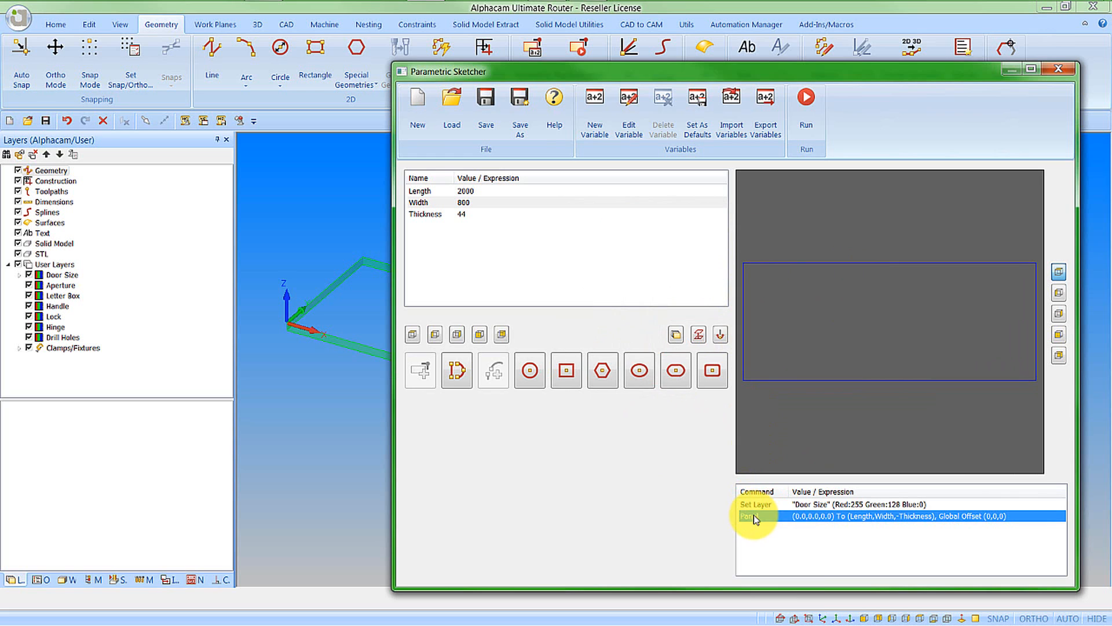
right_click(755, 516)
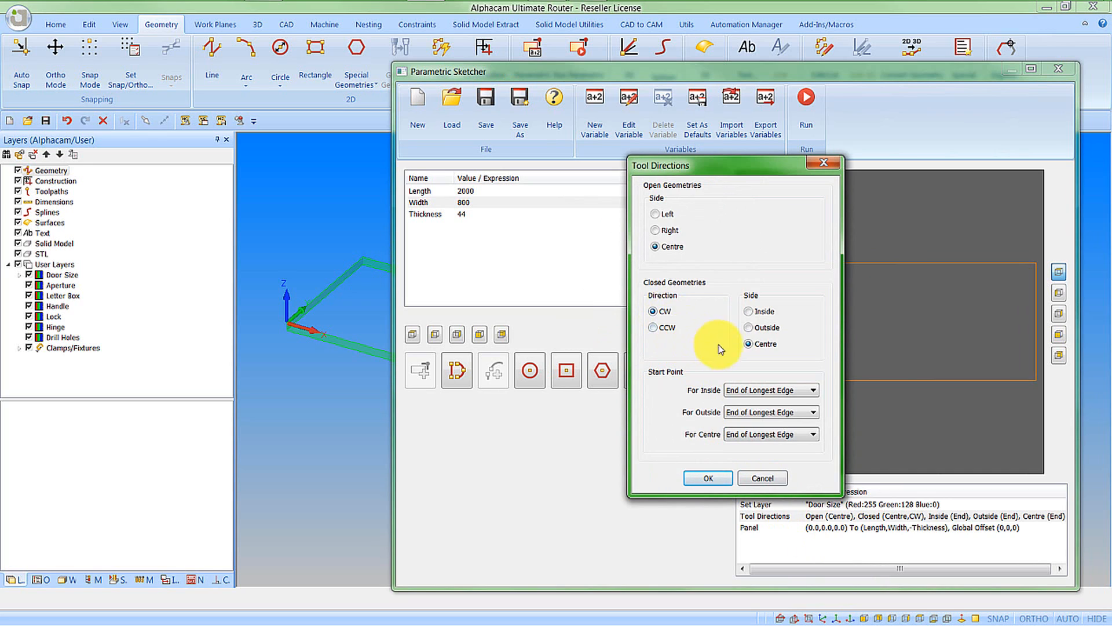
left_click(750, 327)
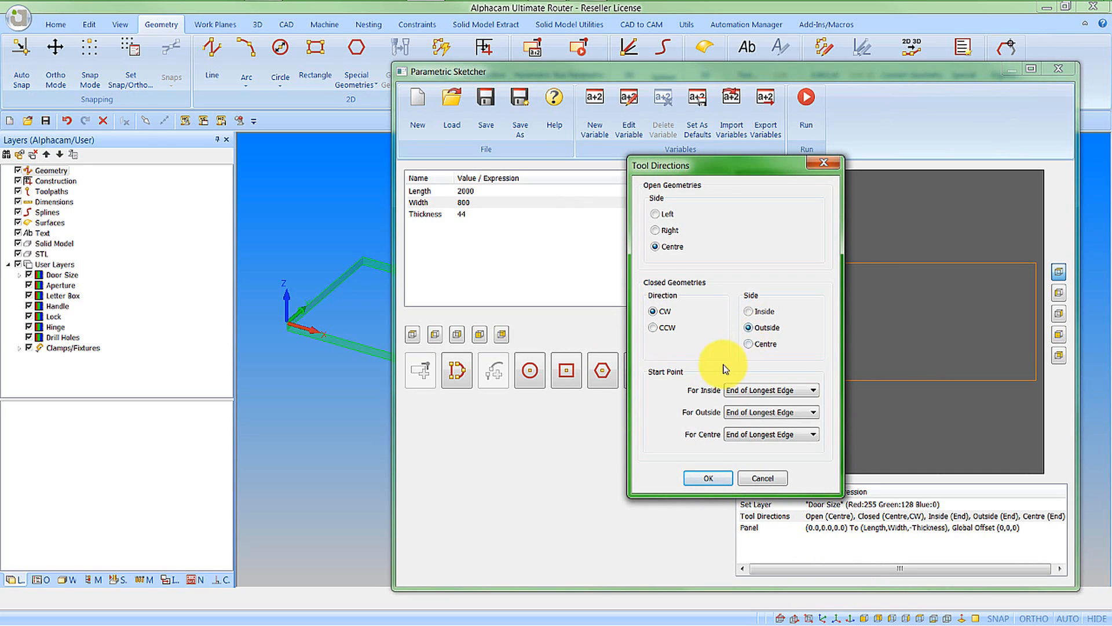
mouse_move(702, 401)
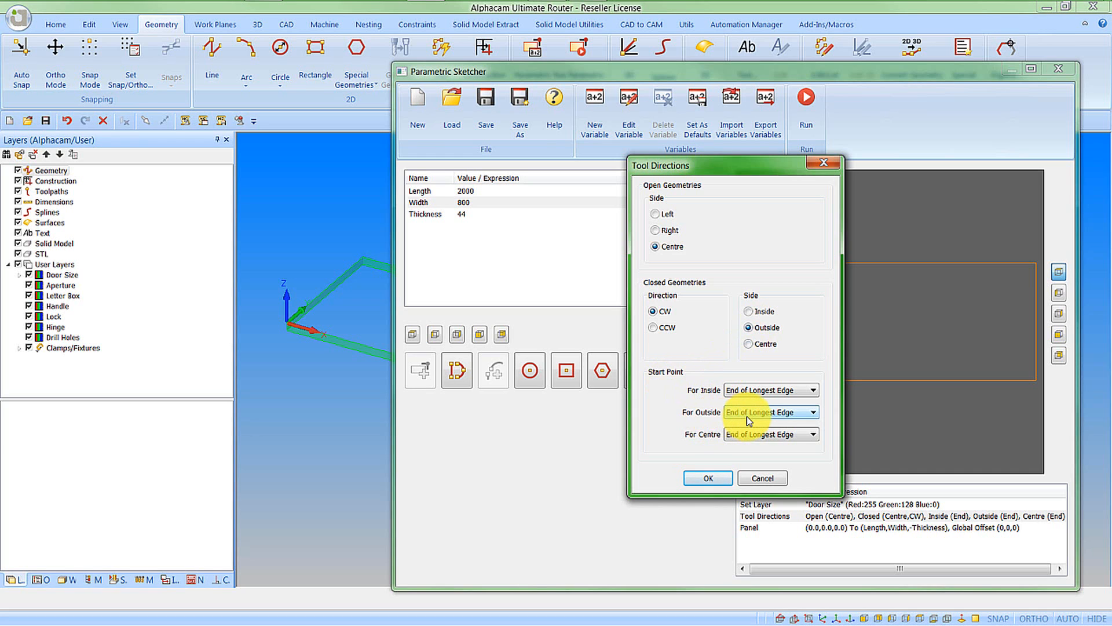
left_click(706, 477)
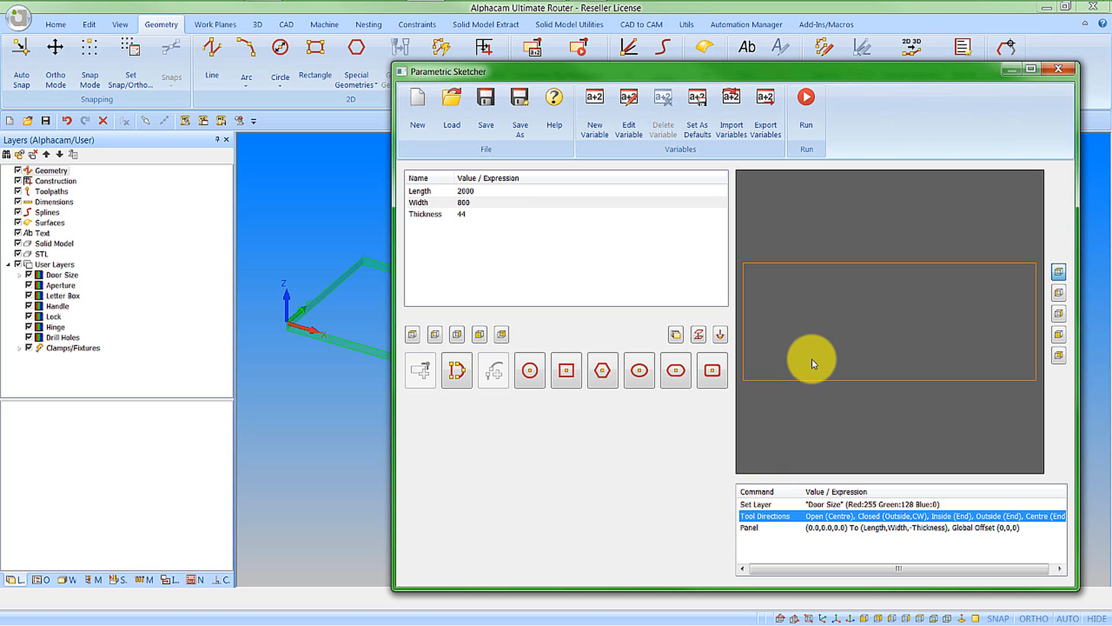
mouse_move(803, 330)
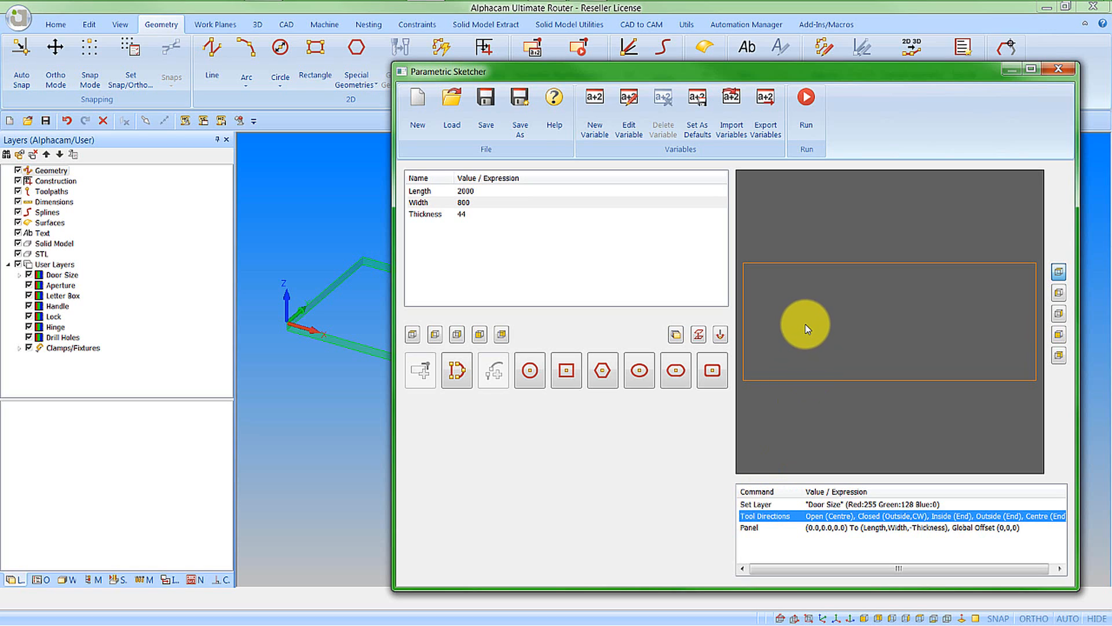
- Add a Set Workplane Top command after the Panel step
left_click(766, 529)
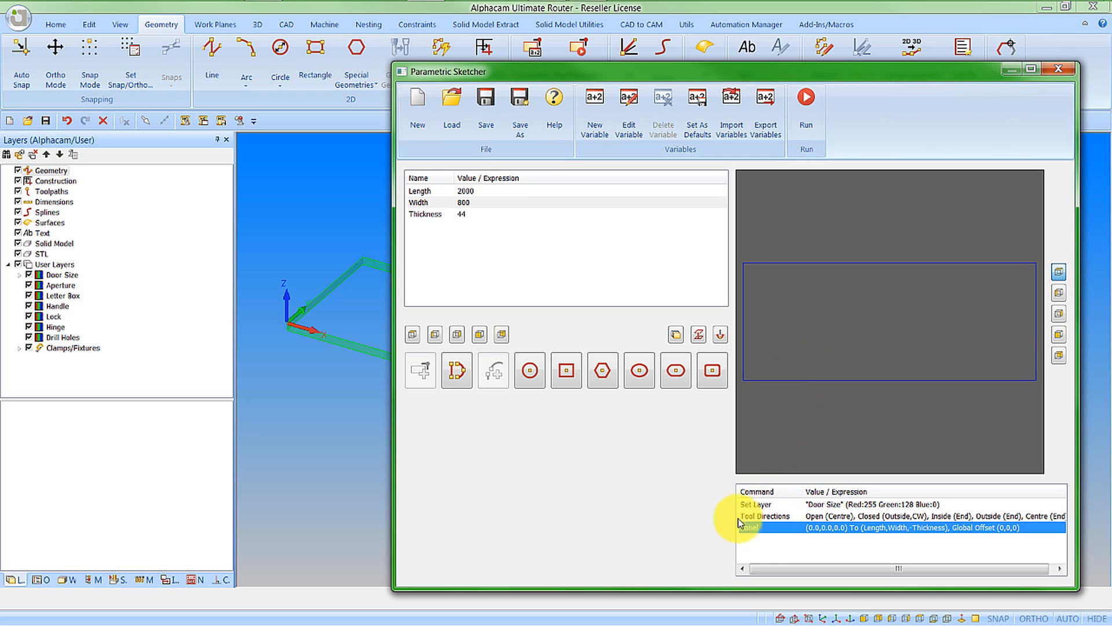
mouse_move(413, 334)
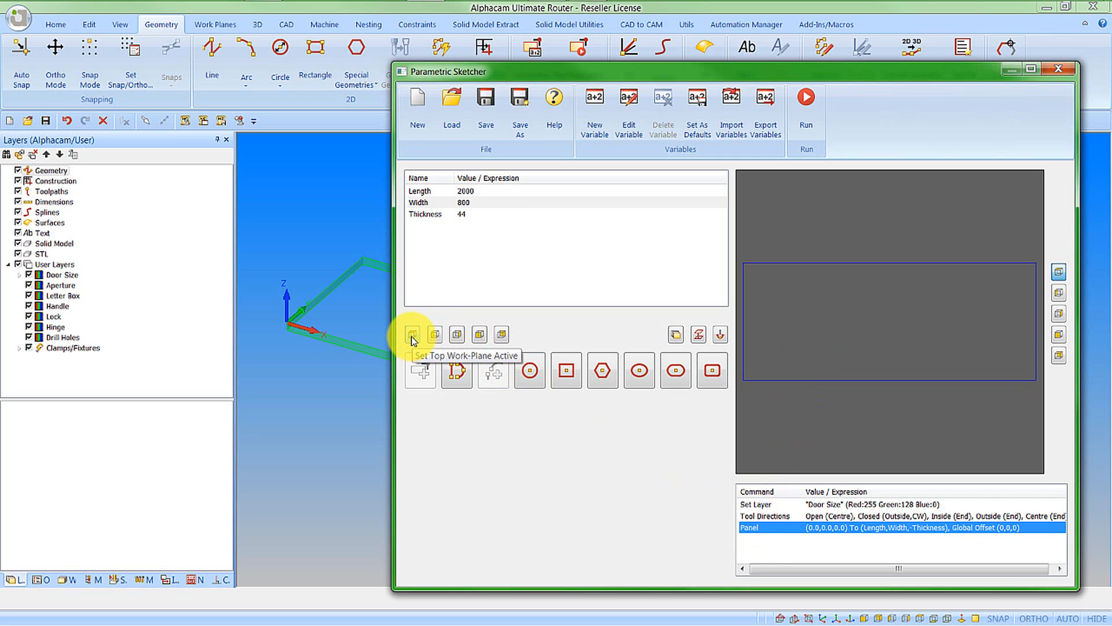
left_click(412, 334)
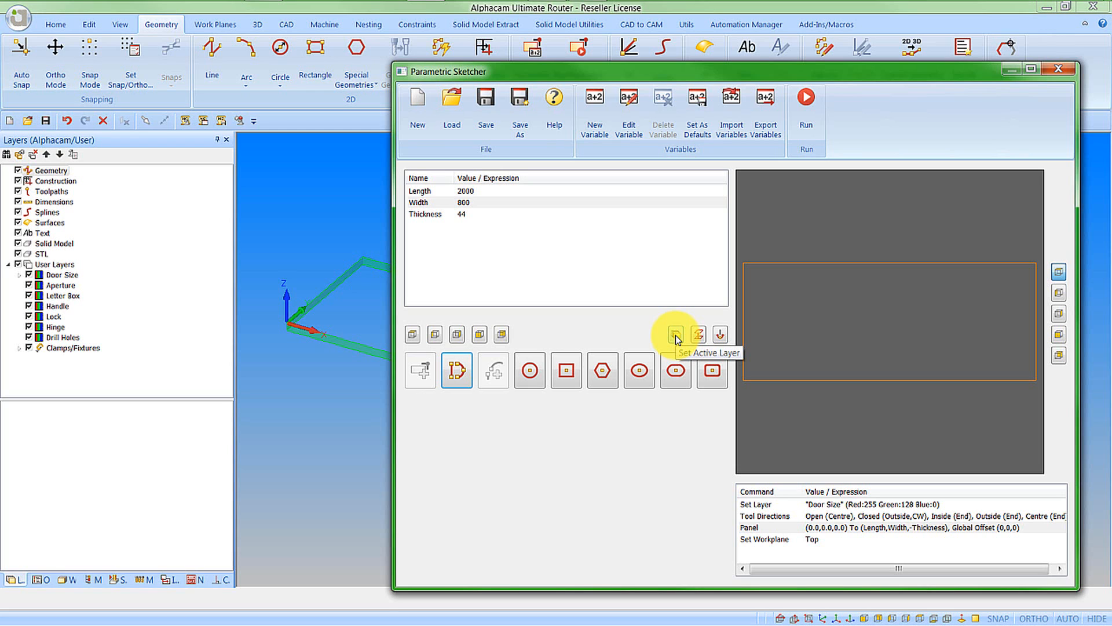
- Make Aperture the active layer for the next shapes, keeping its default colour
left_click(675, 334)
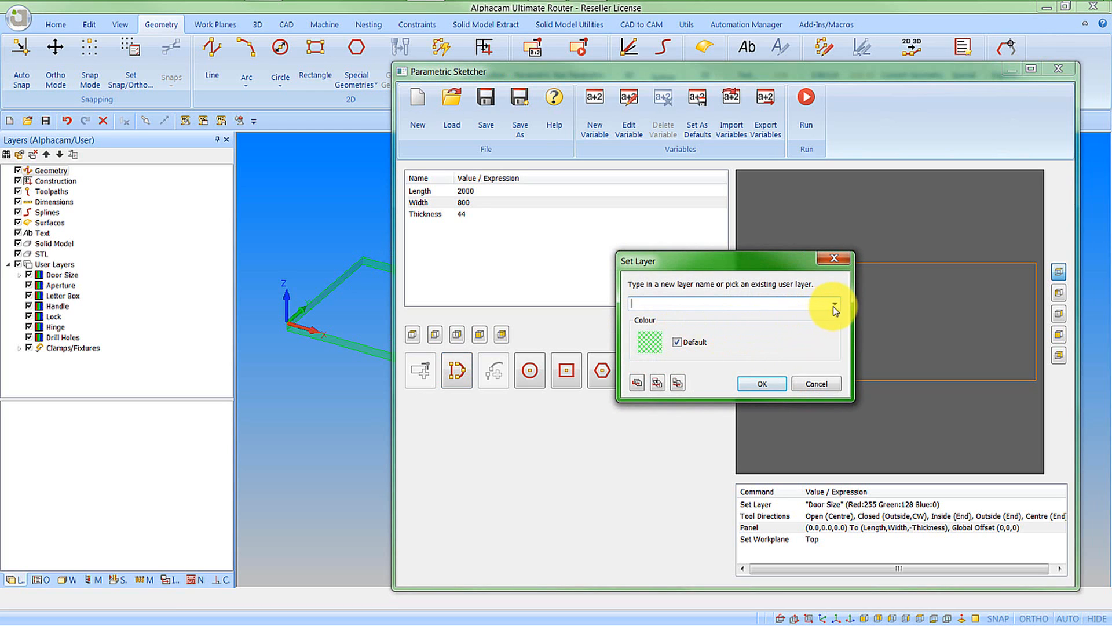
left_click(835, 303)
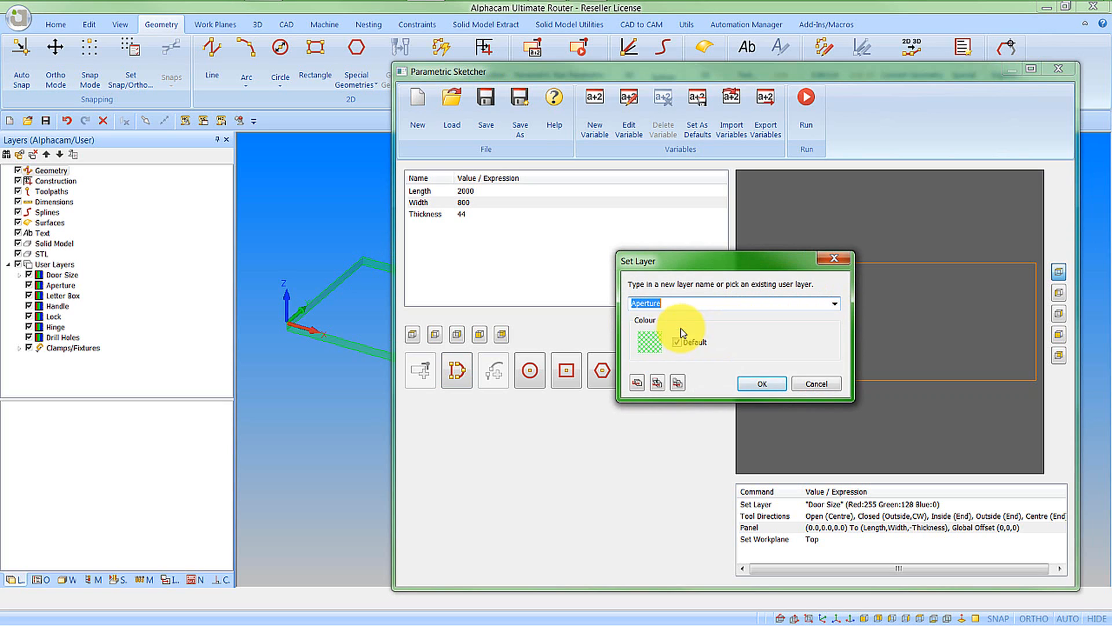
left_click(757, 384)
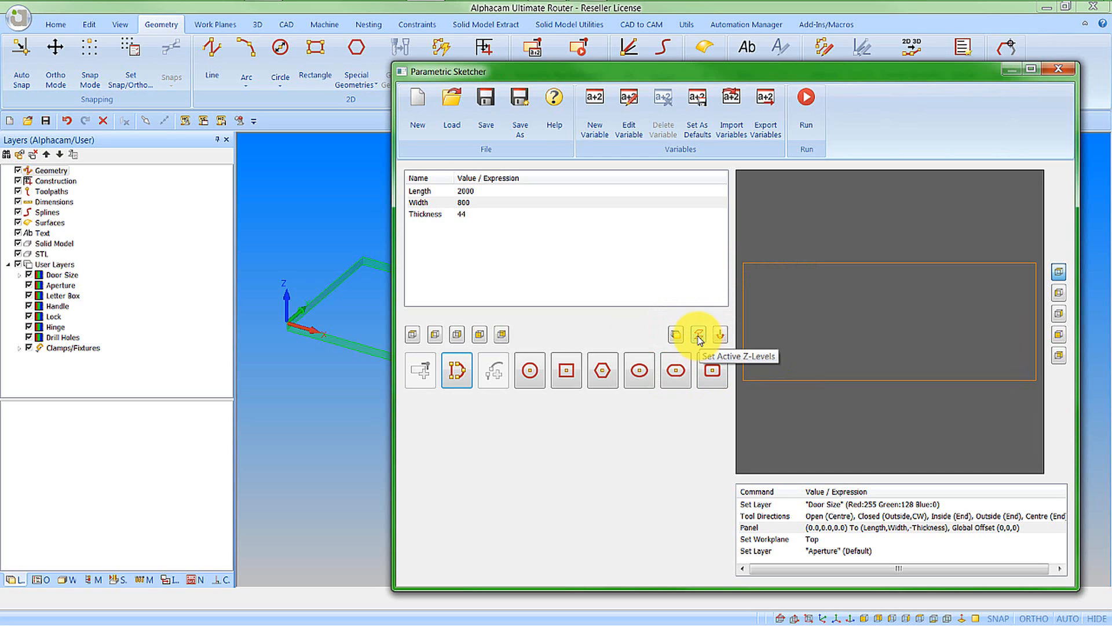
- Set the active Z levels from 0 down to -Thickness for the aperture
left_click(696, 334)
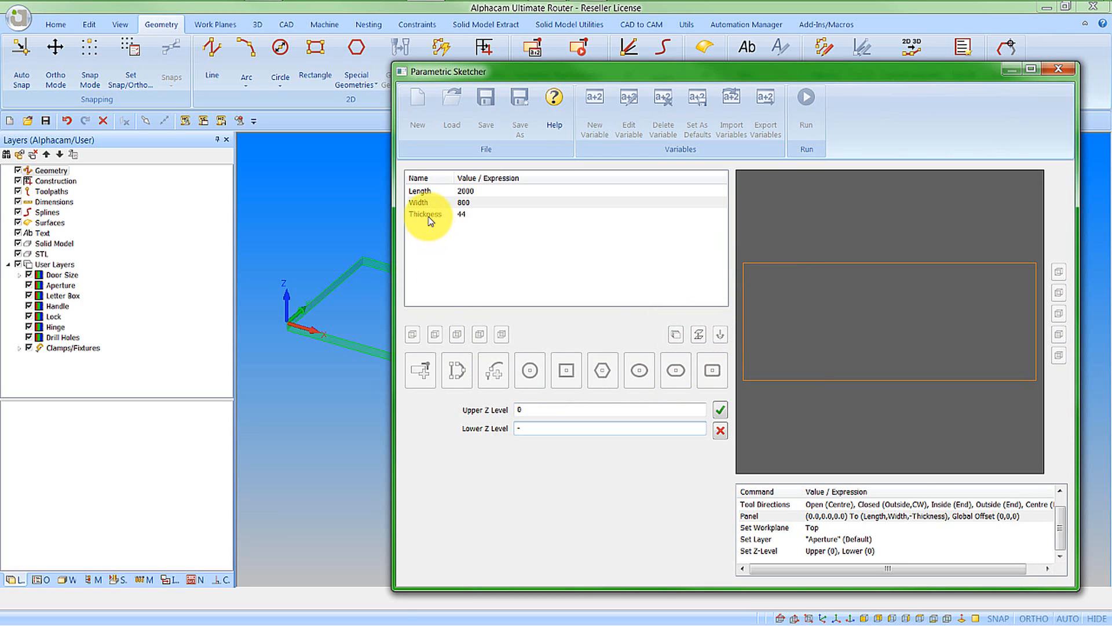
type("-Thickness")
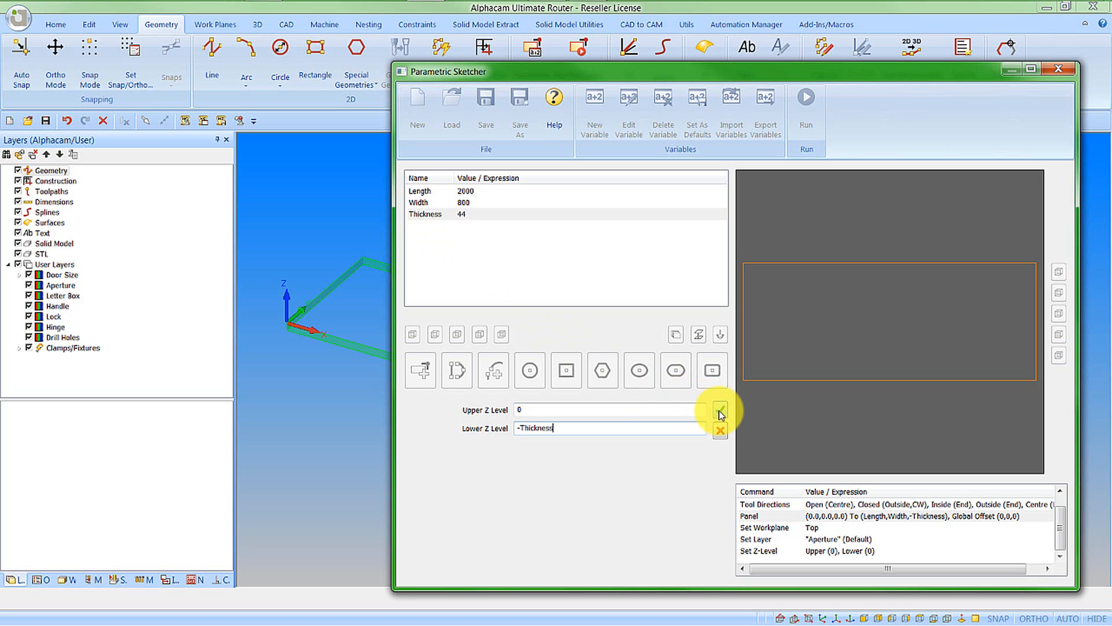
left_click(720, 409)
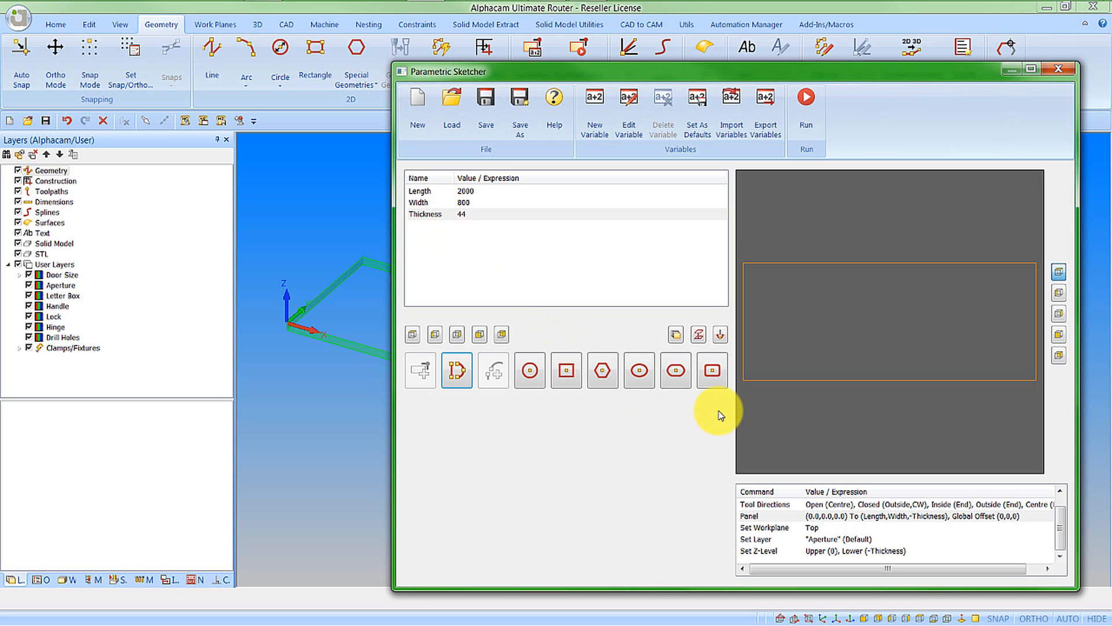
mouse_move(719, 333)
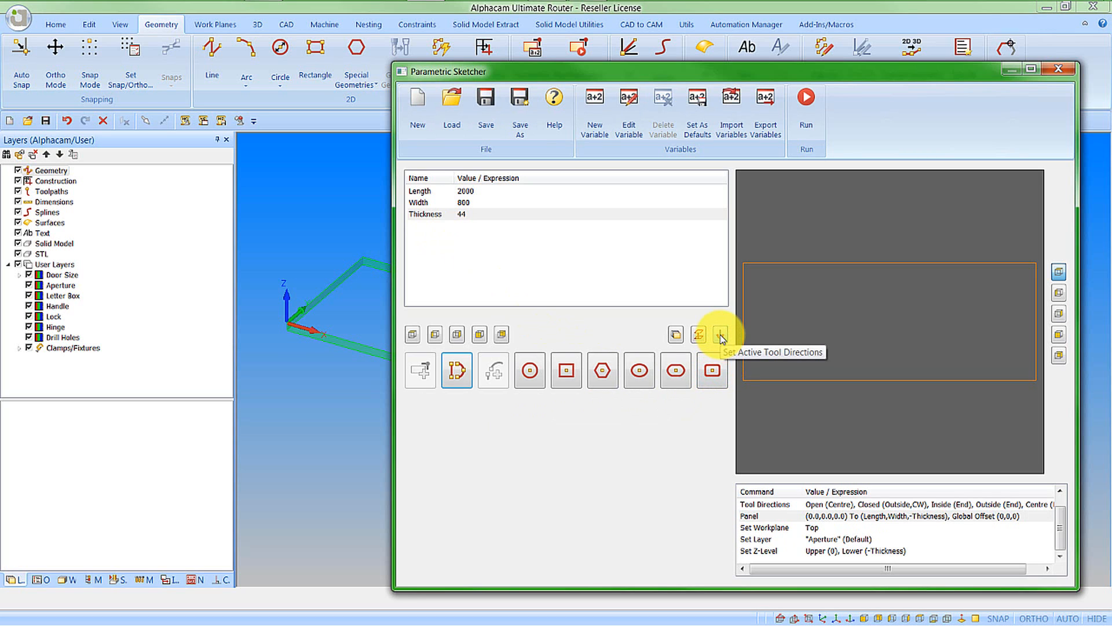
- Set tool directions to cut closed shapes inside, CCW, starting mid longest edge
left_click(718, 334)
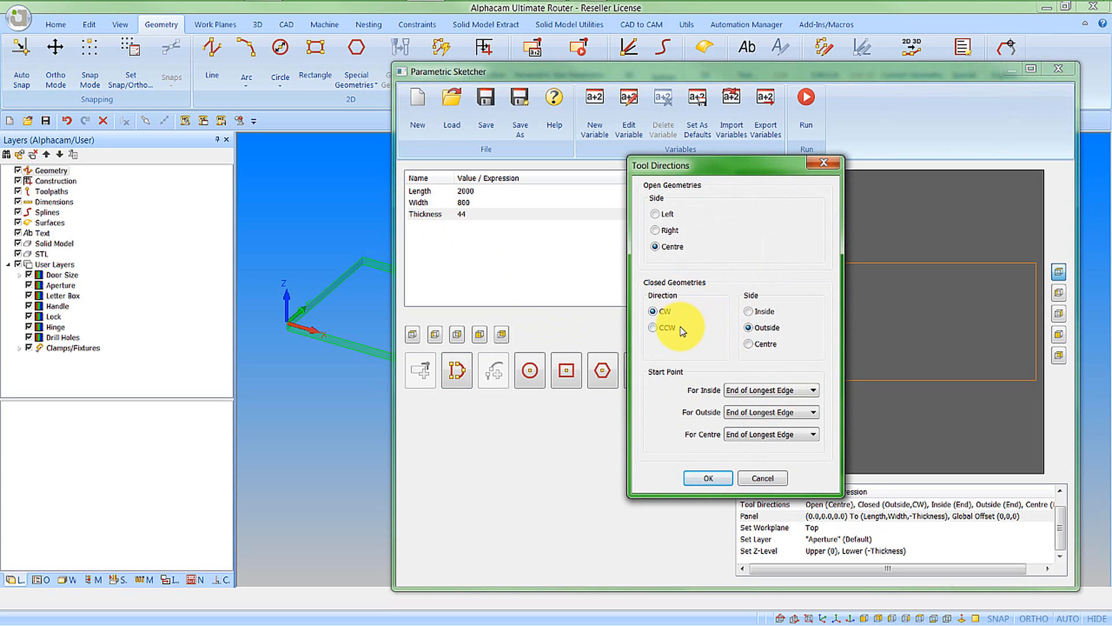
left_click(652, 328)
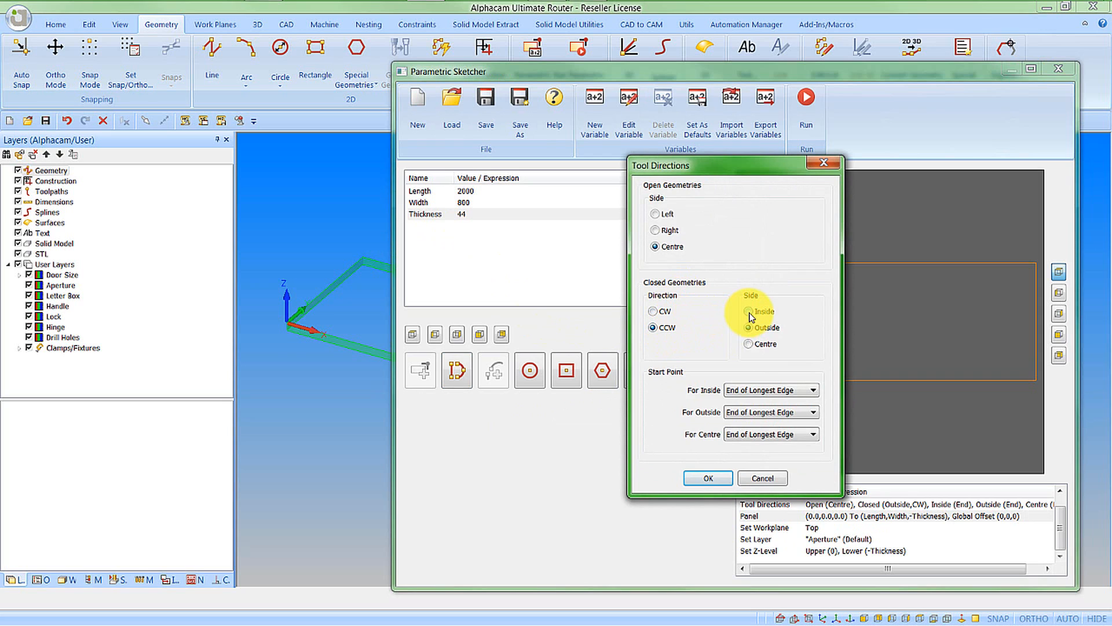
left_click(750, 311)
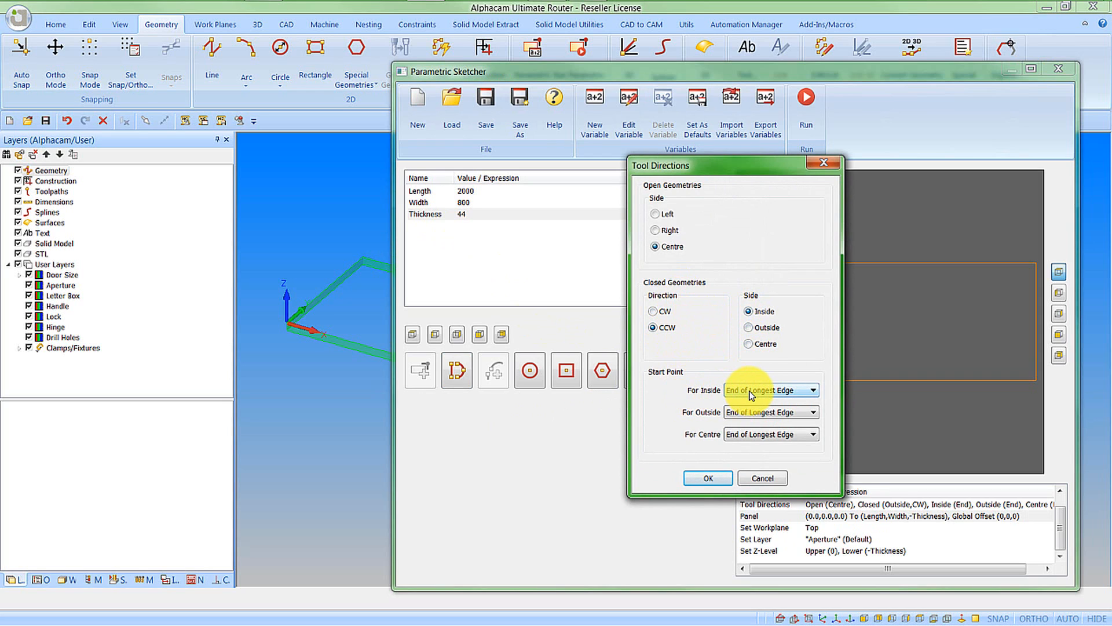
left_click(770, 390)
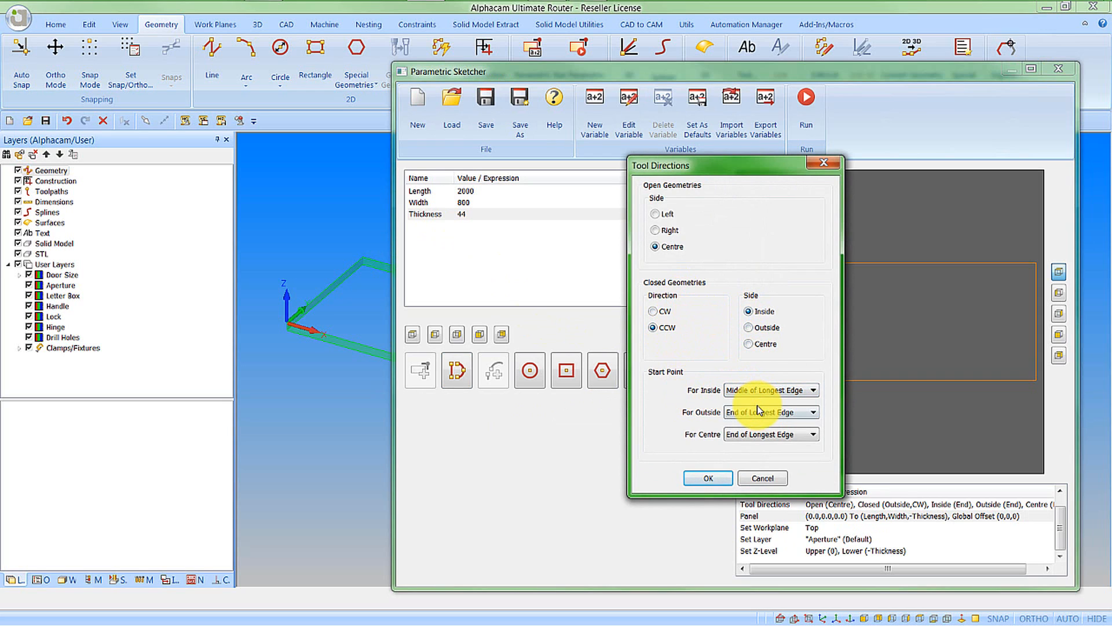
left_click(707, 477)
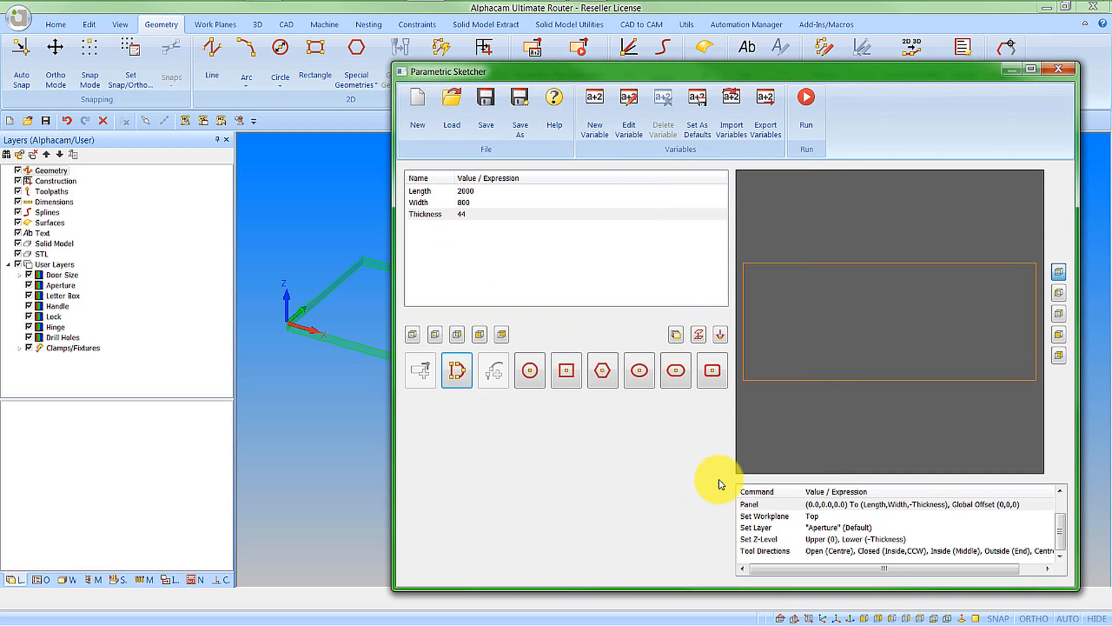
mouse_move(628, 445)
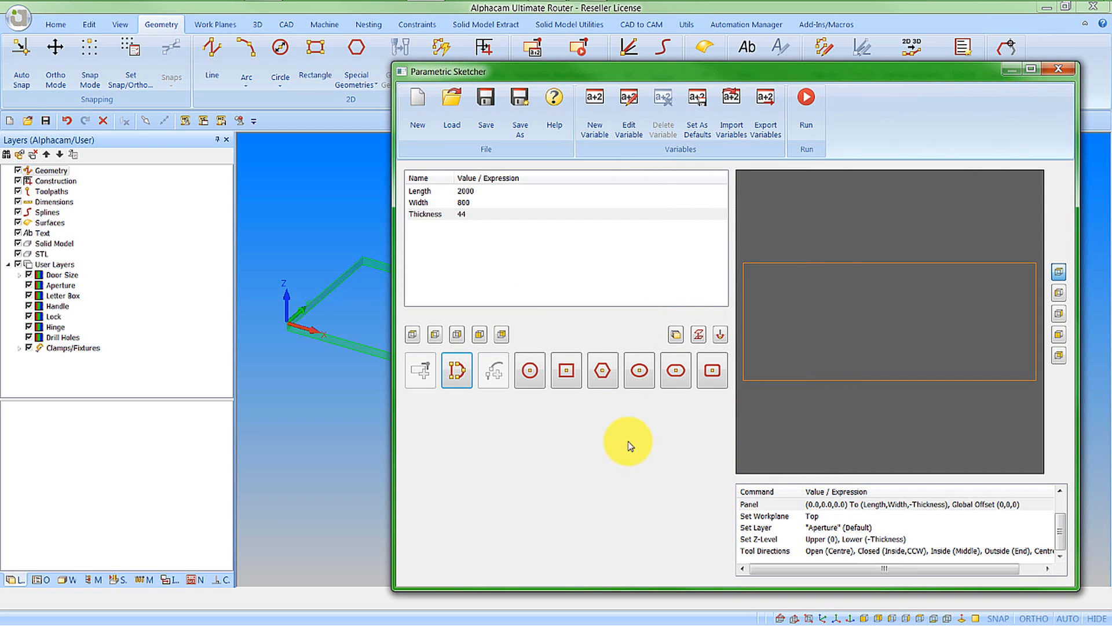
mouse_move(565, 371)
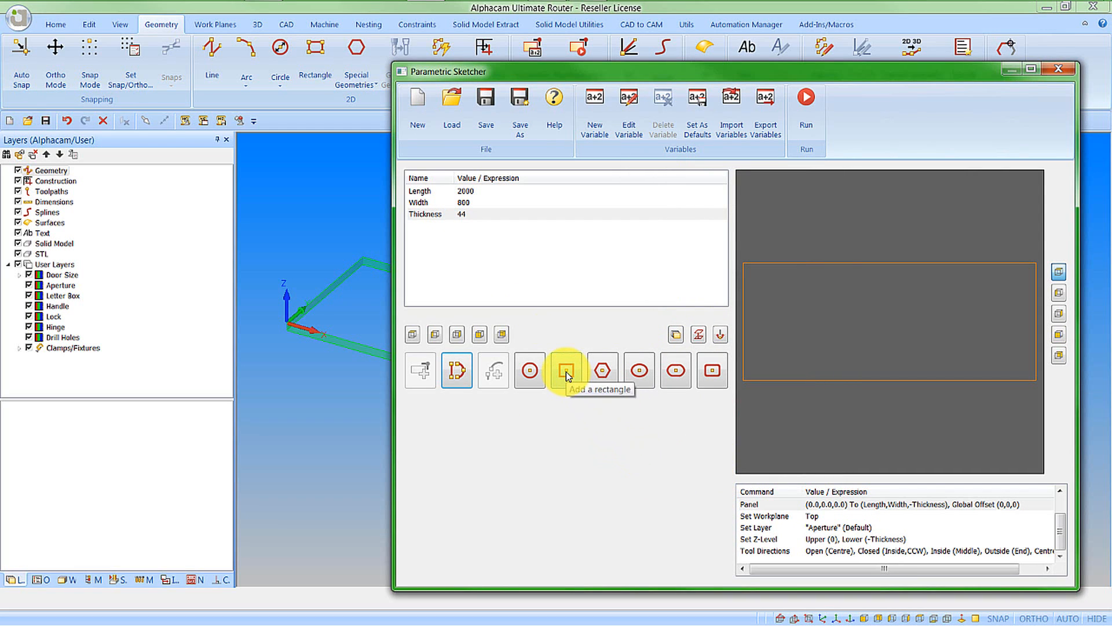
left_click(566, 371)
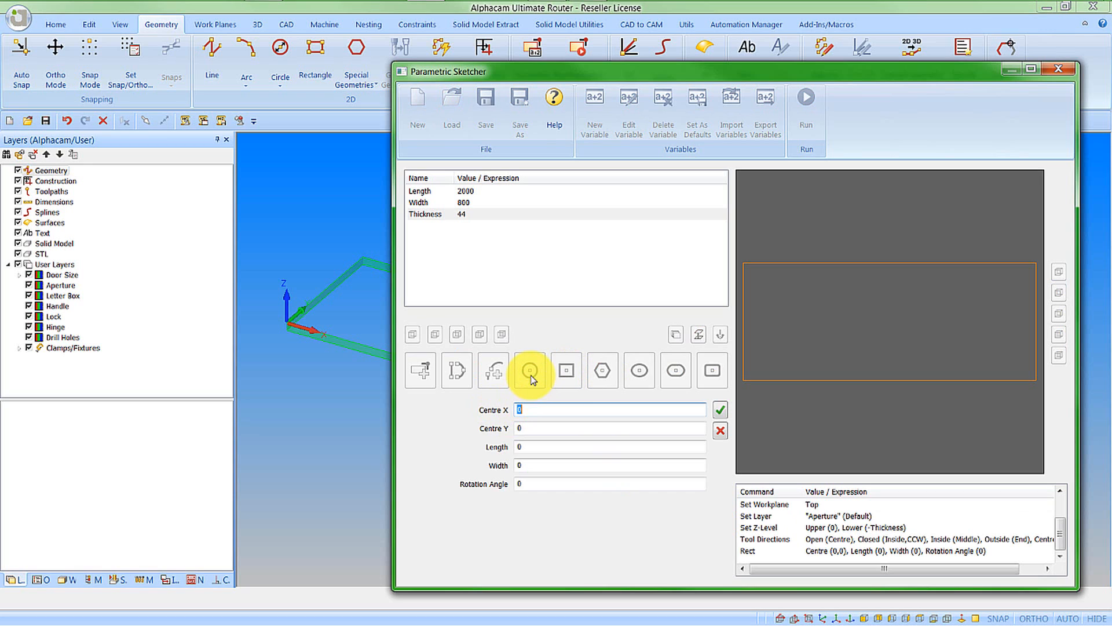
mouse_move(601, 371)
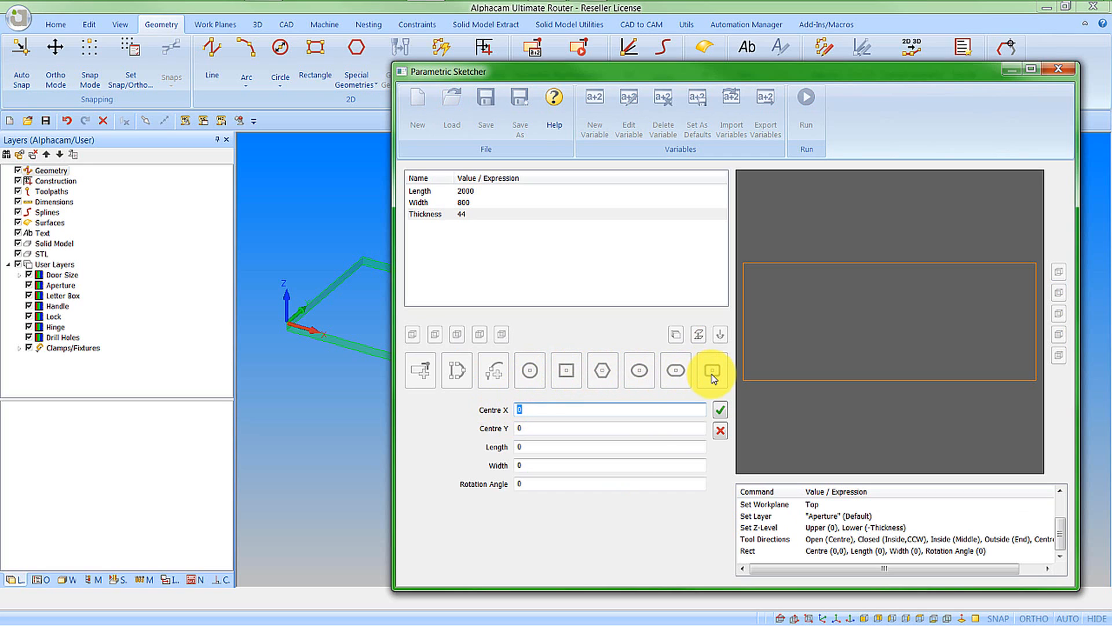
left_click(711, 371)
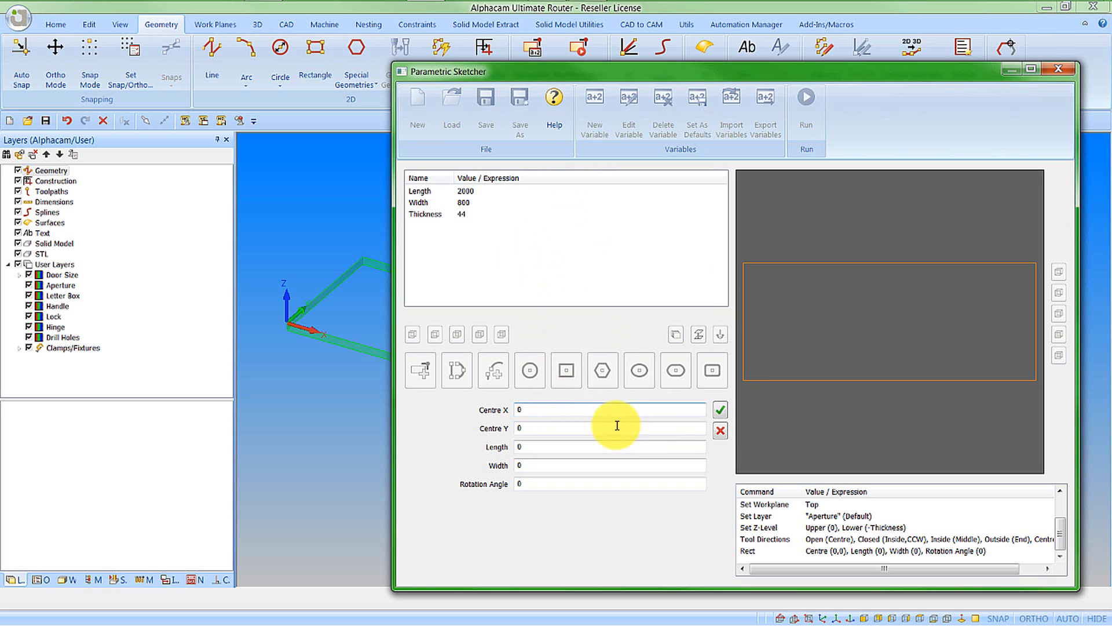
left_click(566, 371)
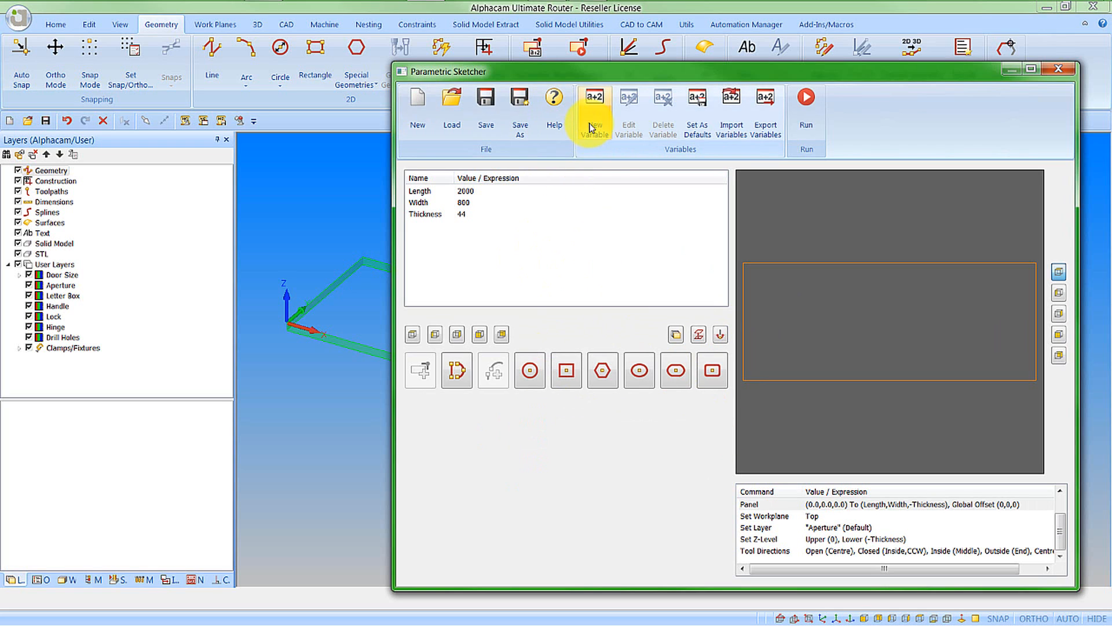
- Create a new sketch variable ApertureFromTop with value 400
left_click(593, 106)
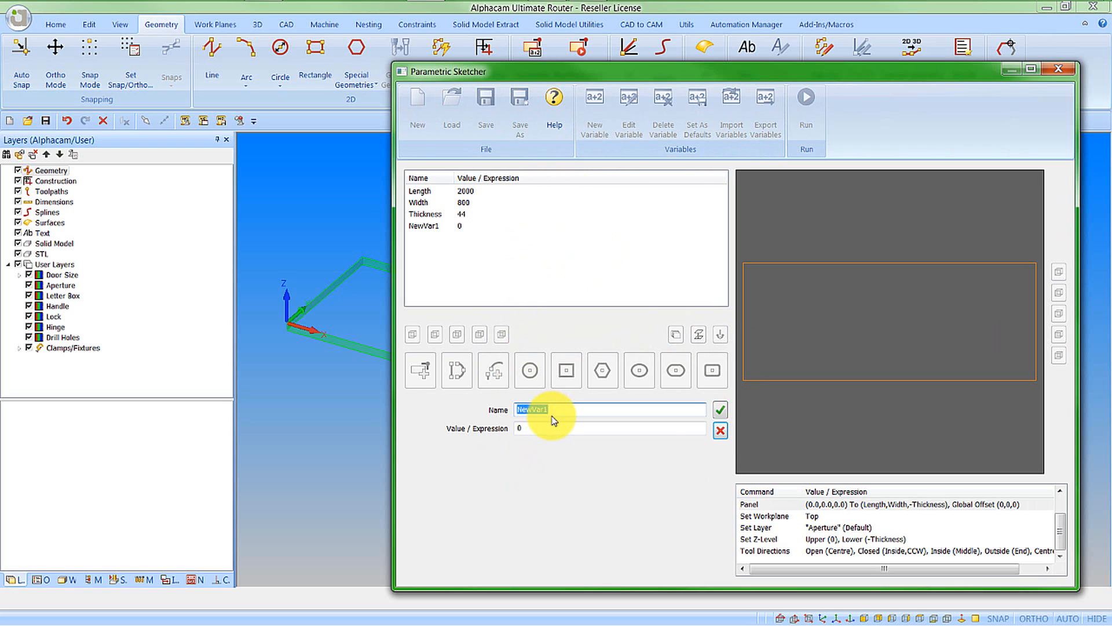
type("Aperture")
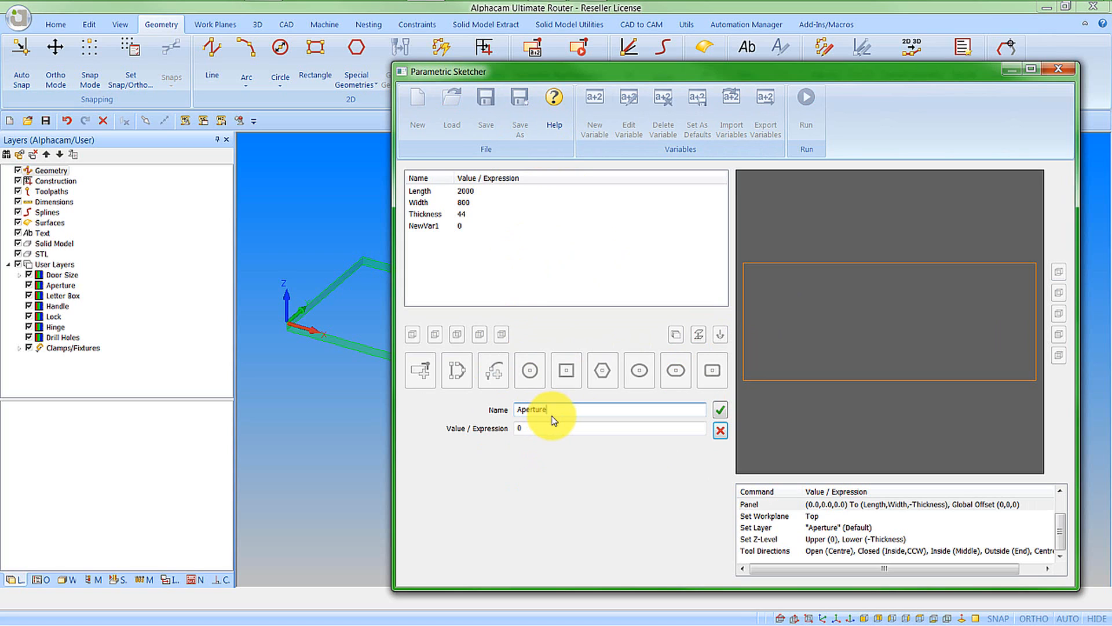
type("|From")
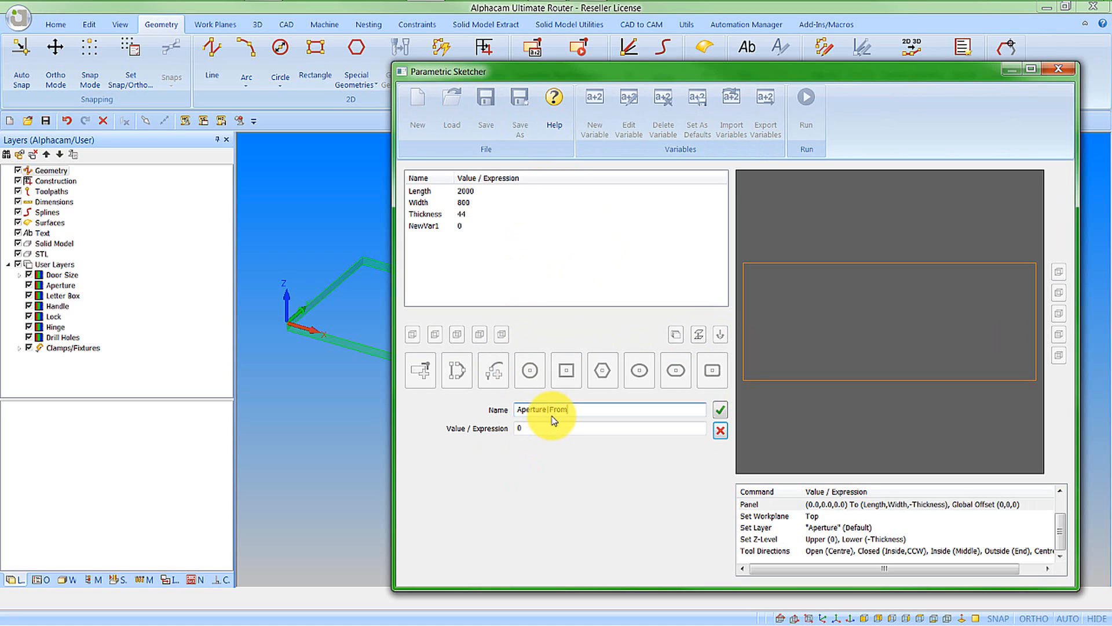
type("Top")
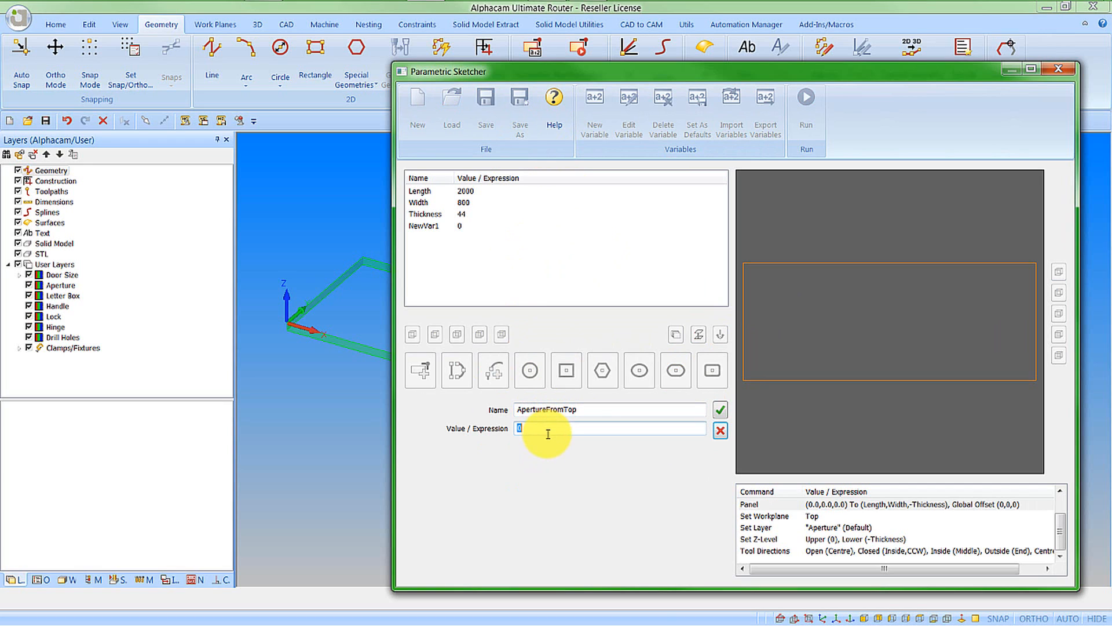
type("400")
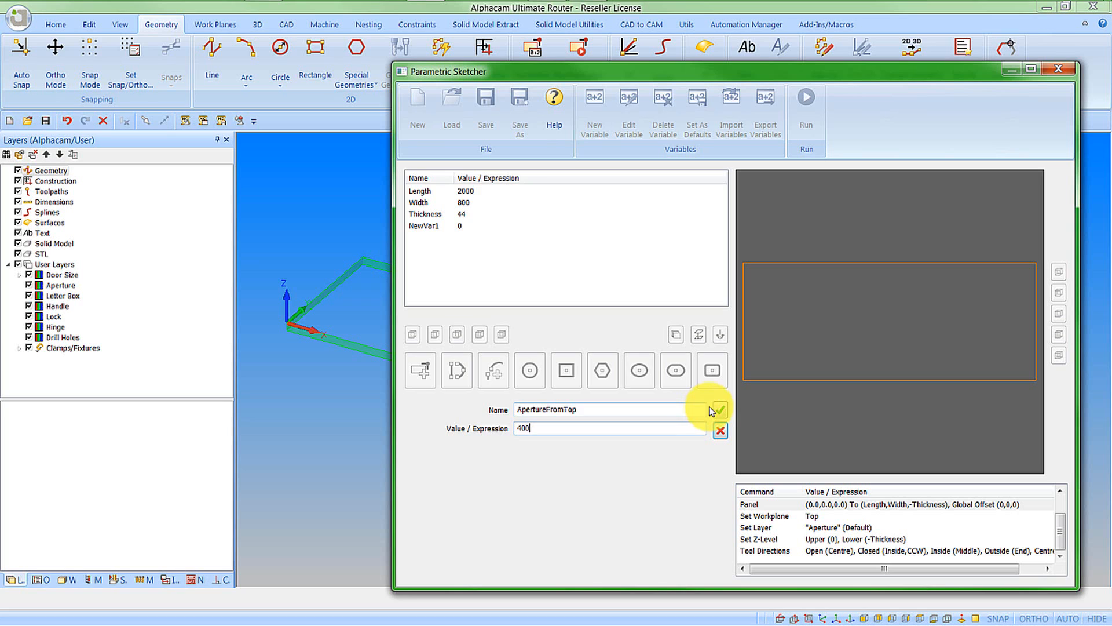
left_click(719, 410)
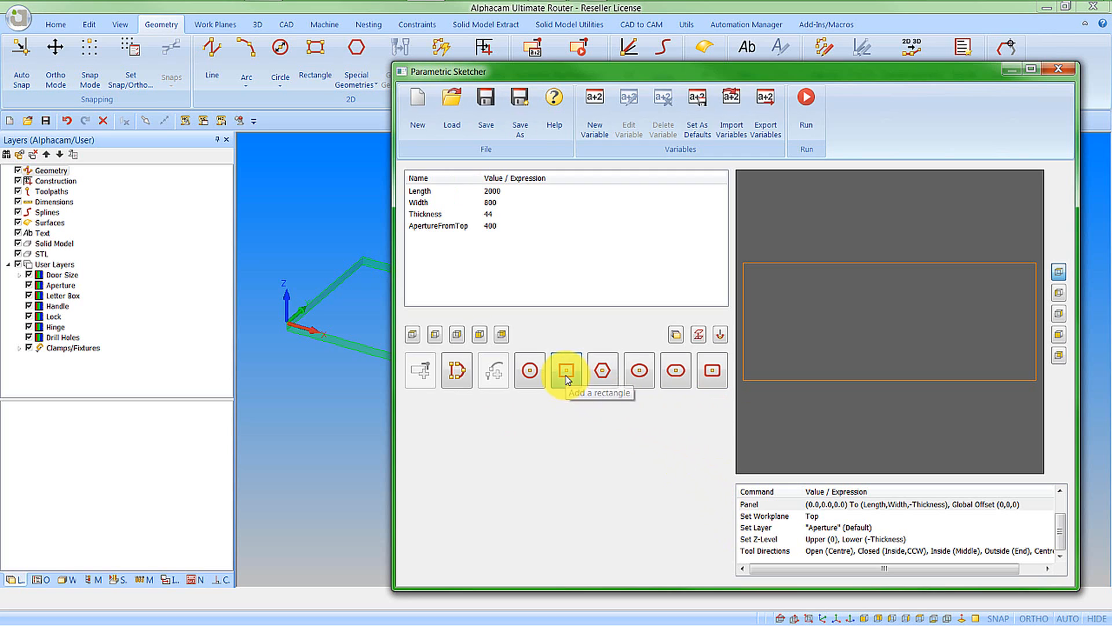
- Add a rotated 400 × 400 rectangle centred at ApertureFromTop, Width/2 as the diamond aperture
left_click(565, 370)
type("ApertureFromTop")
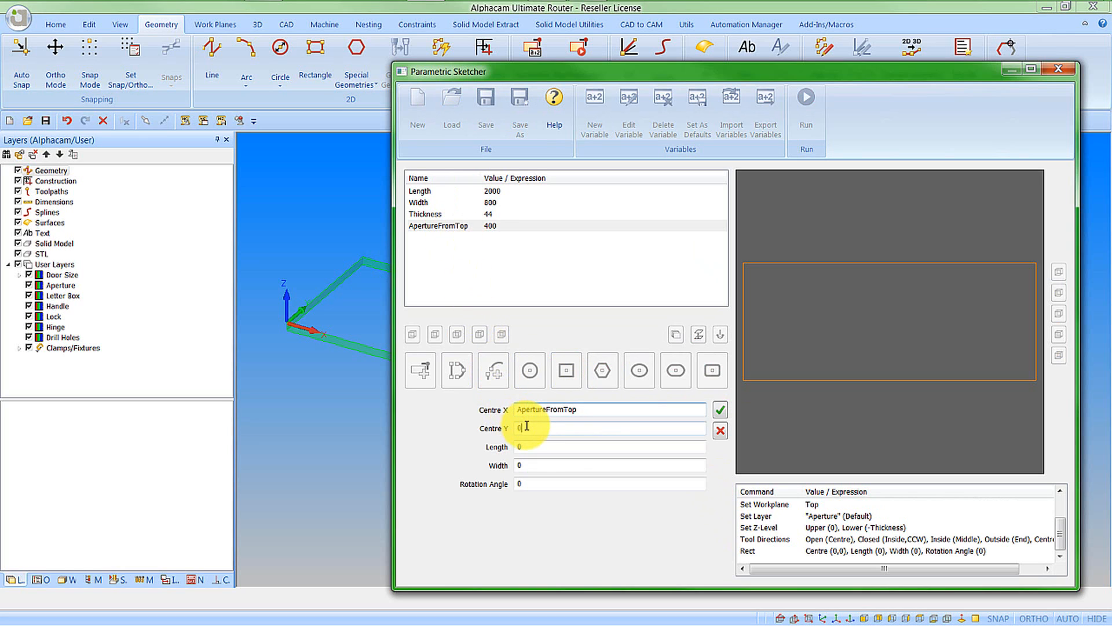
type("Width")
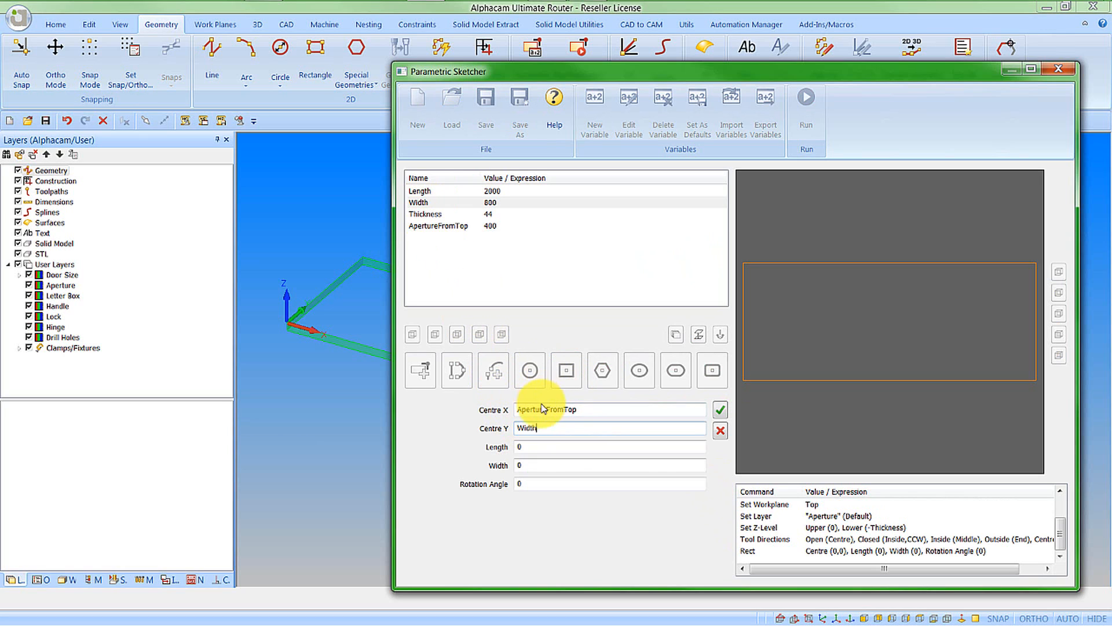
type("/2")
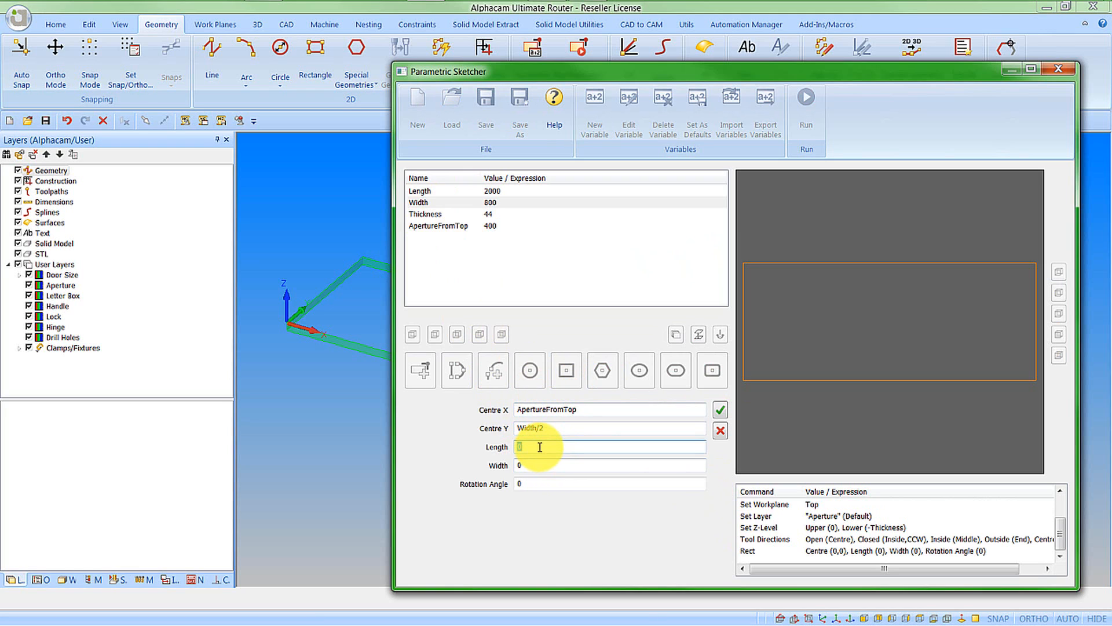
type("400")
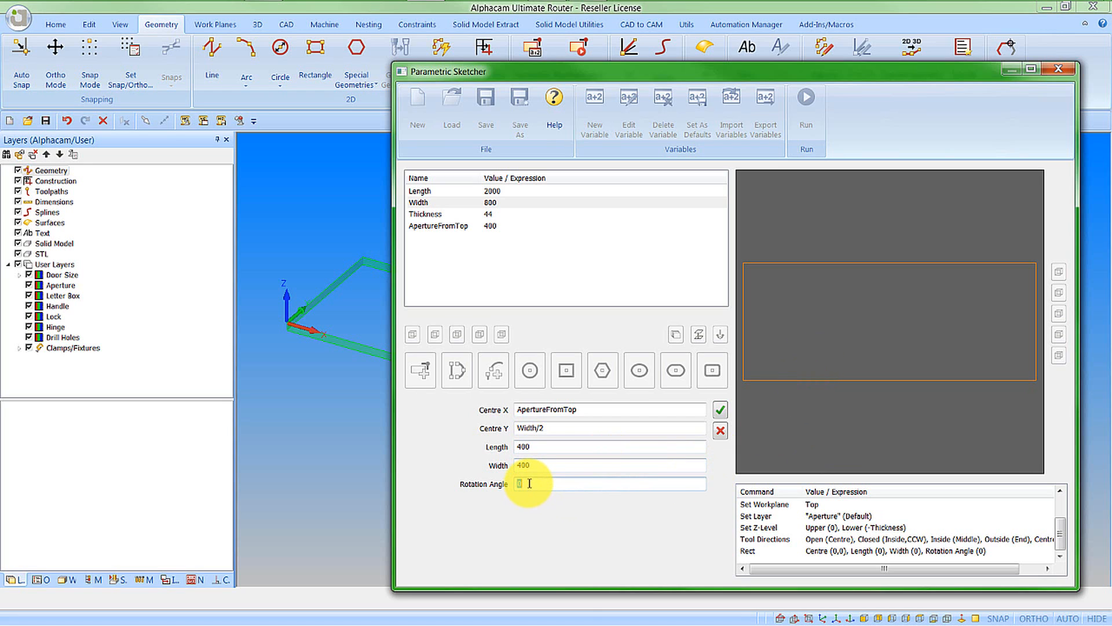
left_click(719, 409)
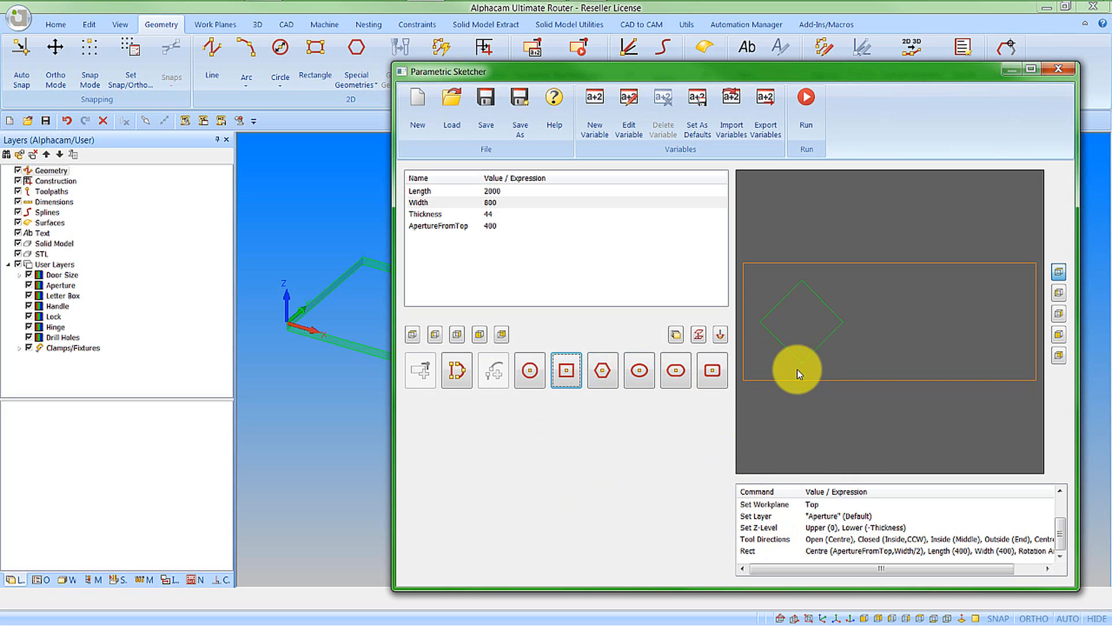
- Edit the Set Layer command so the Aperture layer uses yellow instead of default
right_click(755, 516)
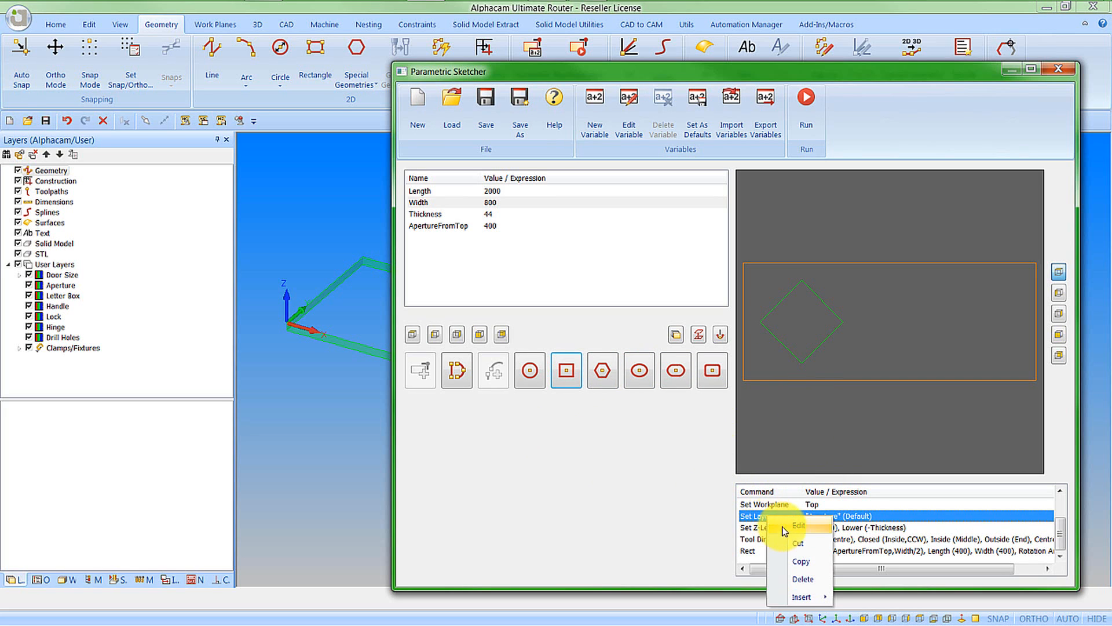
left_click(798, 524)
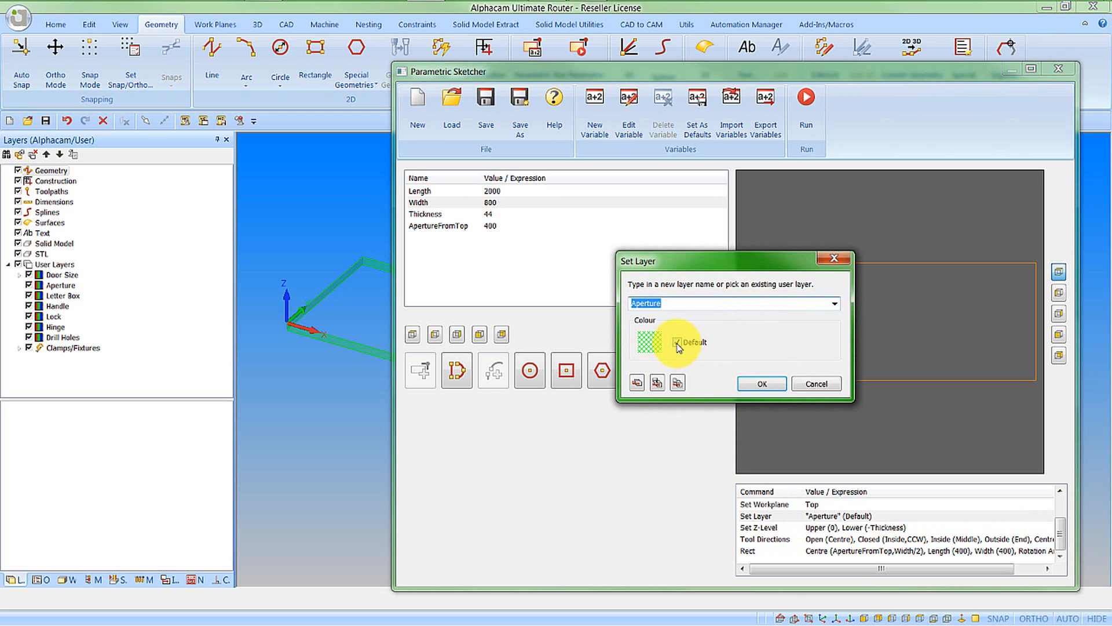
left_click(680, 342)
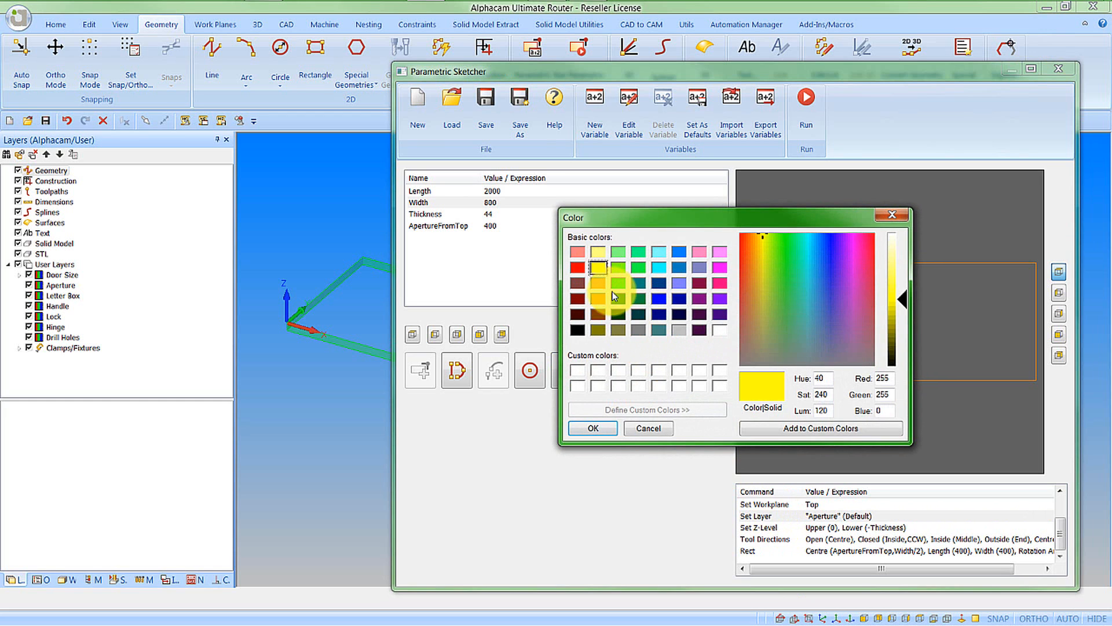
left_click(592, 428)
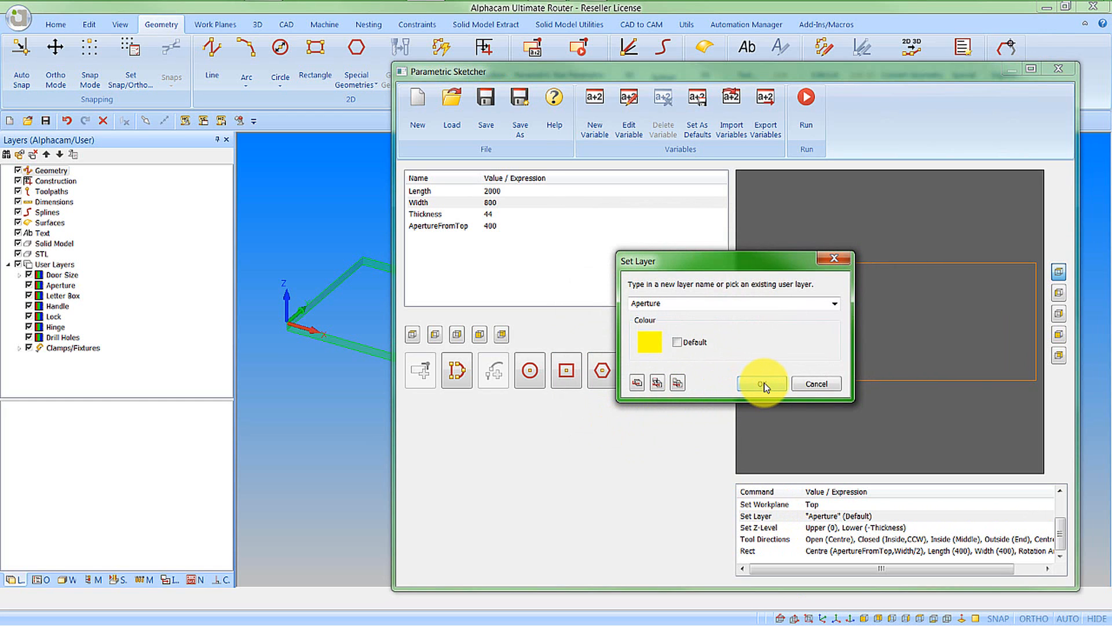
left_click(762, 384)
type("500")
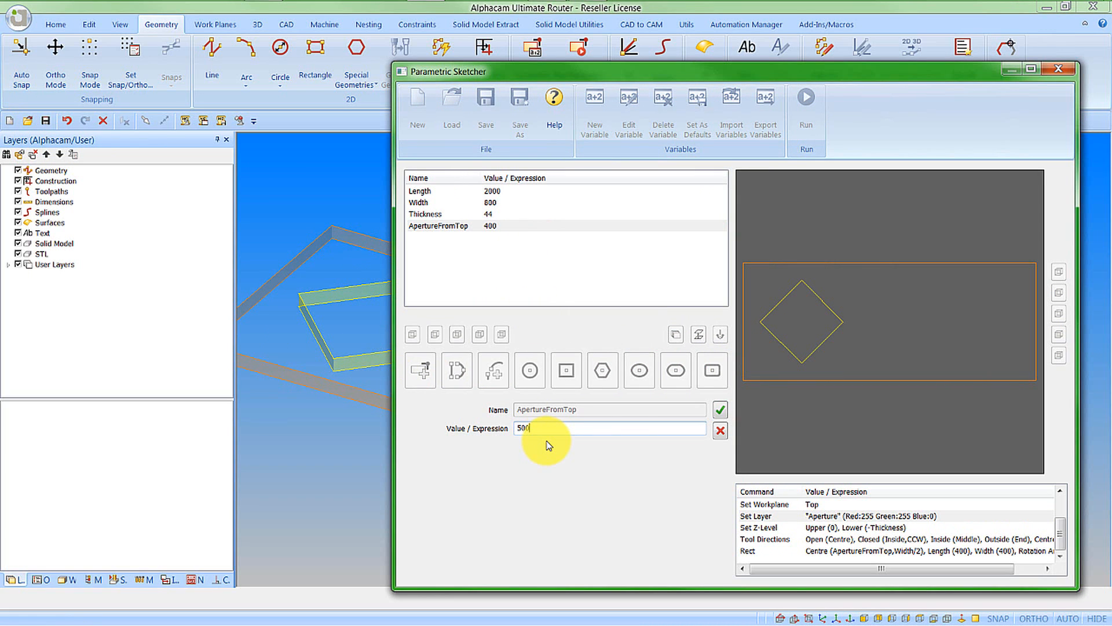
- Apply the ApertureFromTop value of 500, shifting the diamond along the door
left_click(719, 409)
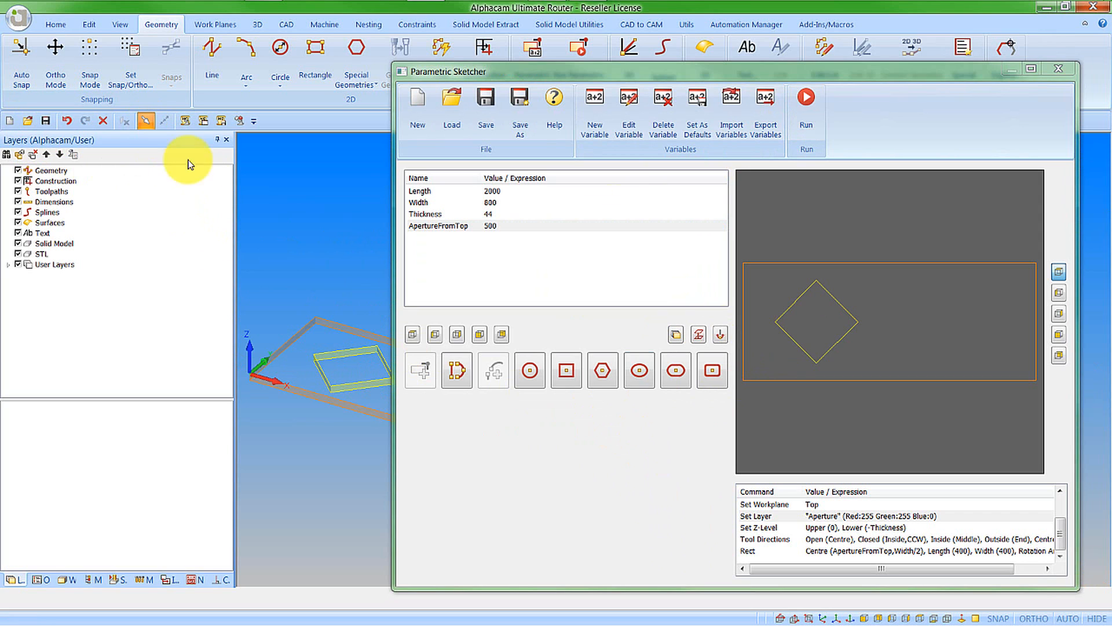
mouse_move(96, 567)
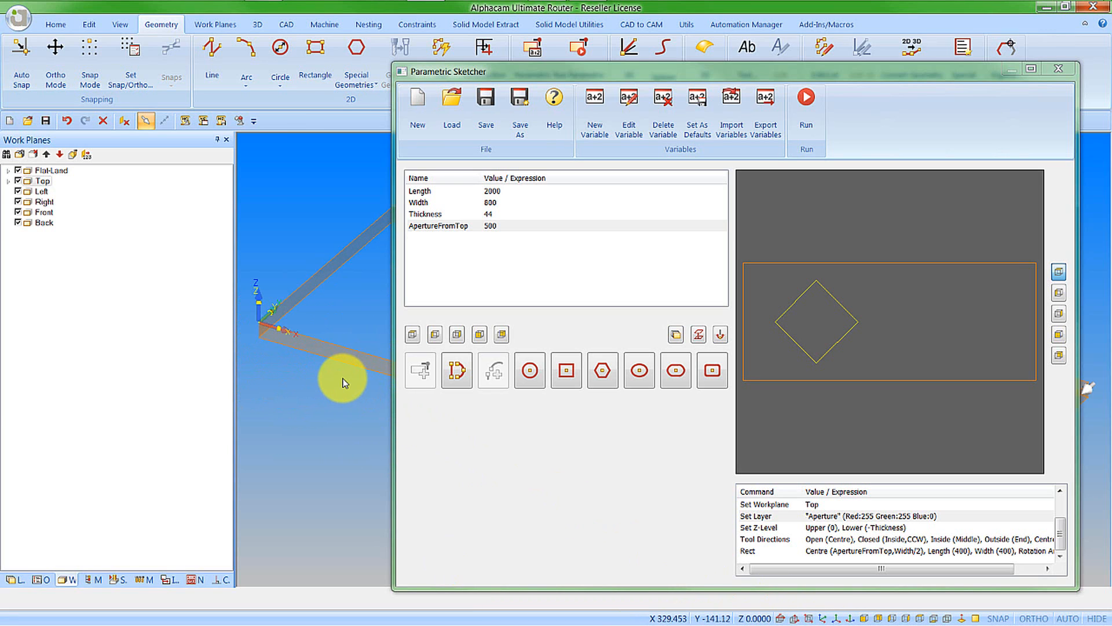
mouse_move(329, 376)
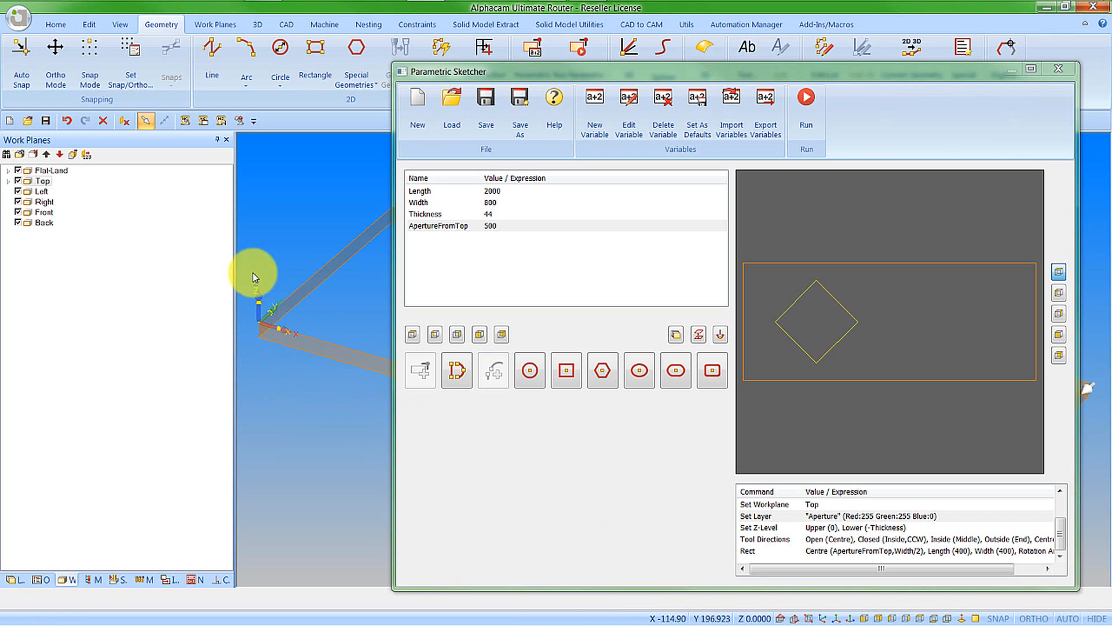
mouse_move(742, 455)
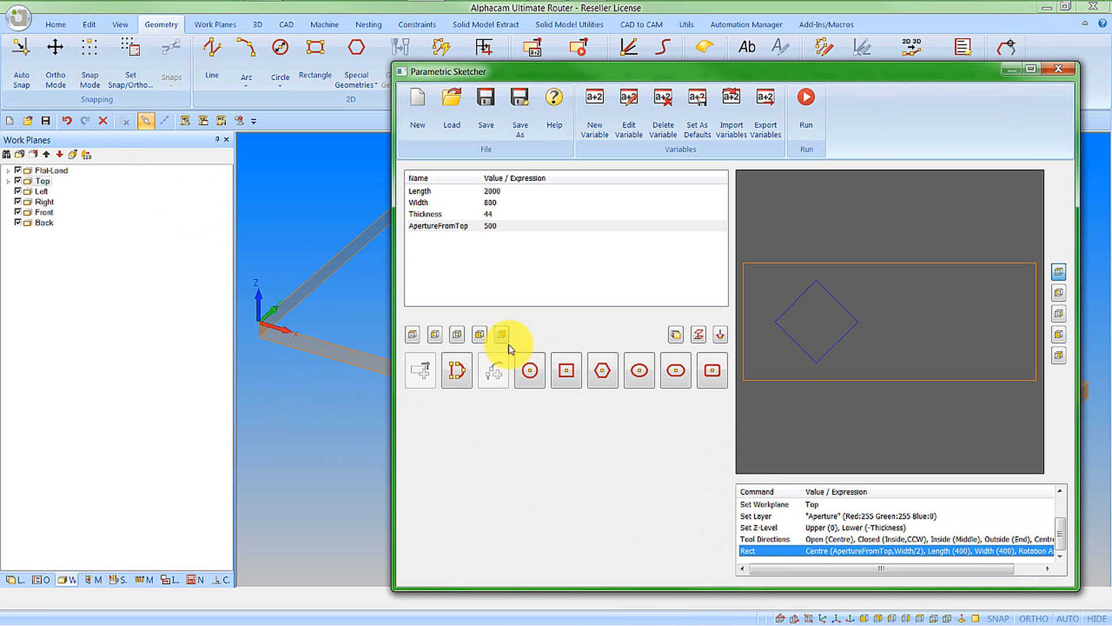
mouse_move(478, 334)
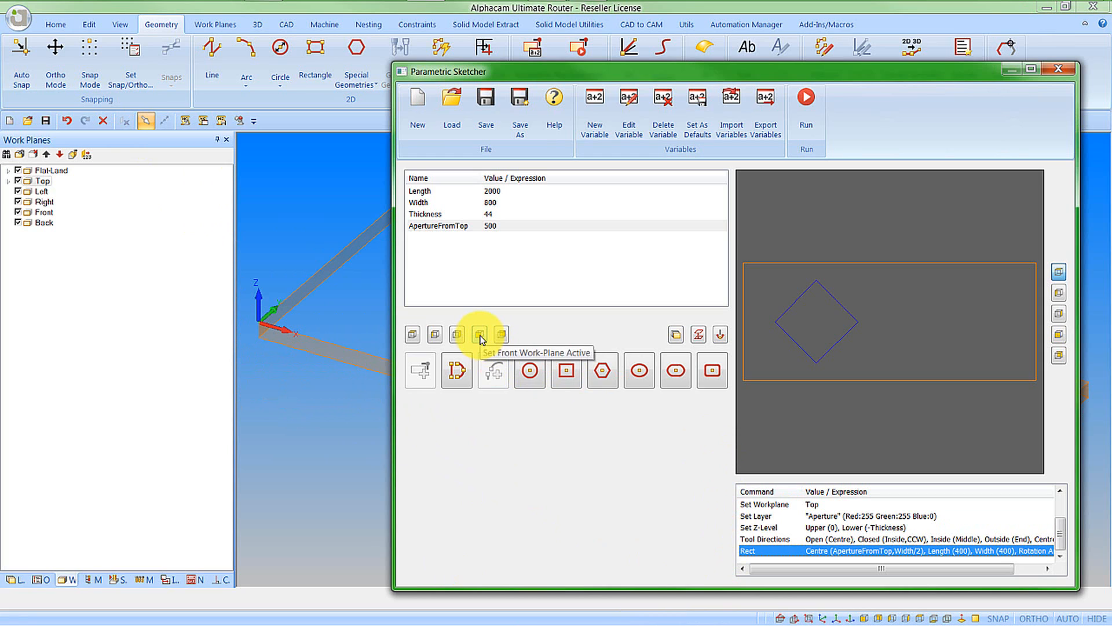
- Switch to the Front work plane and make a pink Lock layer active
left_click(479, 334)
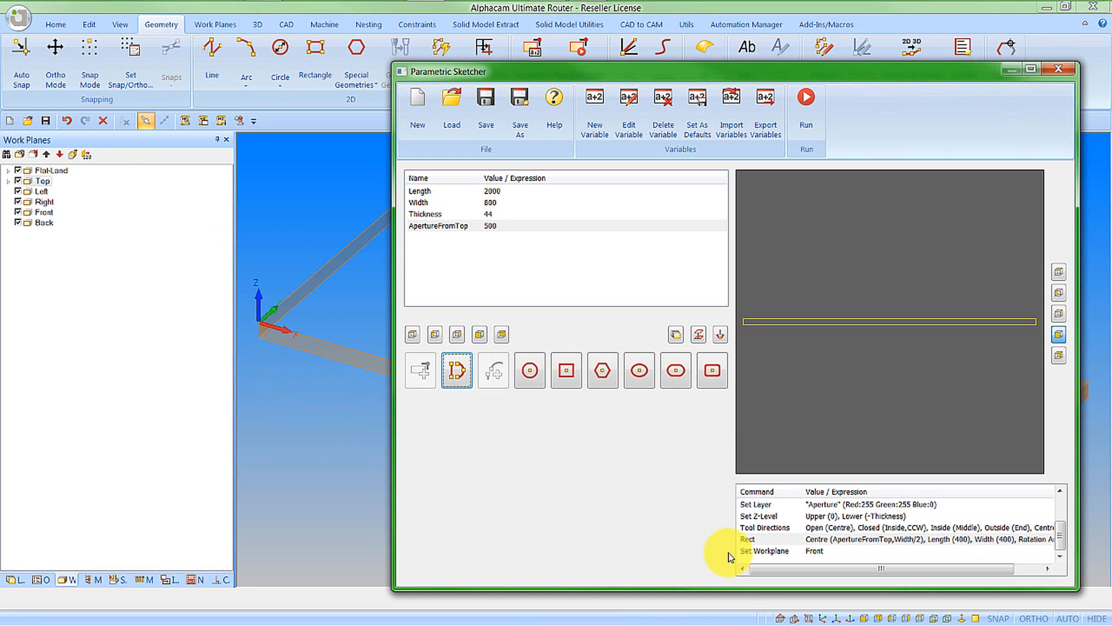
mouse_move(691, 423)
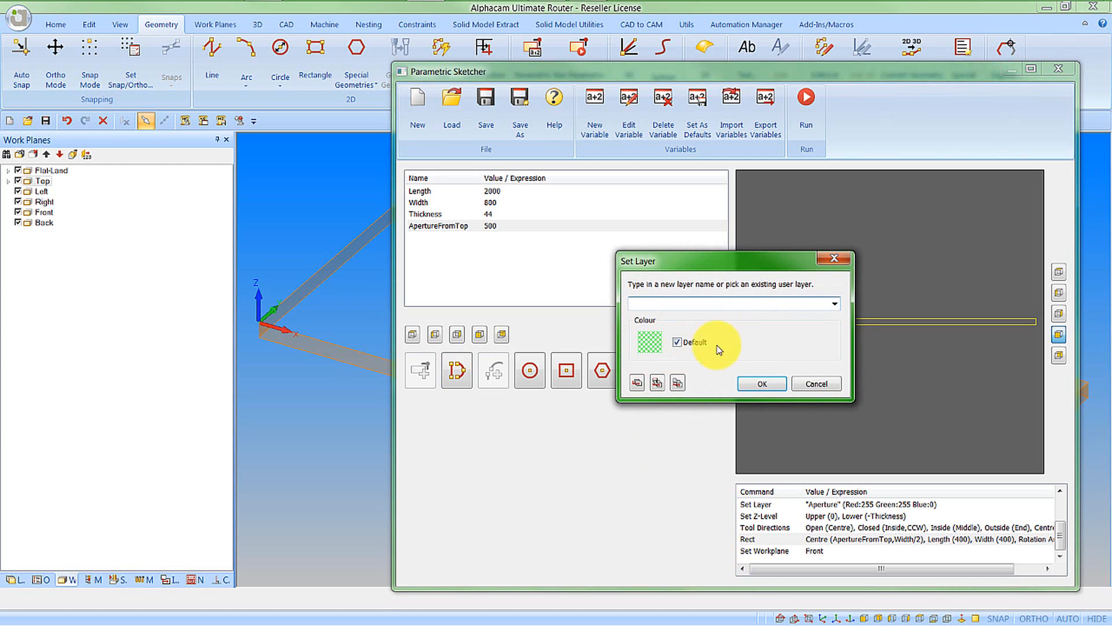
left_click(835, 303)
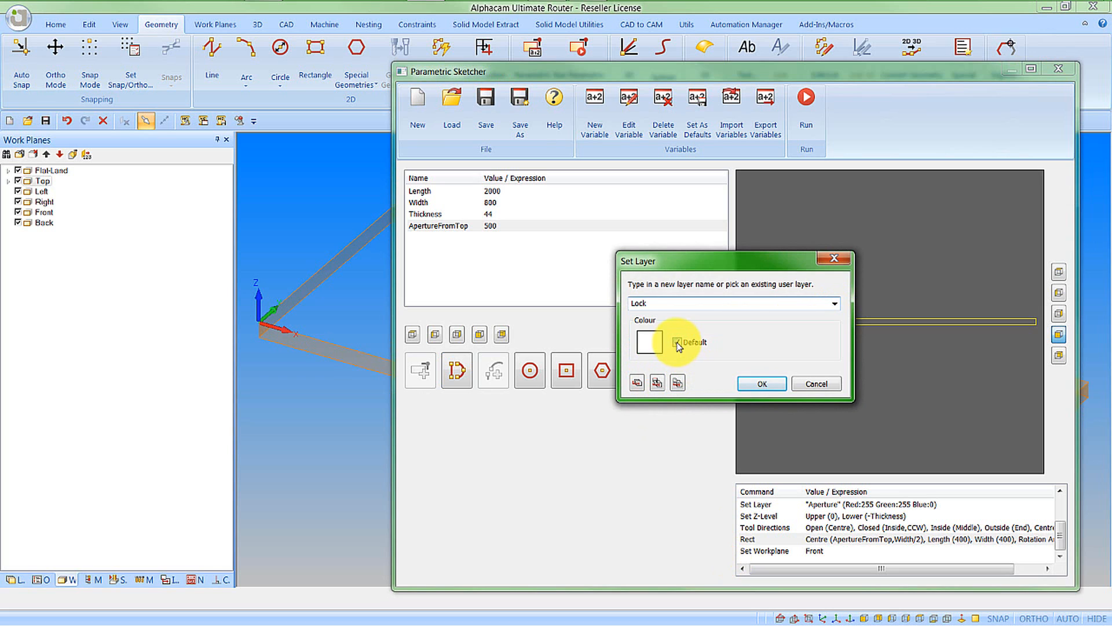
left_click(647, 340)
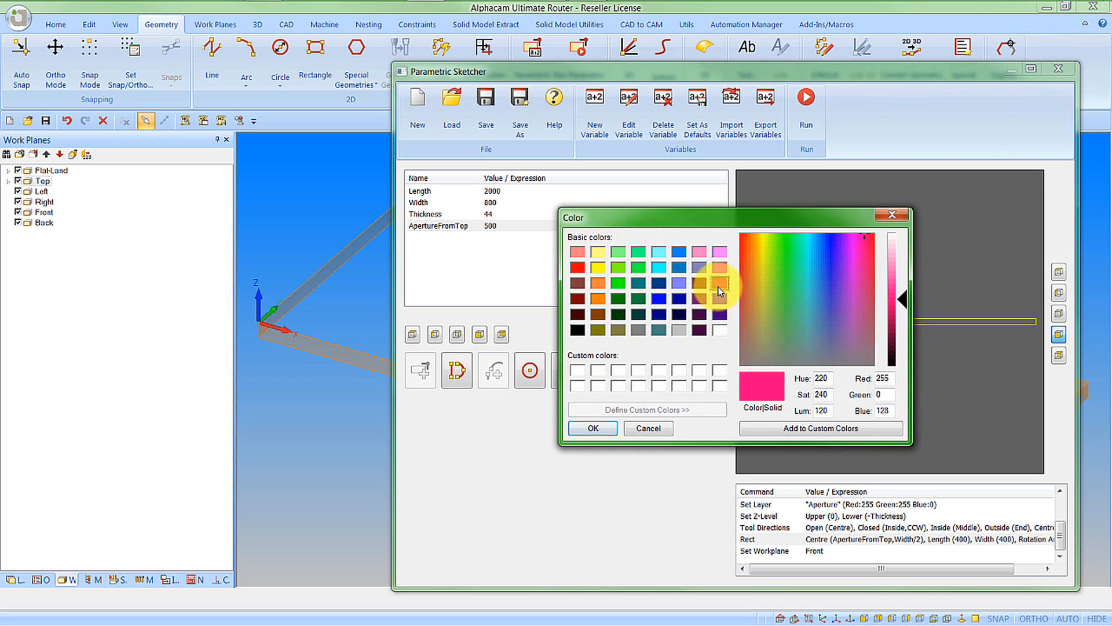
left_click(590, 427)
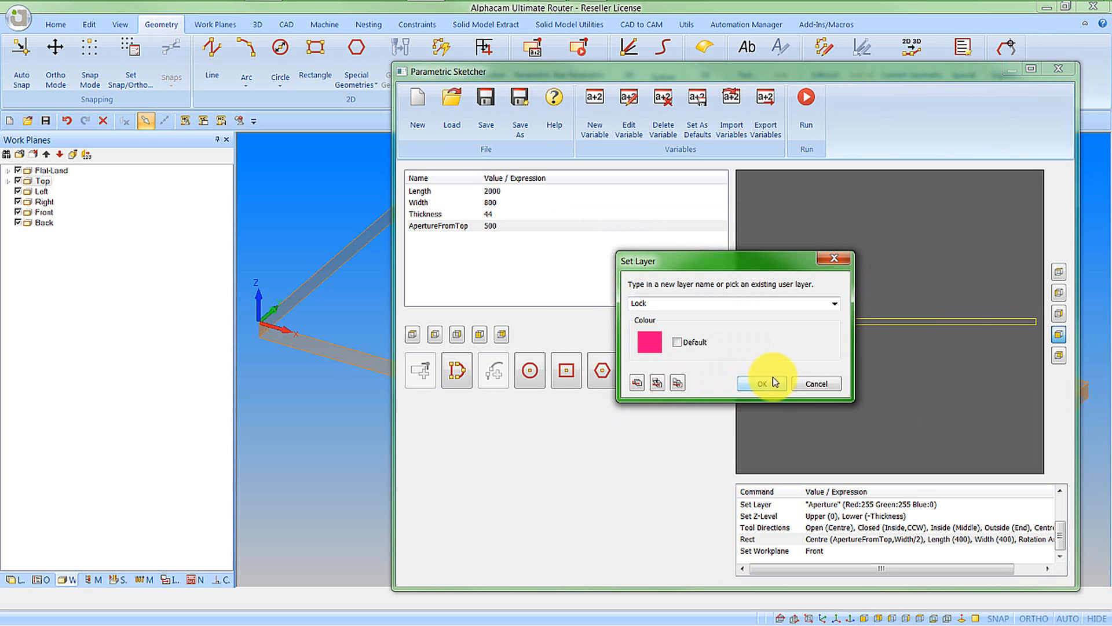
left_click(761, 383)
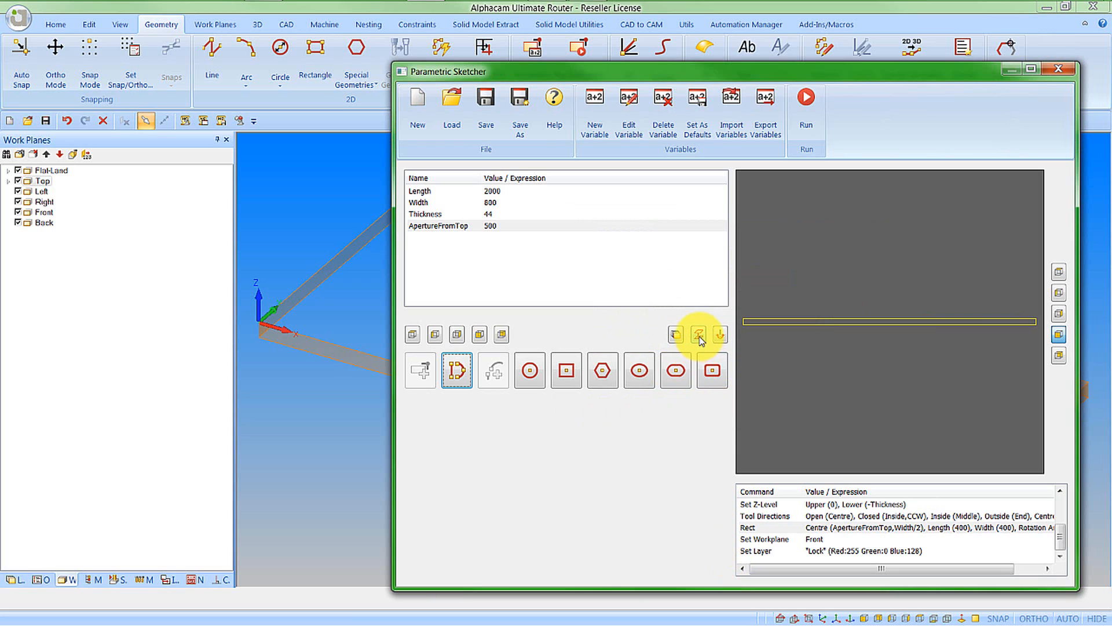
- Set Z levels 0 to -50 and tool directions to inside, counter-clockwise for the lock
left_click(698, 333)
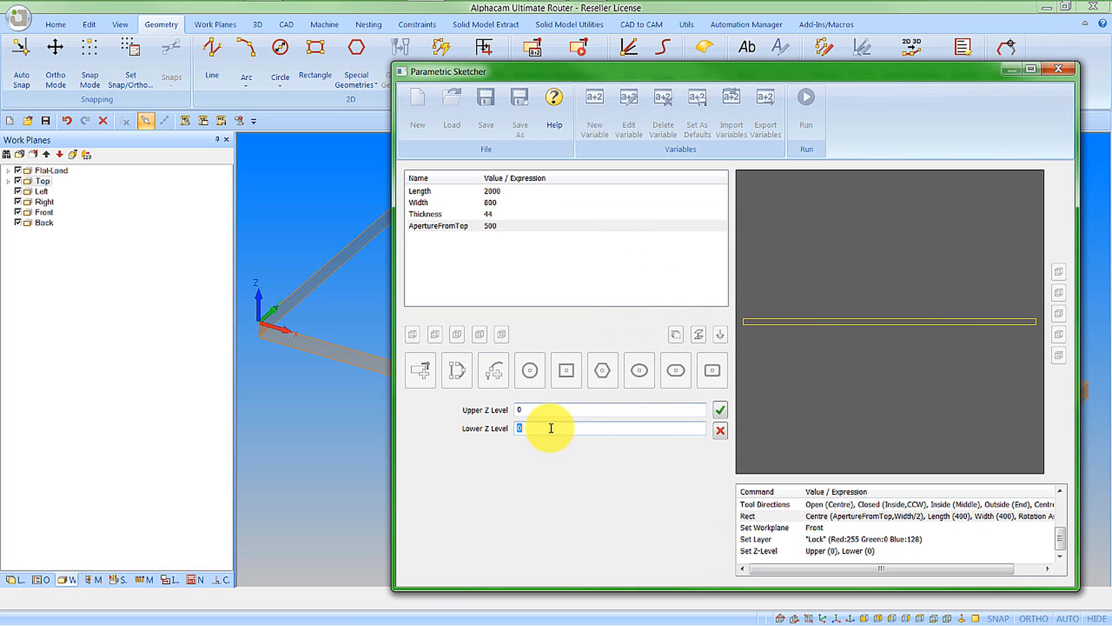
type("-50")
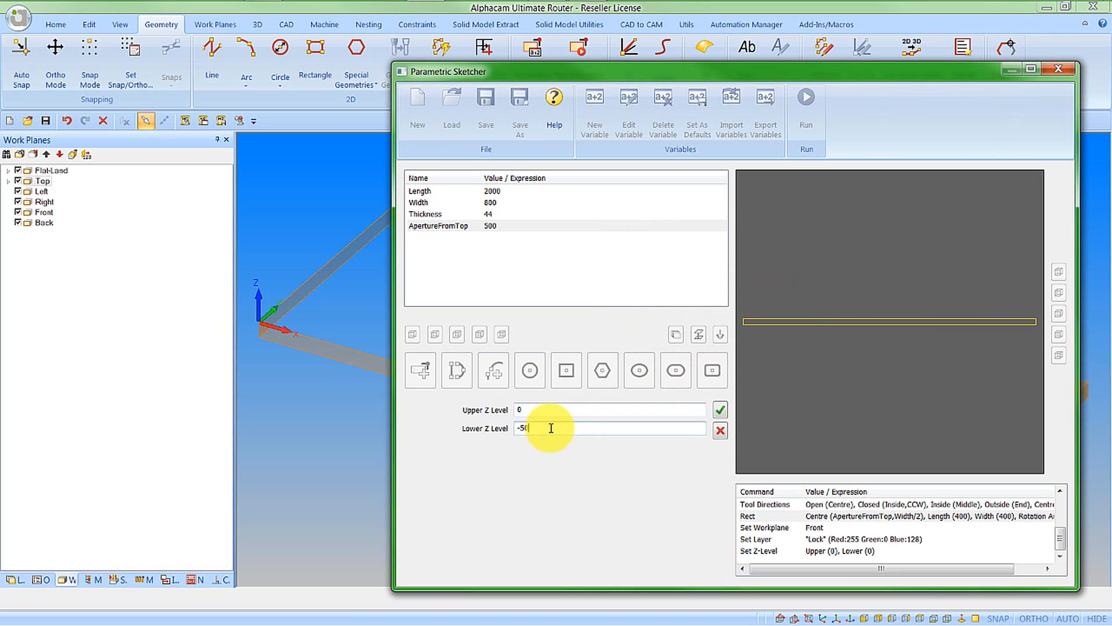
left_click(718, 409)
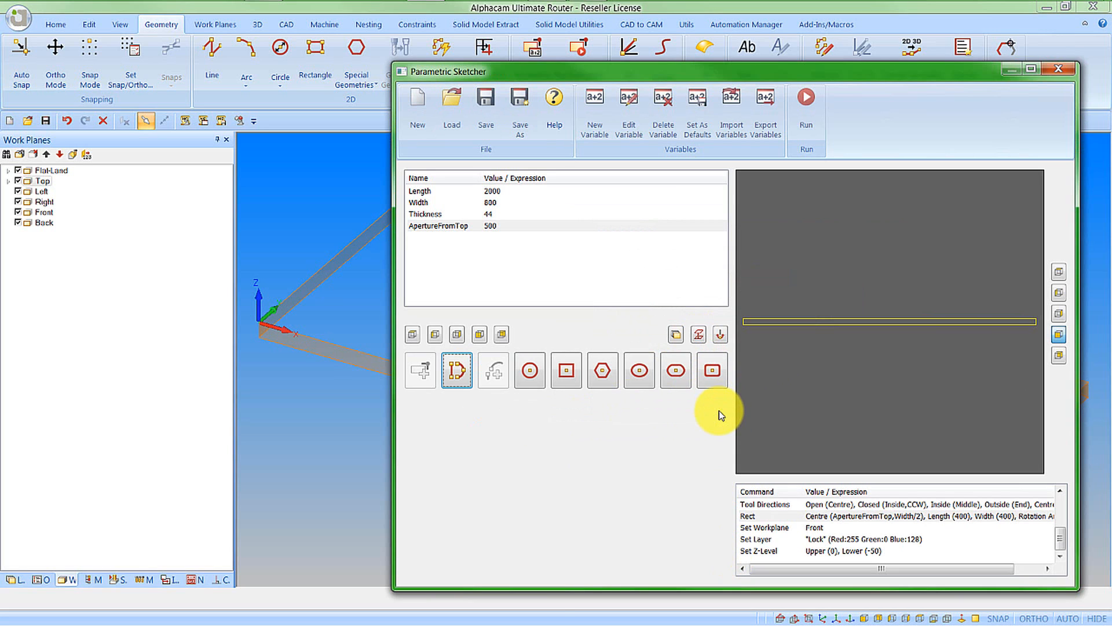
mouse_move(719, 335)
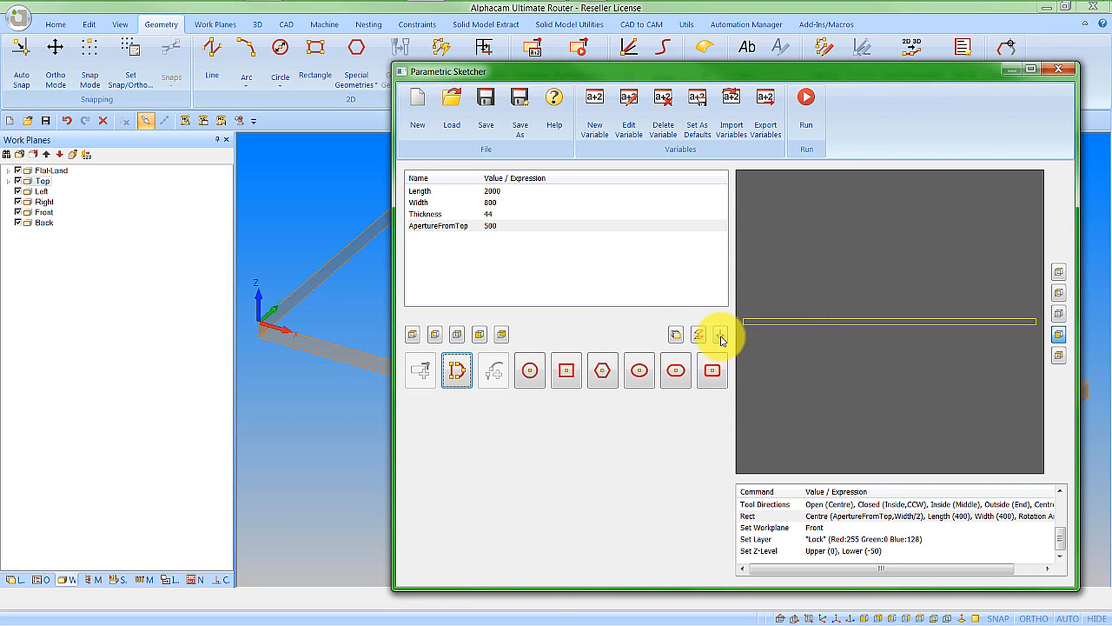
left_click(699, 334)
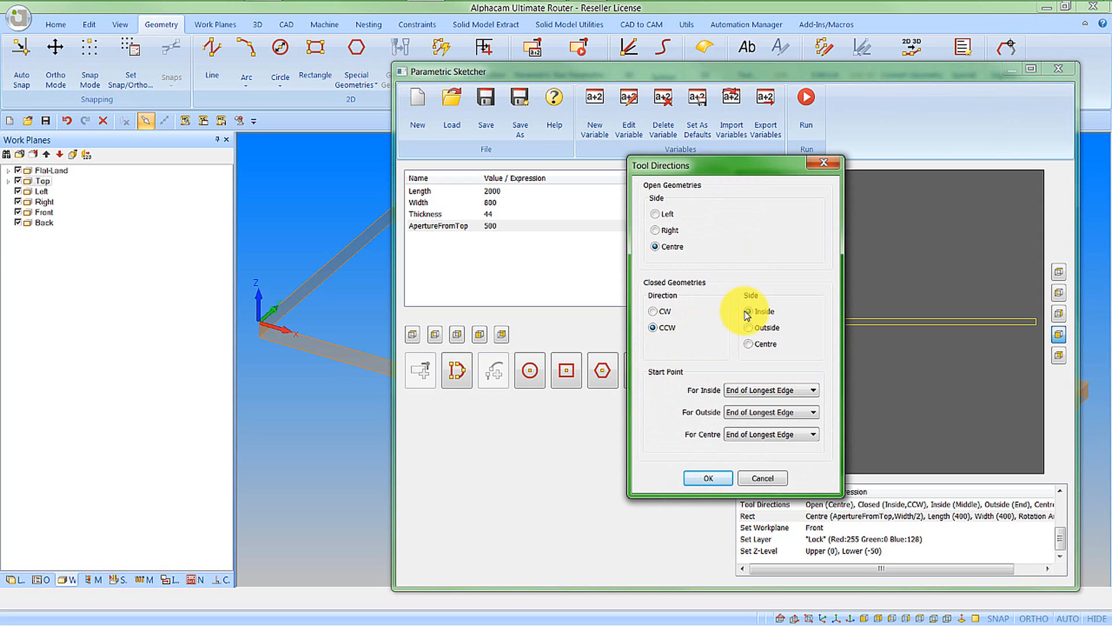
left_click(707, 476)
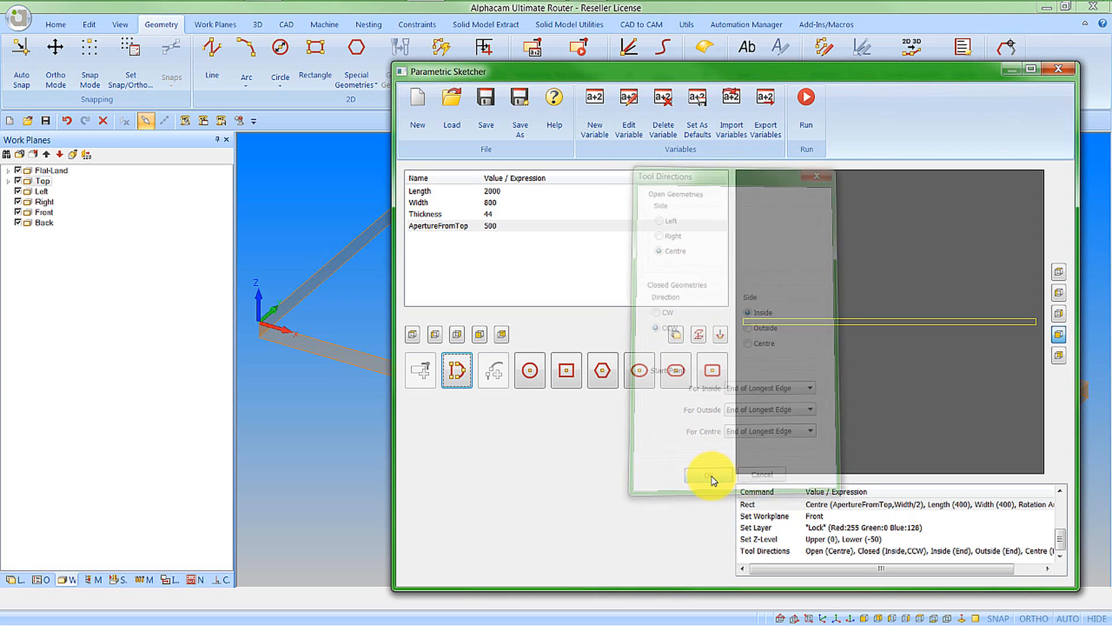
left_click(709, 474)
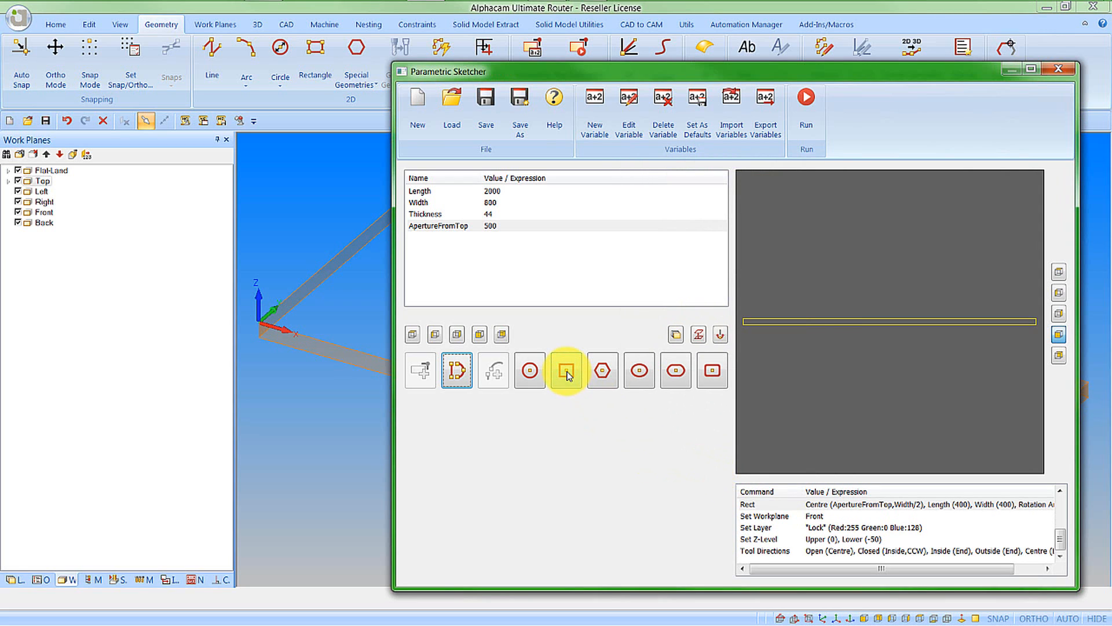
- Add a 150 × 25 lock rectangle centred at Length/2, Thickness/2 on the front plane
left_click(566, 370)
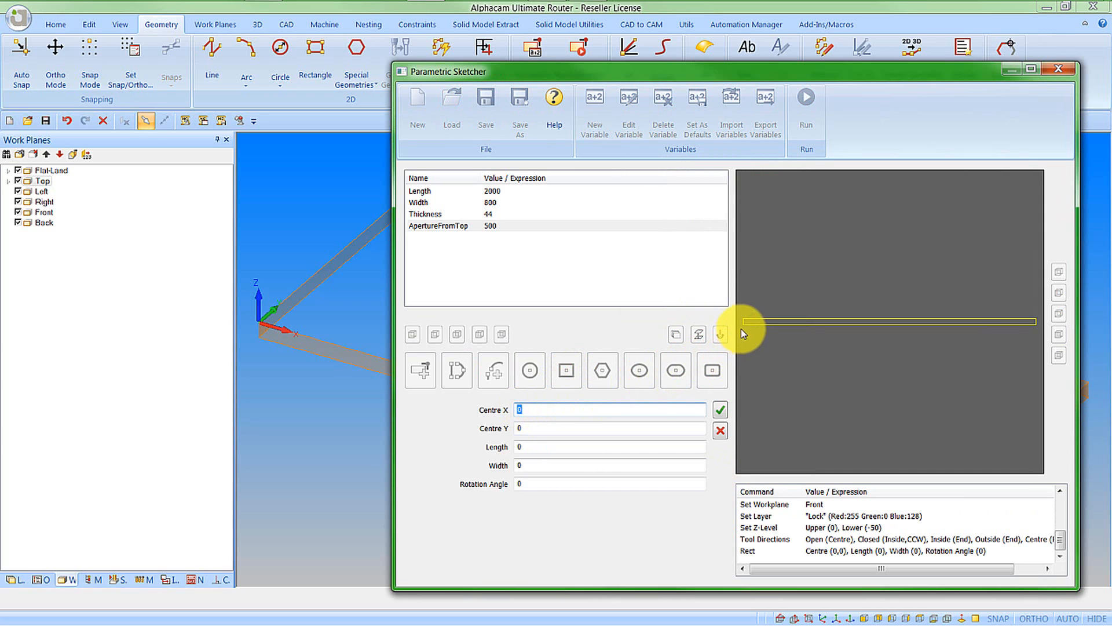
mouse_move(744, 330)
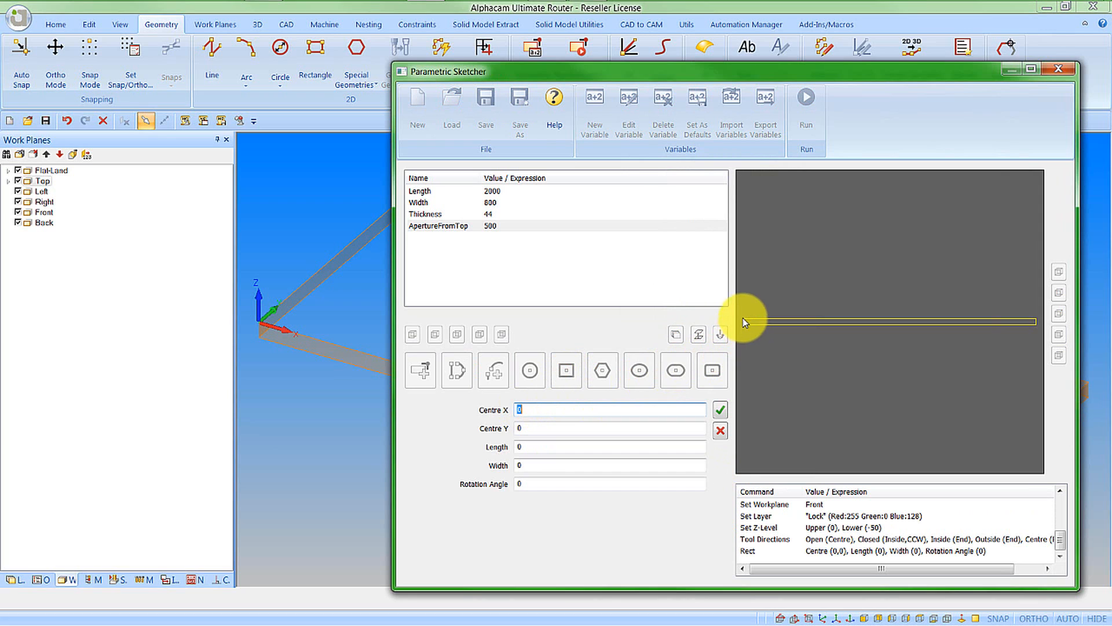
mouse_move(741, 328)
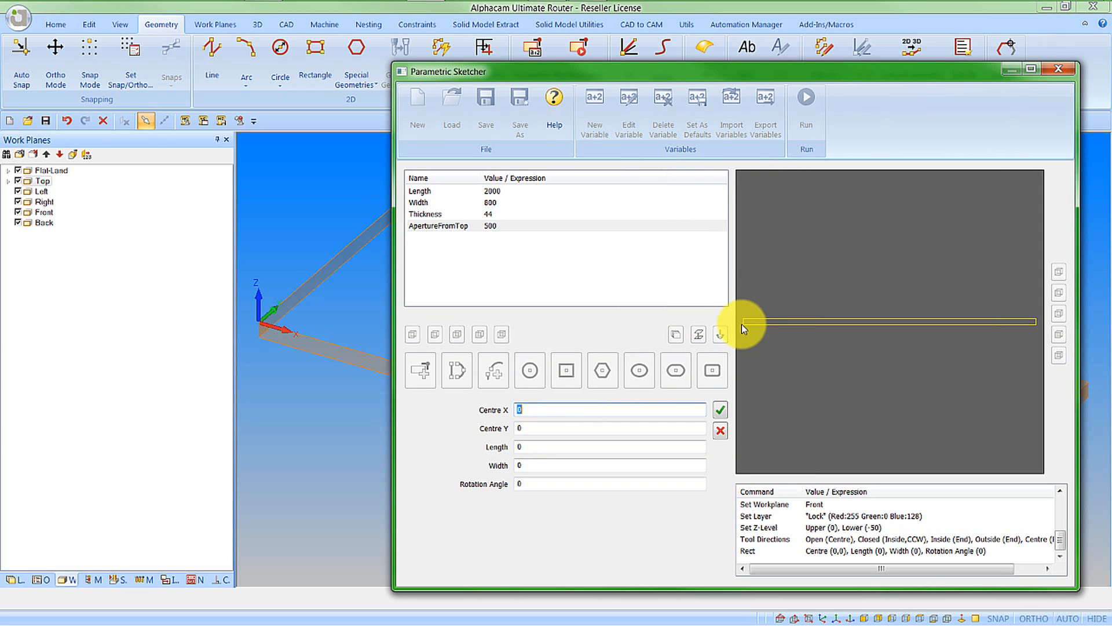
mouse_move(742, 324)
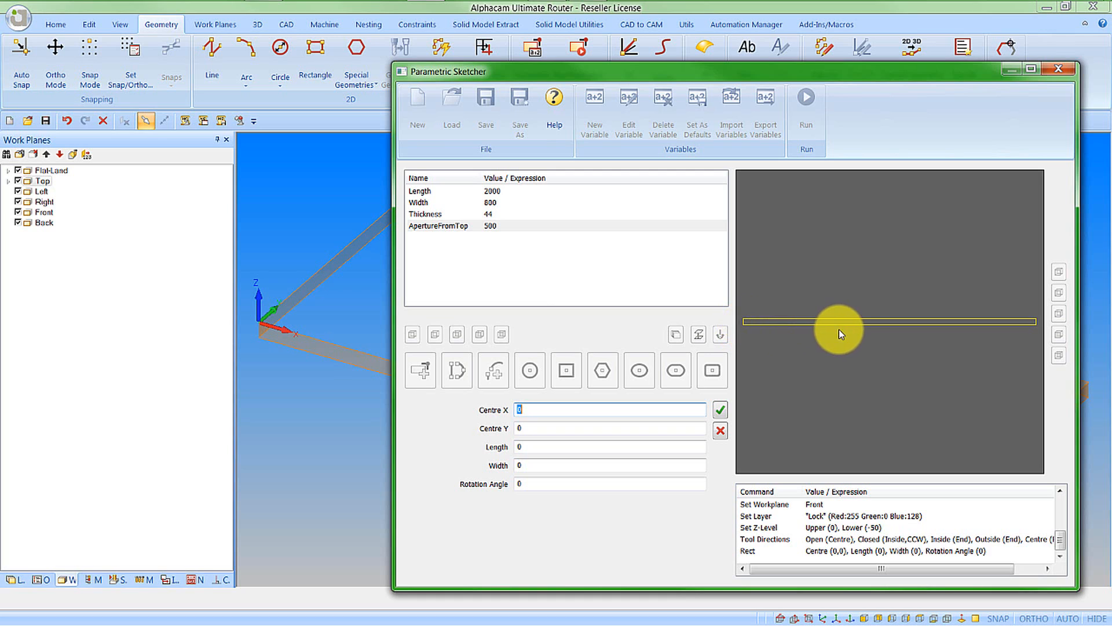
mouse_move(859, 329)
type("Thickness/2")
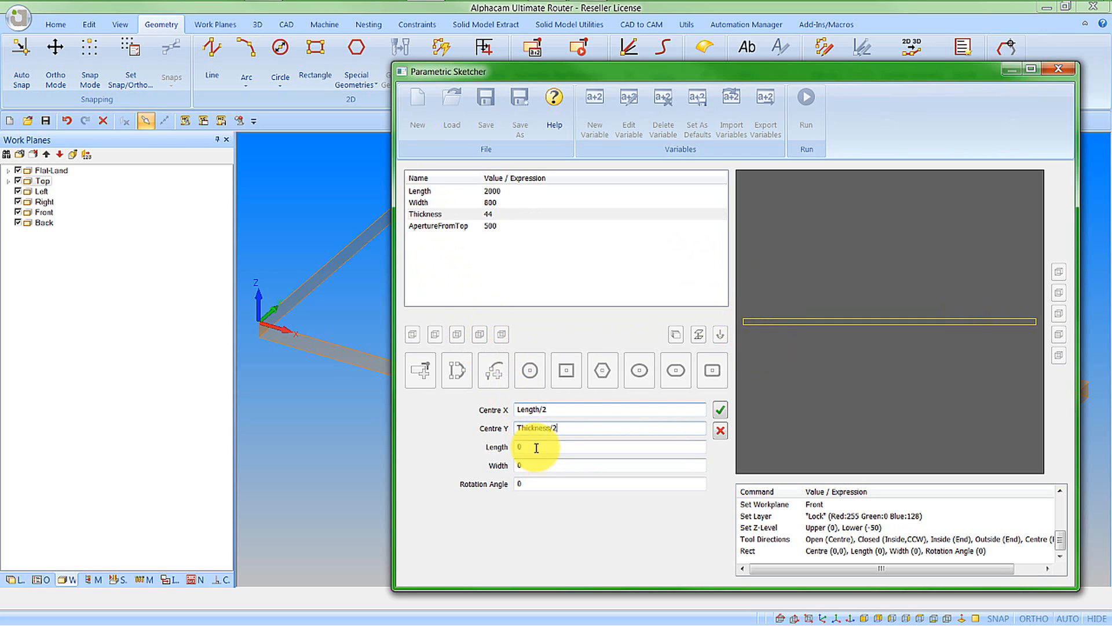
type("150")
left_click(610, 465)
type("25")
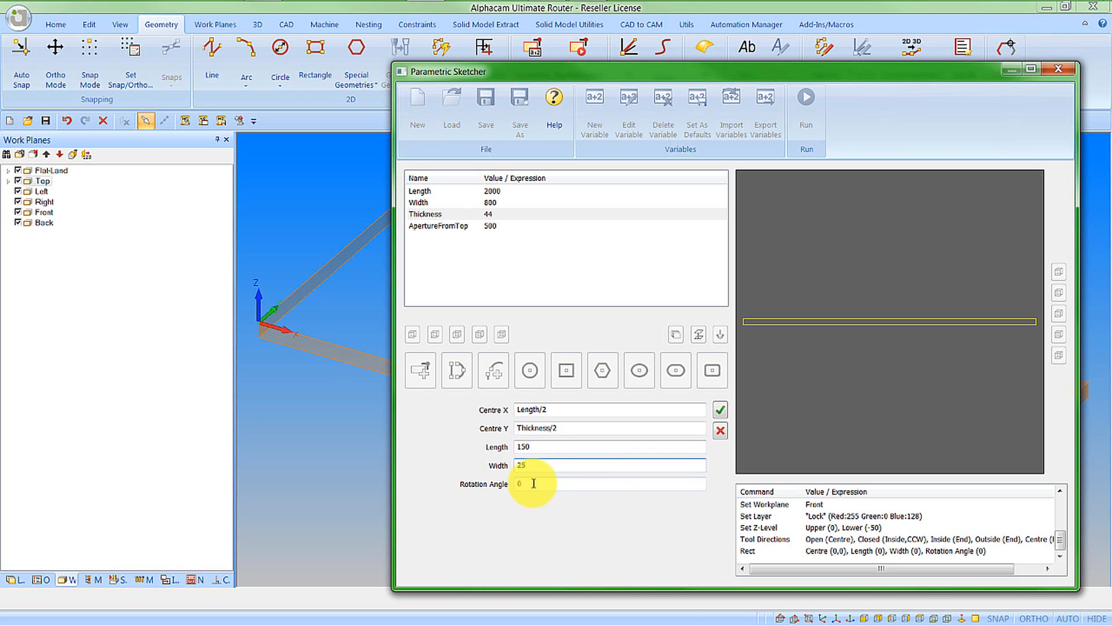
left_click(720, 409)
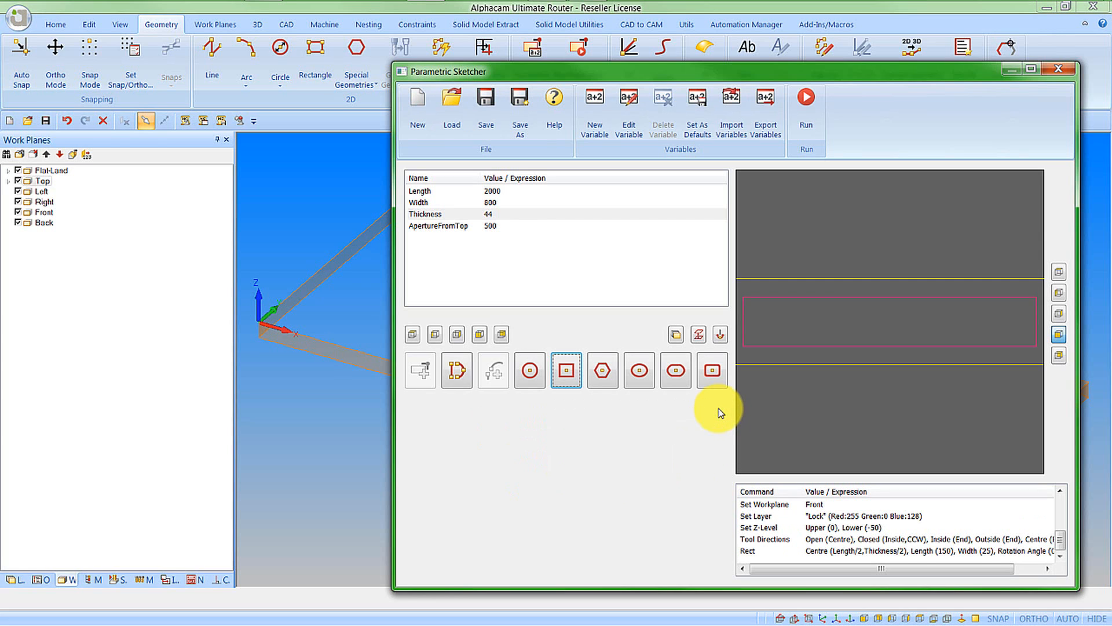
mouse_move(841, 343)
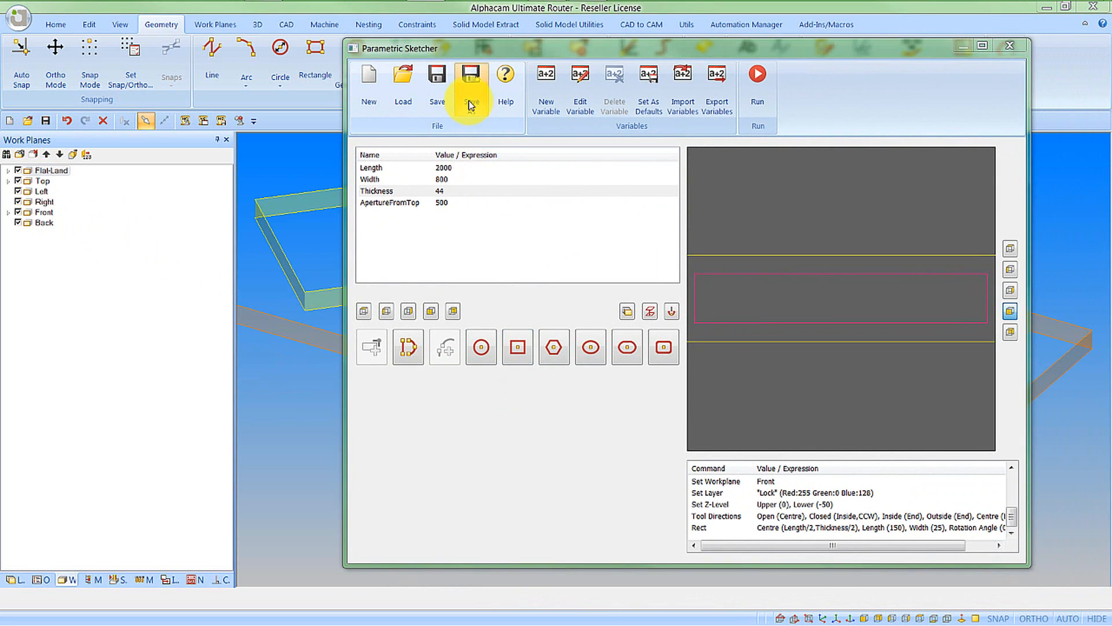
- Save the sketch as Door Example in the EPS folder and close the sketcher
left_click(470, 77)
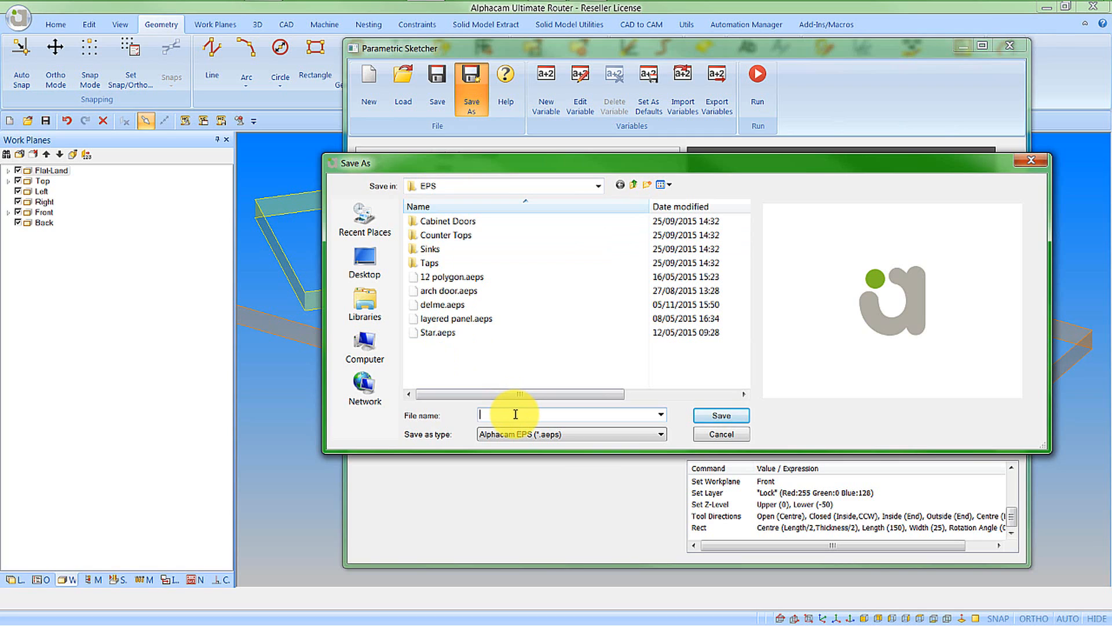
type("Door Exa")
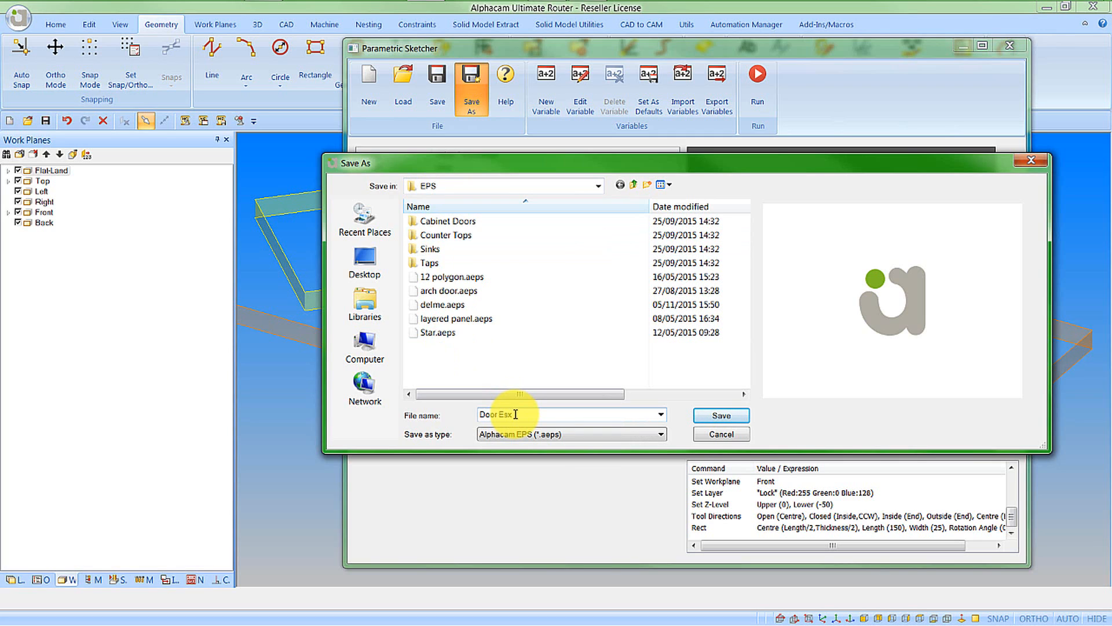
key("Backspace")
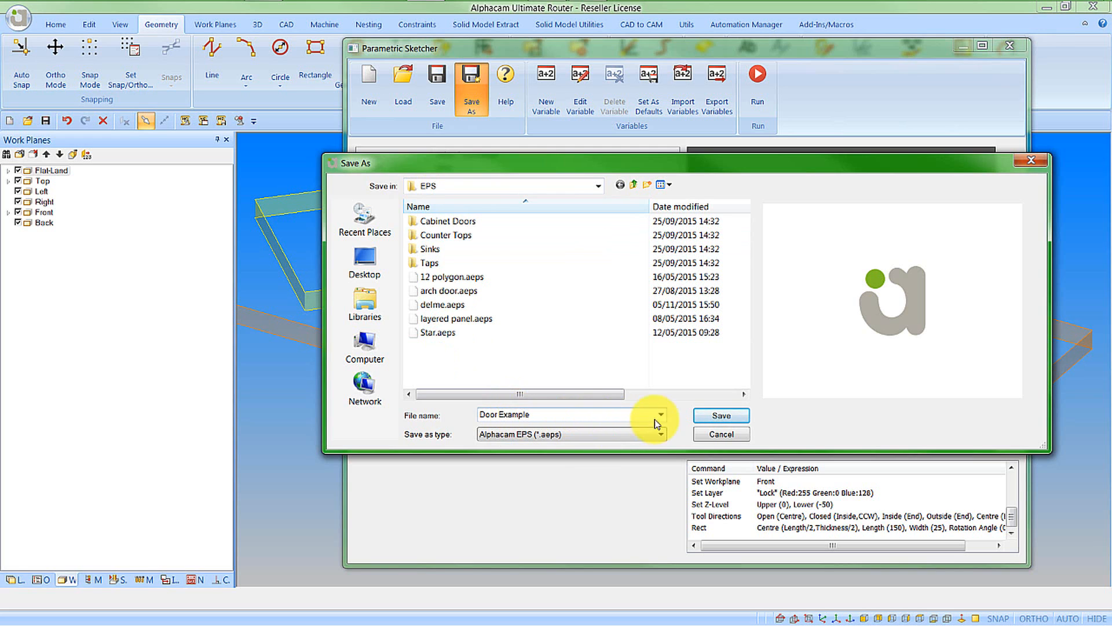
left_click(719, 415)
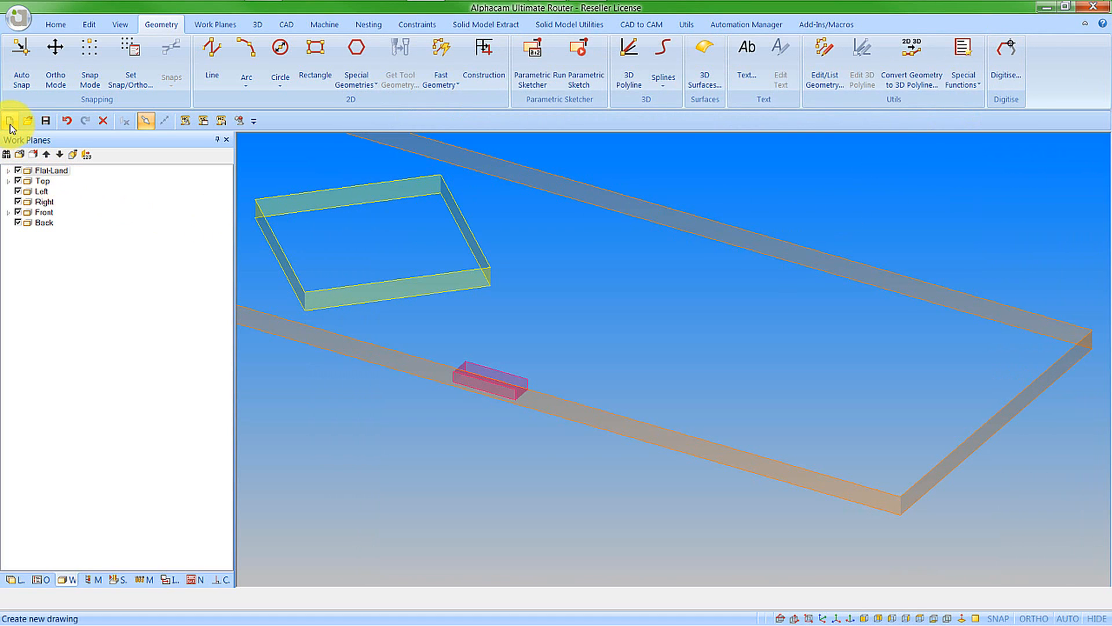
- Start a new drawing and run the saved Door Example parametric sketch
left_click(10, 120)
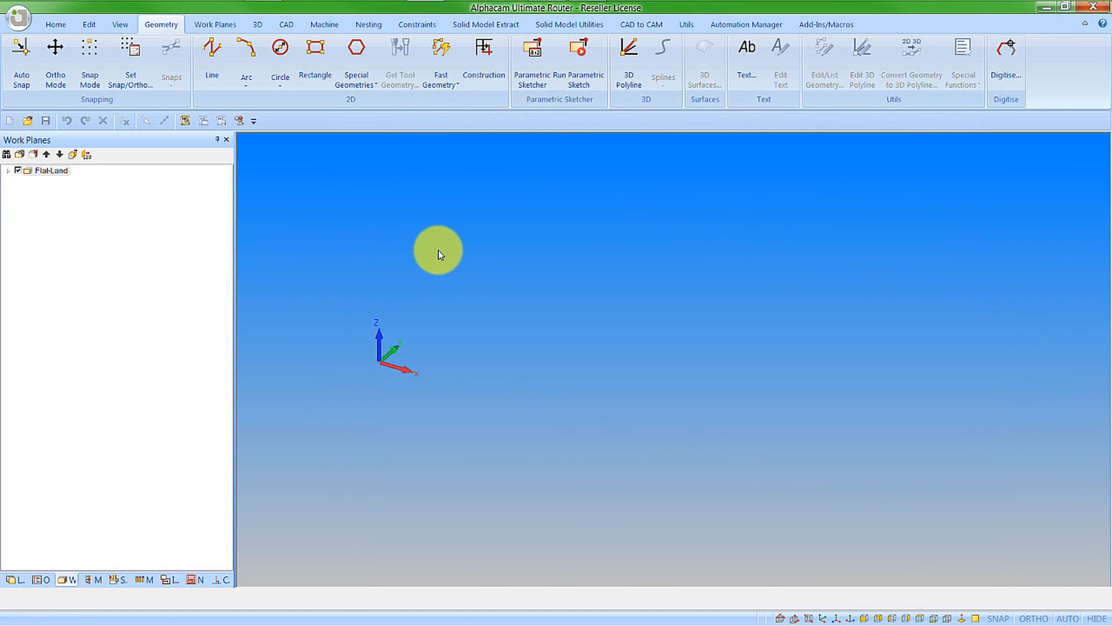
left_click(579, 61)
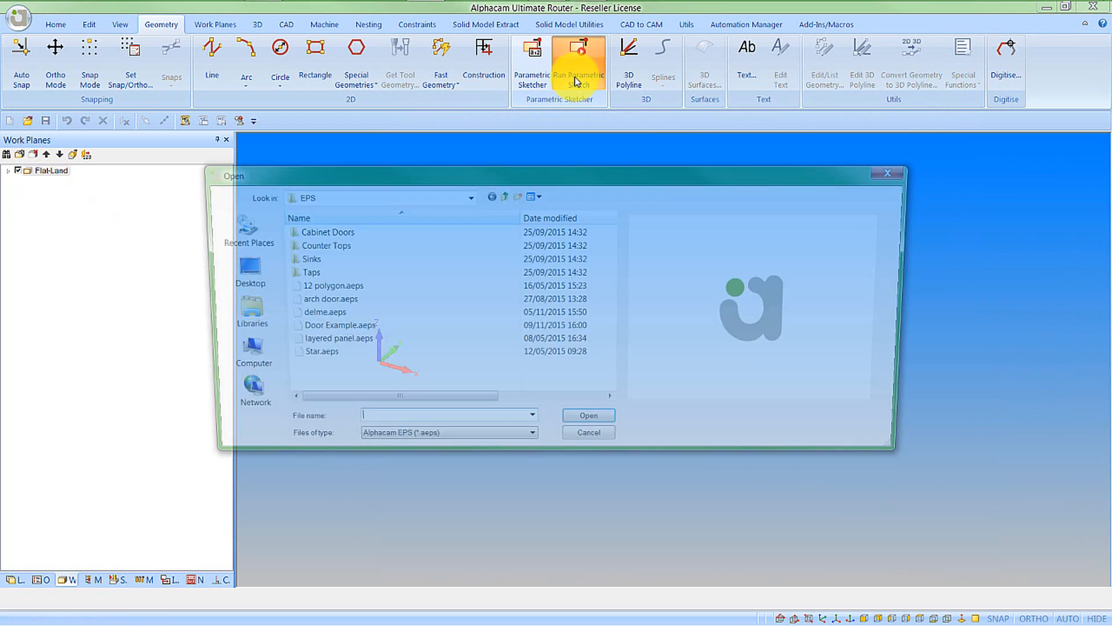
left_click(330, 328)
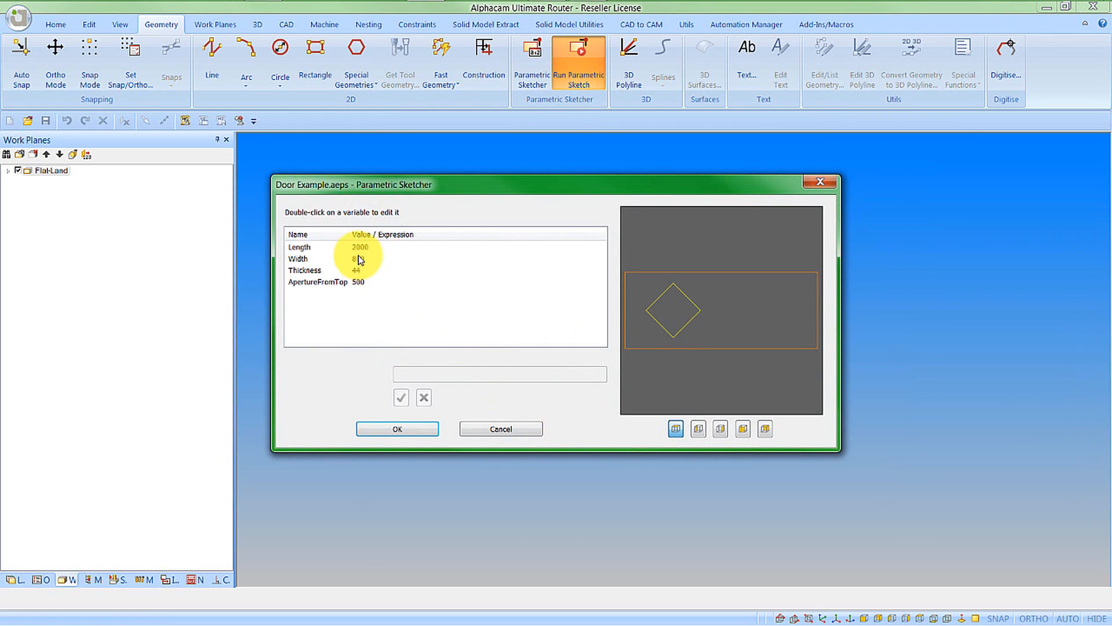
- Set Length 2100, Width 850 and ApertureFromTop 400 to insert the 3D door
double_click(360, 247)
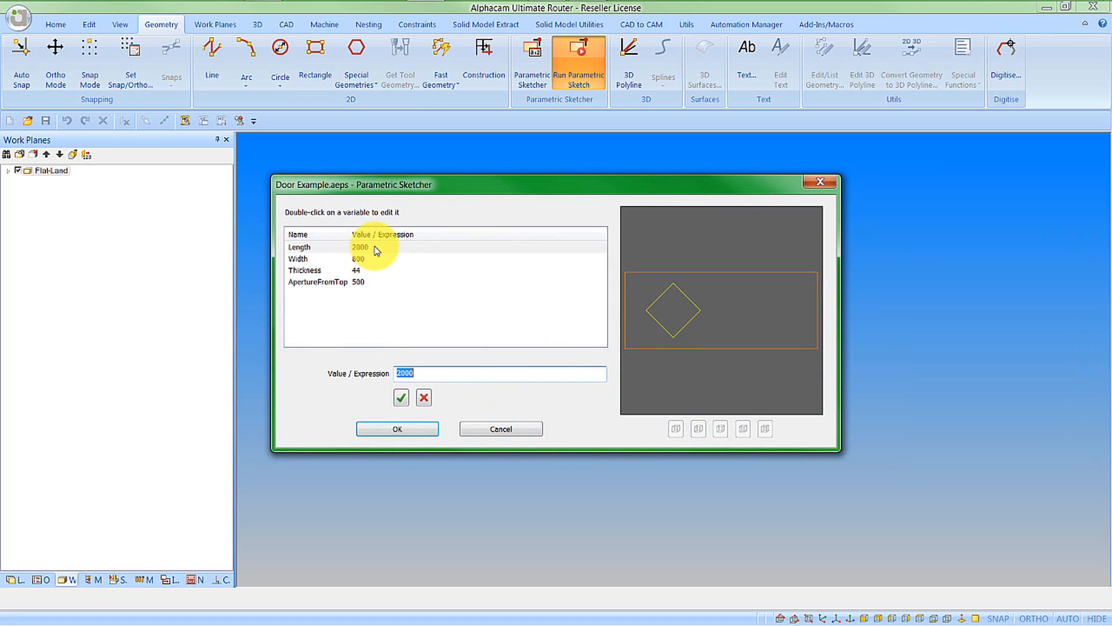
type("2100")
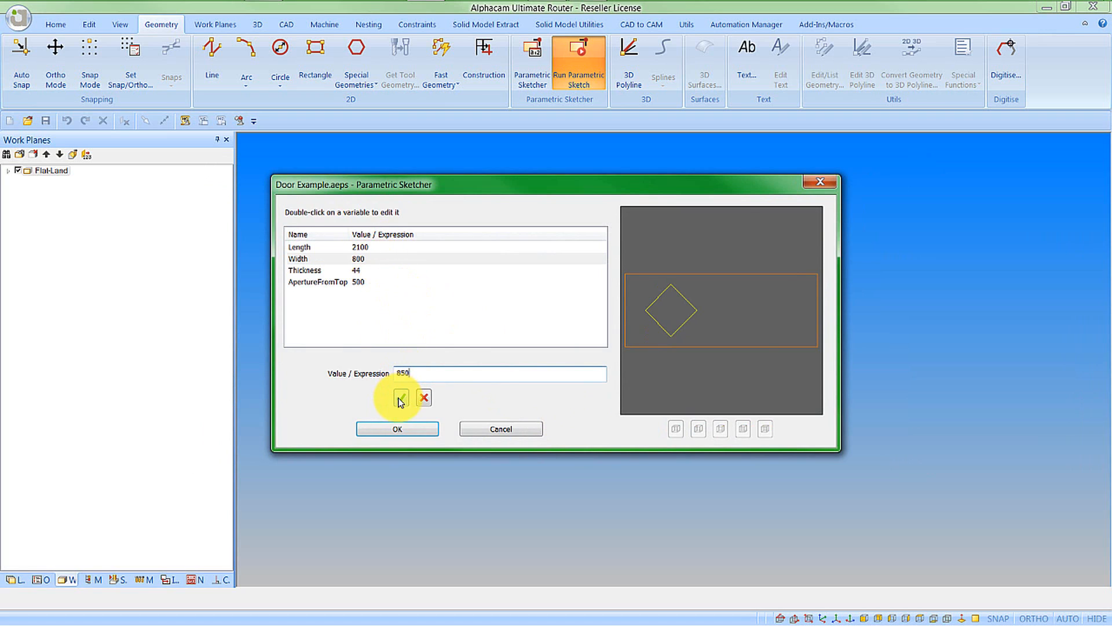
left_click(400, 397)
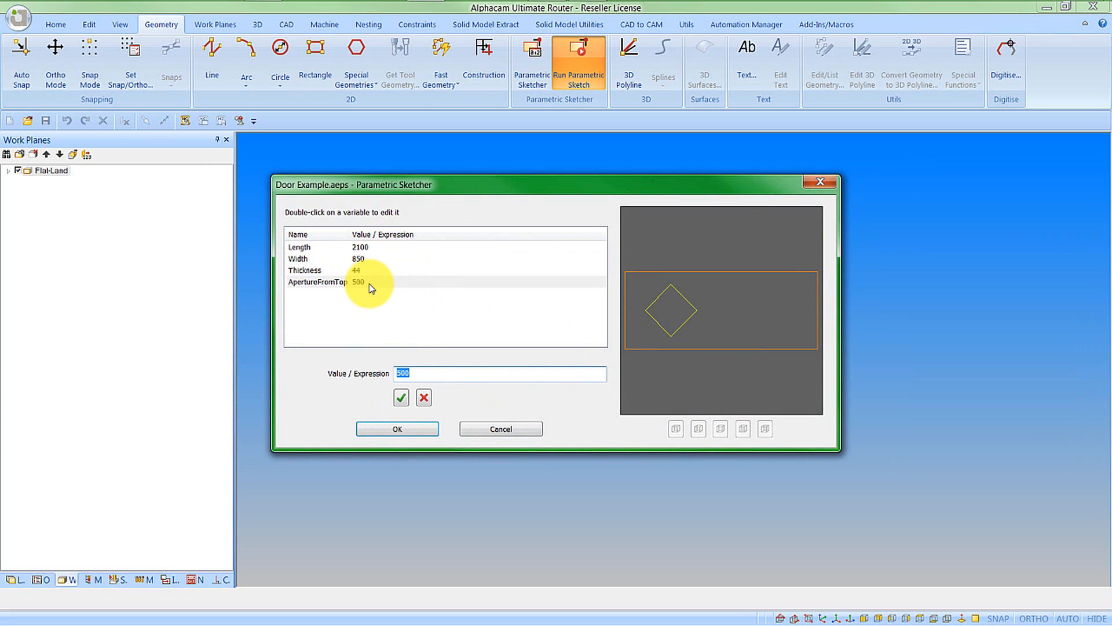
type("400")
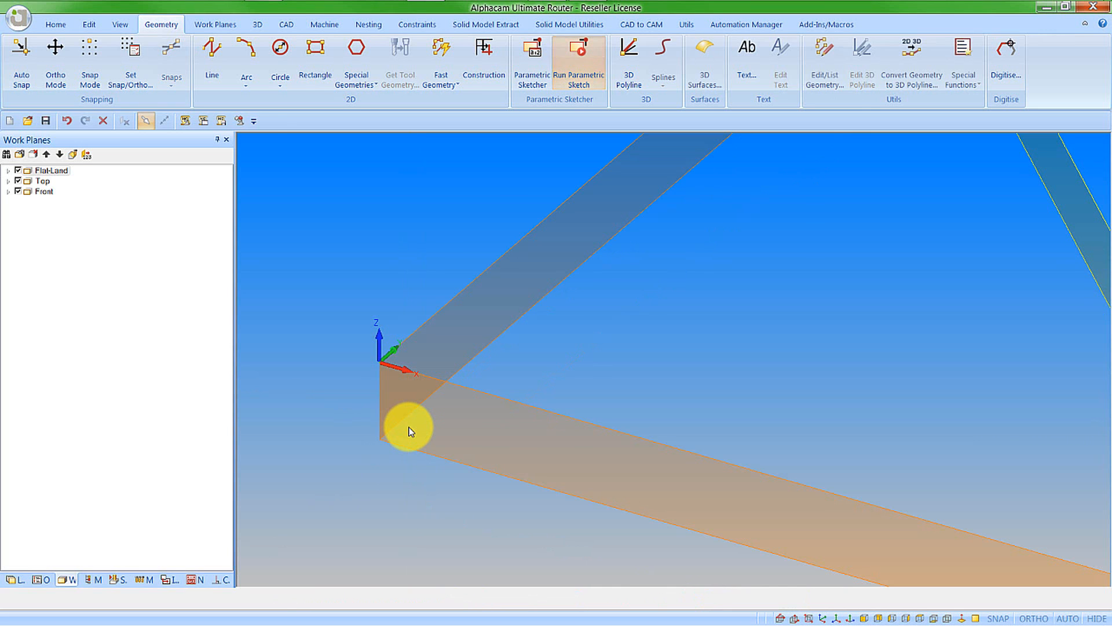
left_click(580, 63)
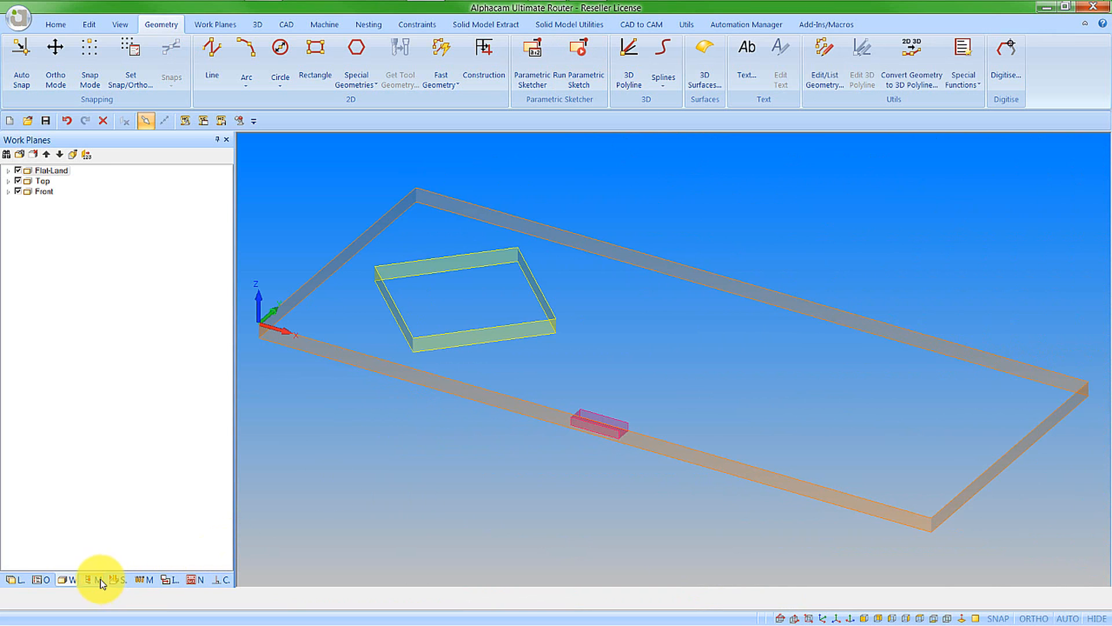
- Apply the Machine Door style to all geometries, adding door, aperture and lock toolpaths
left_click(93, 579)
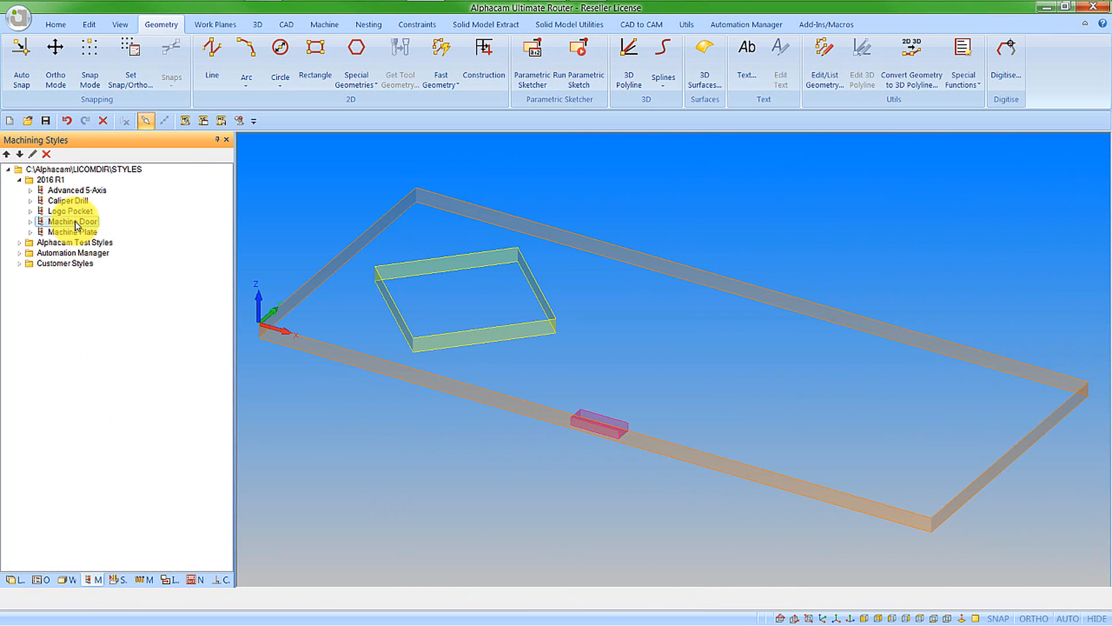
mouse_move(99, 232)
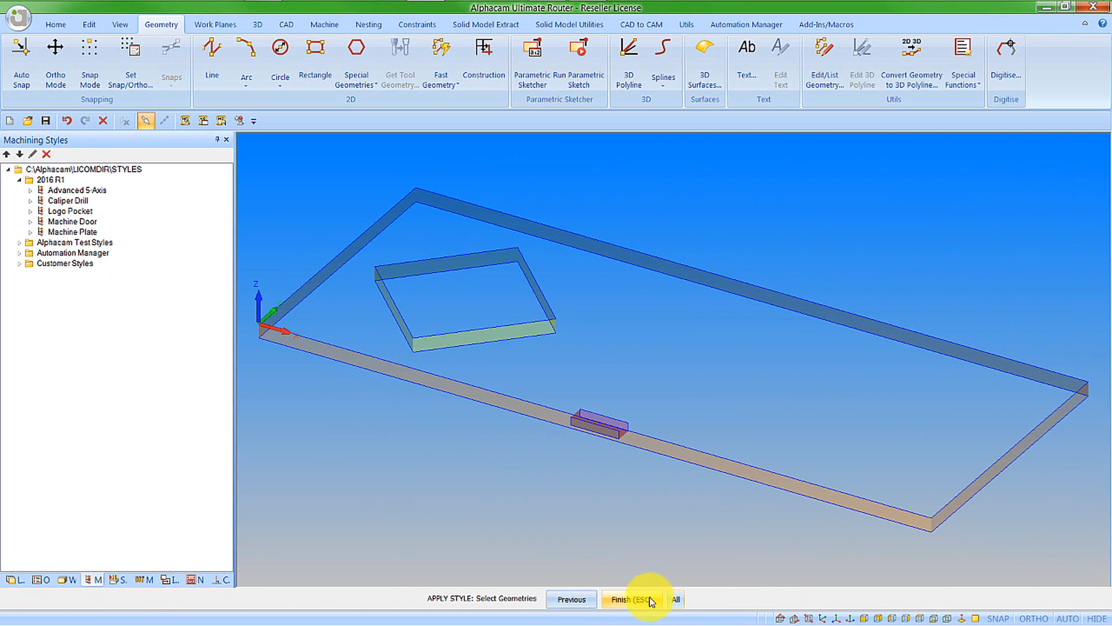
left_click(631, 599)
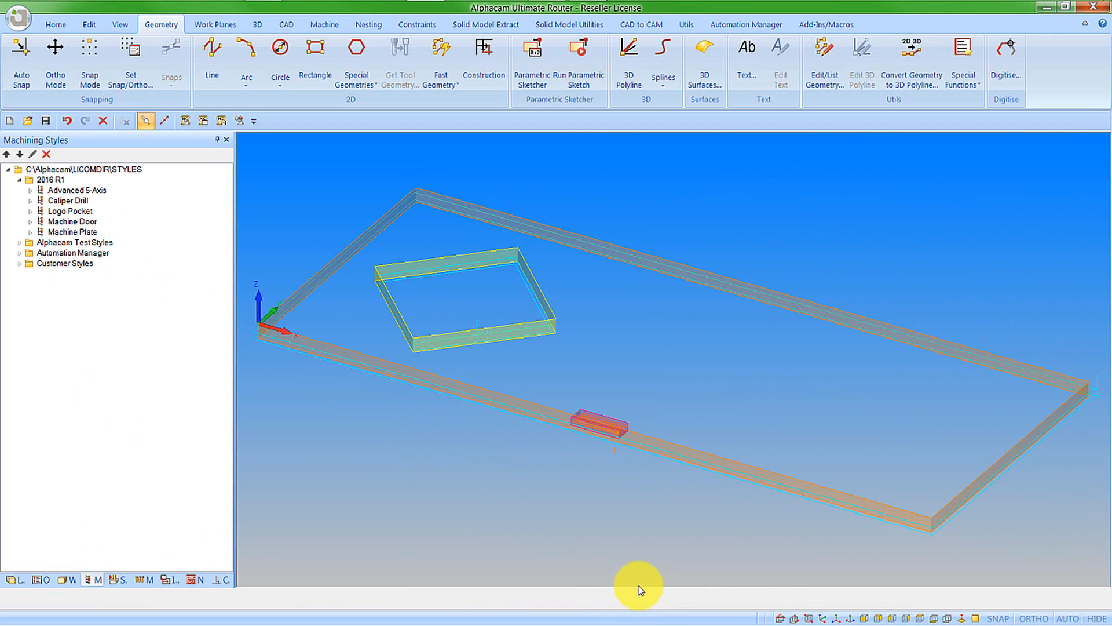
mouse_move(652, 571)
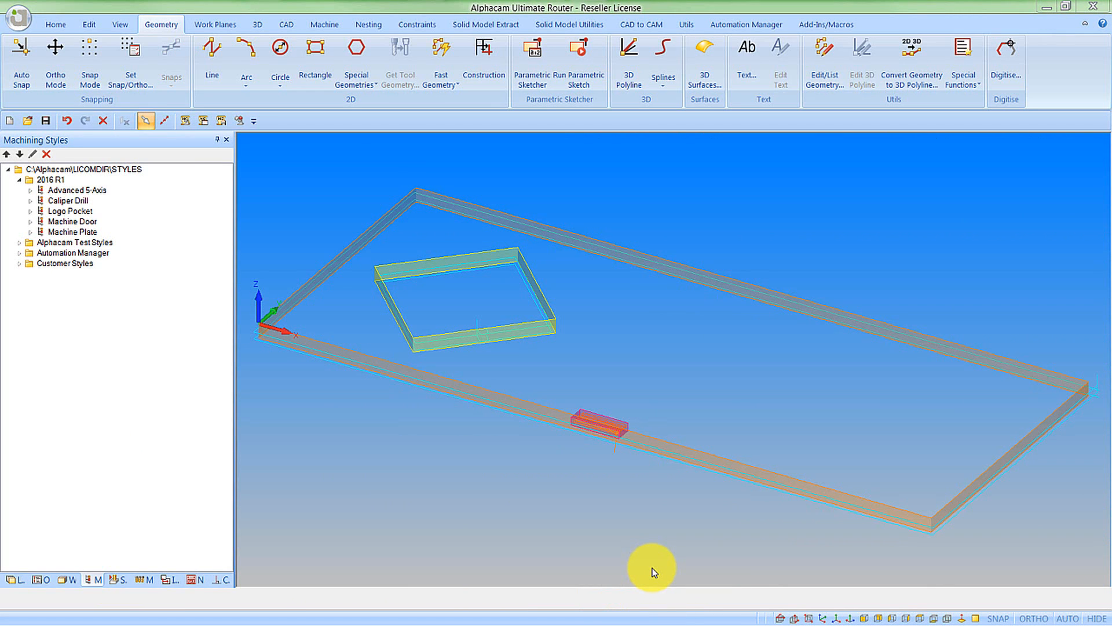
mouse_move(609, 488)
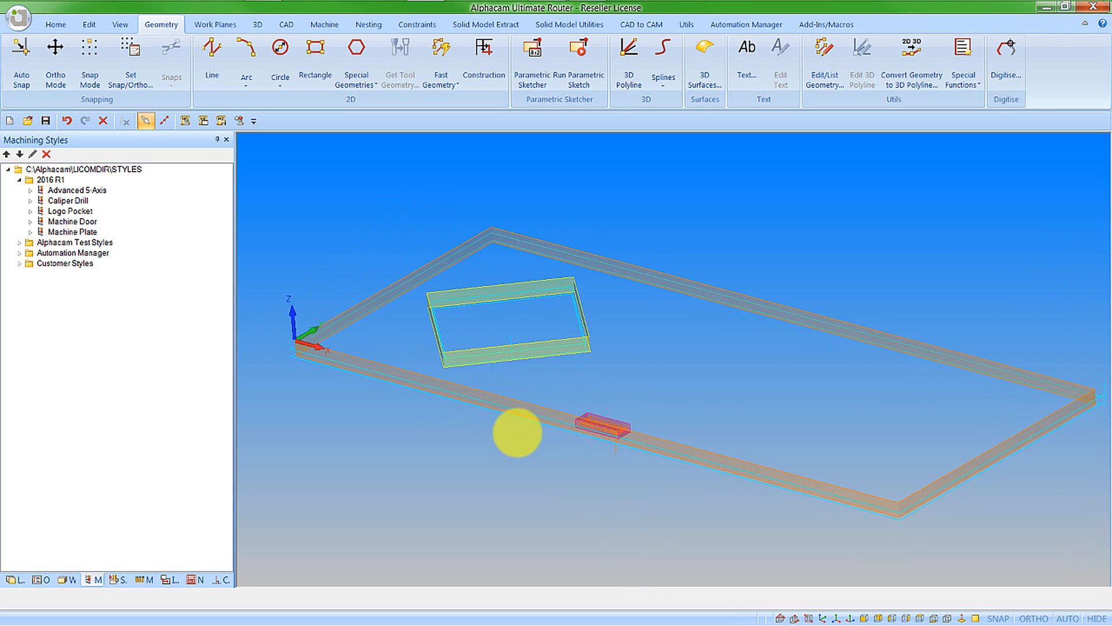
mouse_move(602, 437)
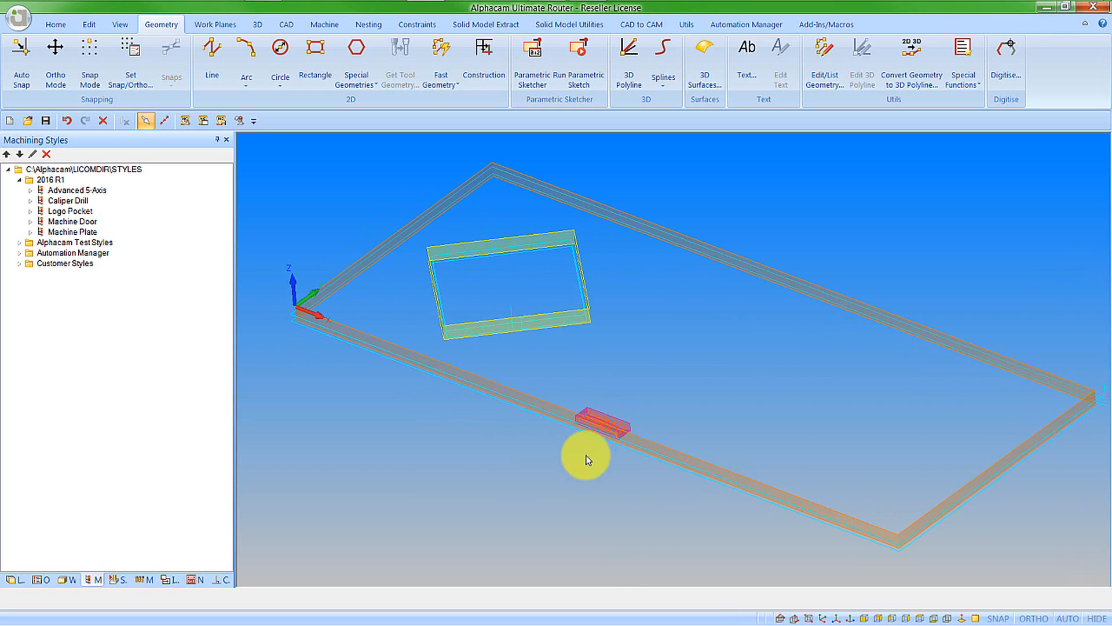
mouse_move(566, 479)
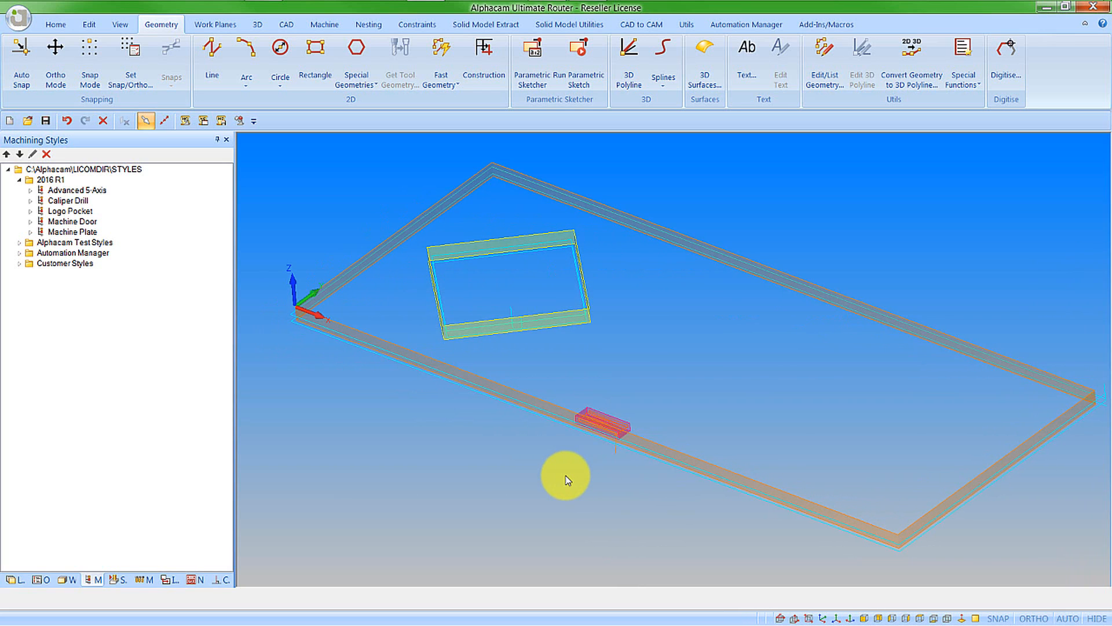